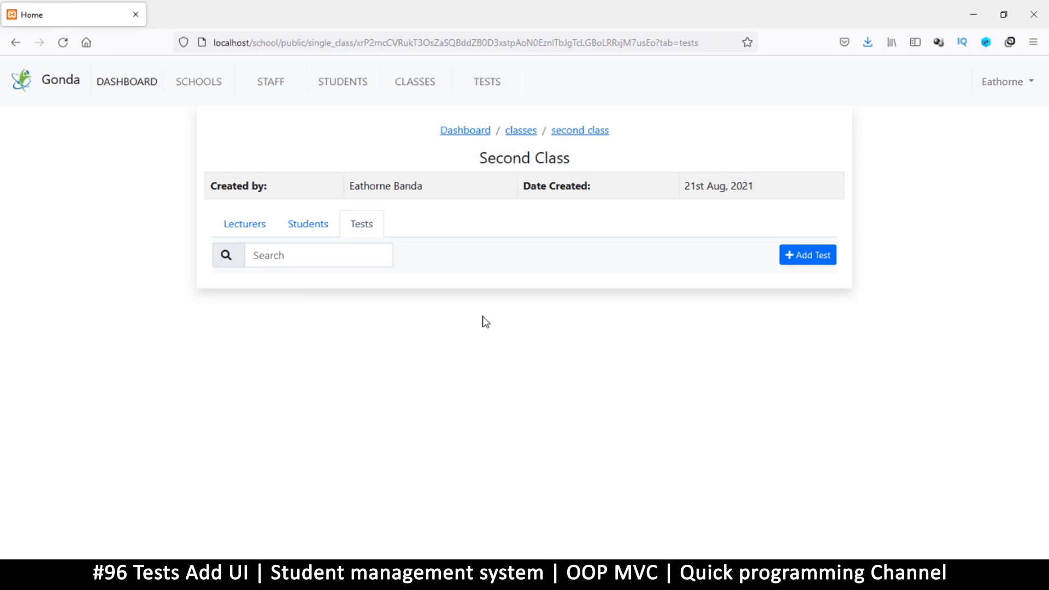
pyautogui.moveTo(484, 97)
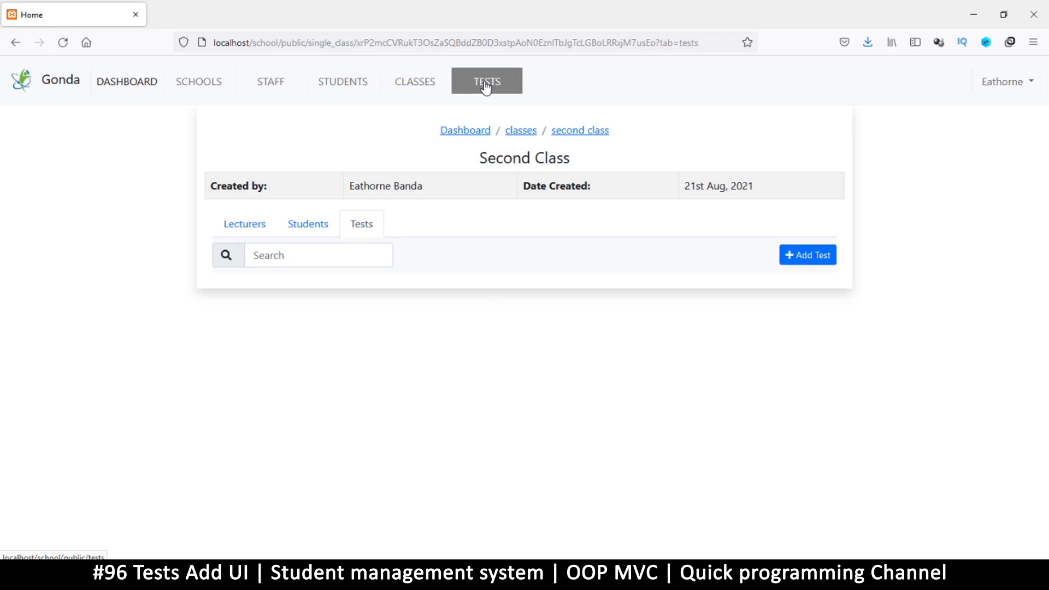
# View the Tests page (no tests yet), then return to the Classes list with two classes
pyautogui.click(487, 81)
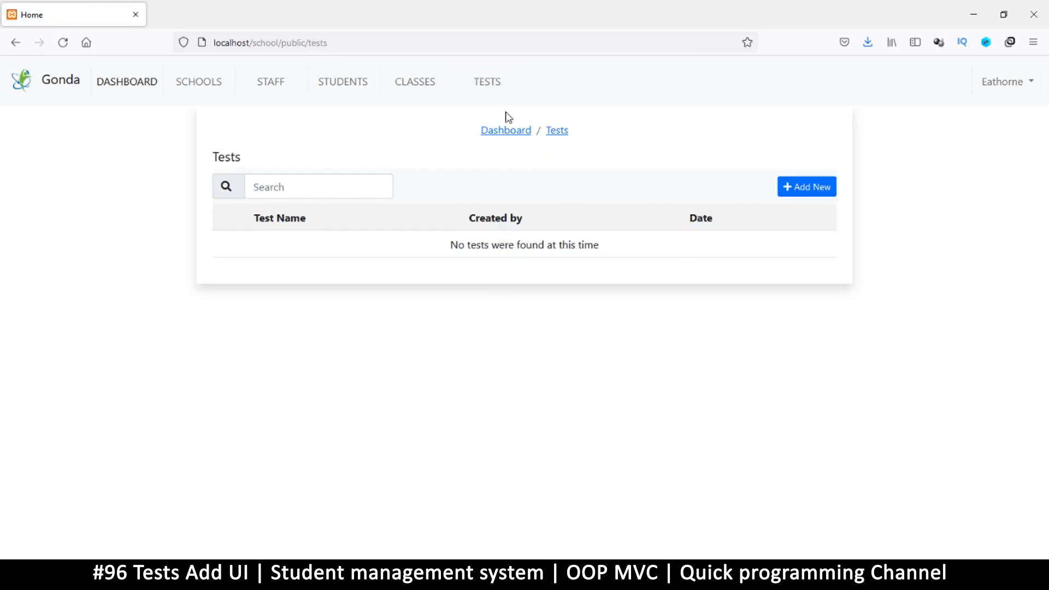
pyautogui.moveTo(645, 207)
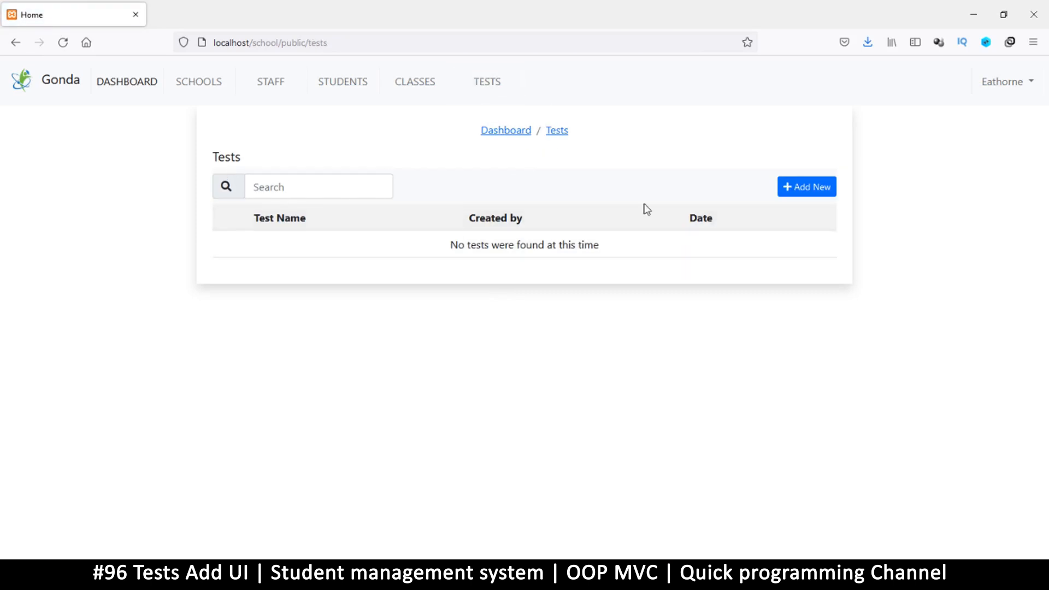
pyautogui.moveTo(813, 196)
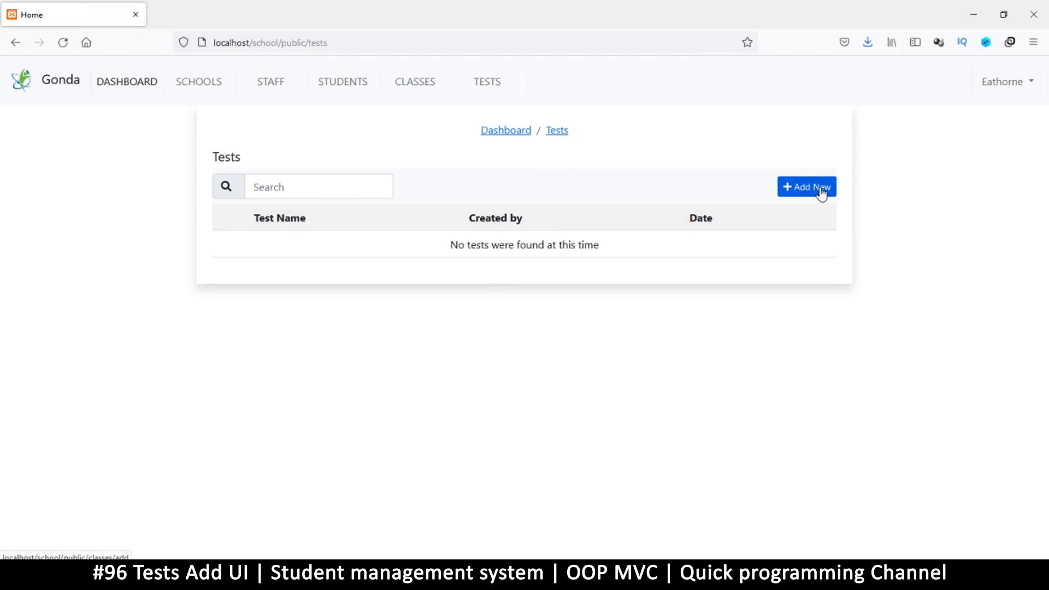
pyautogui.moveTo(787, 185)
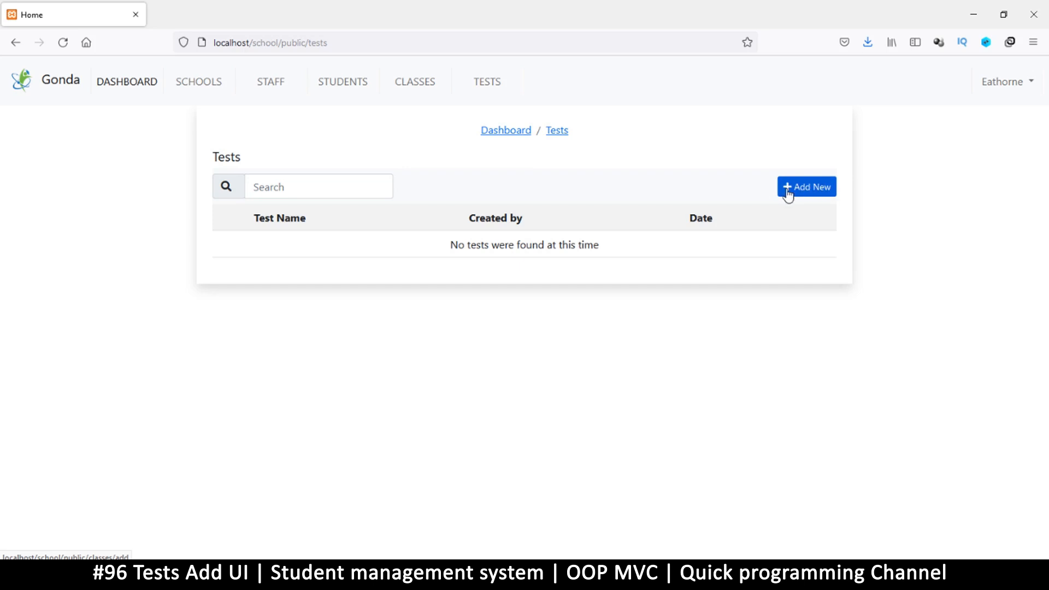
pyautogui.moveTo(798, 205)
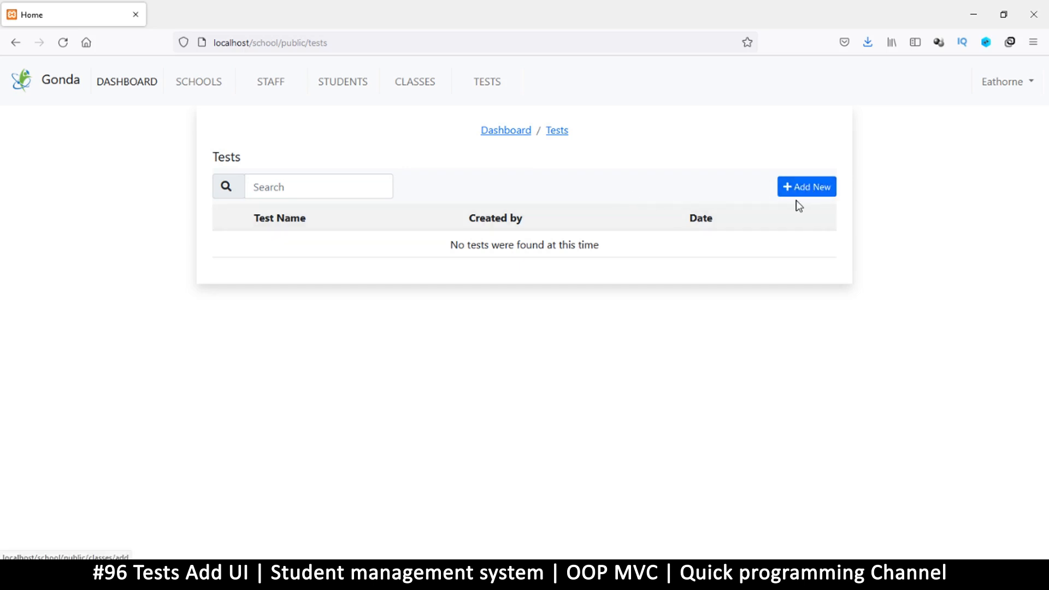
pyautogui.moveTo(801, 191)
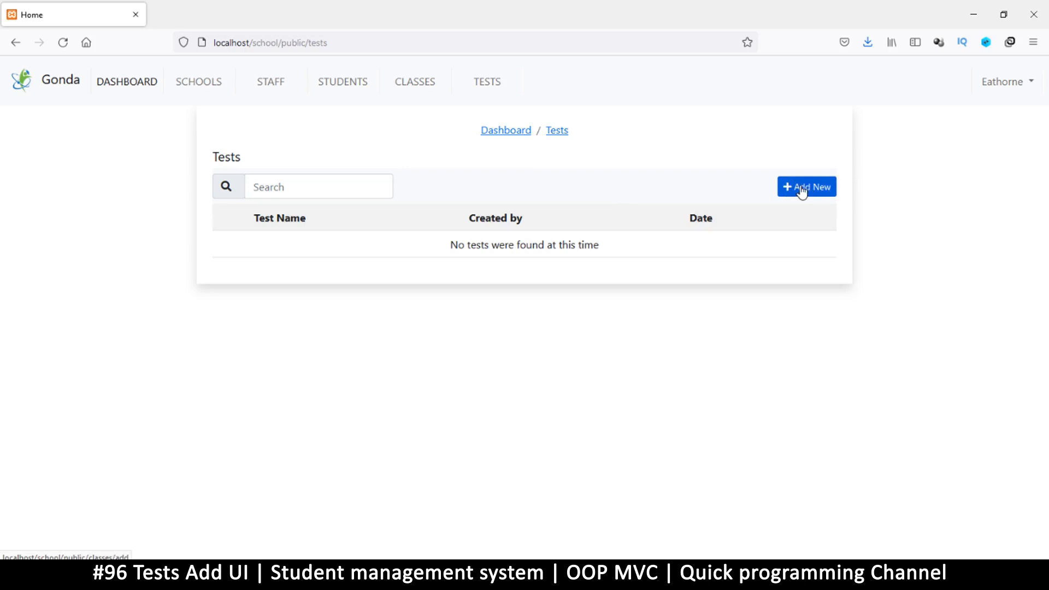
pyautogui.moveTo(467, 190)
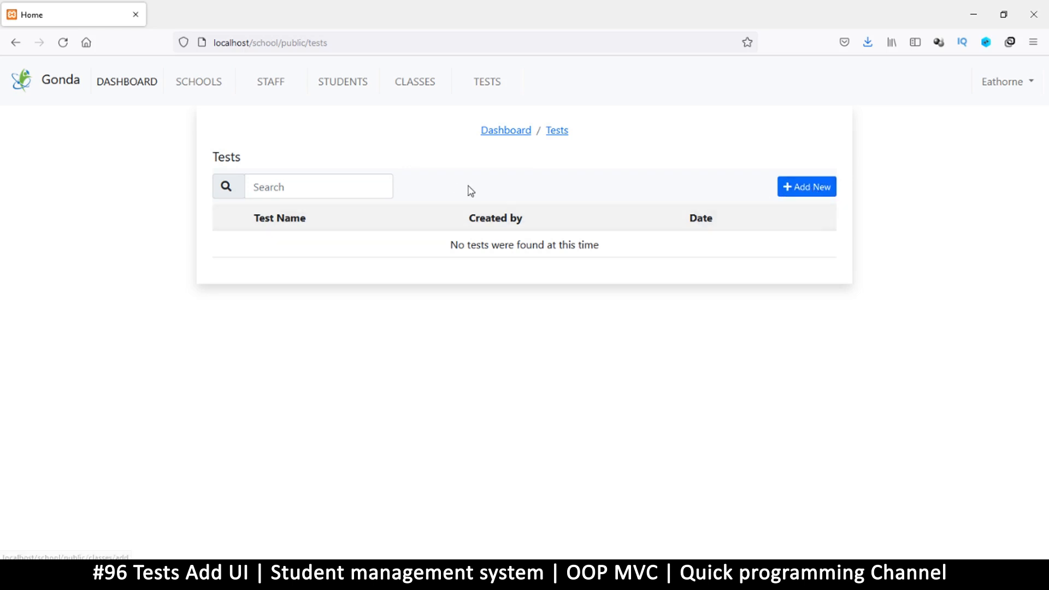
pyautogui.moveTo(487, 202)
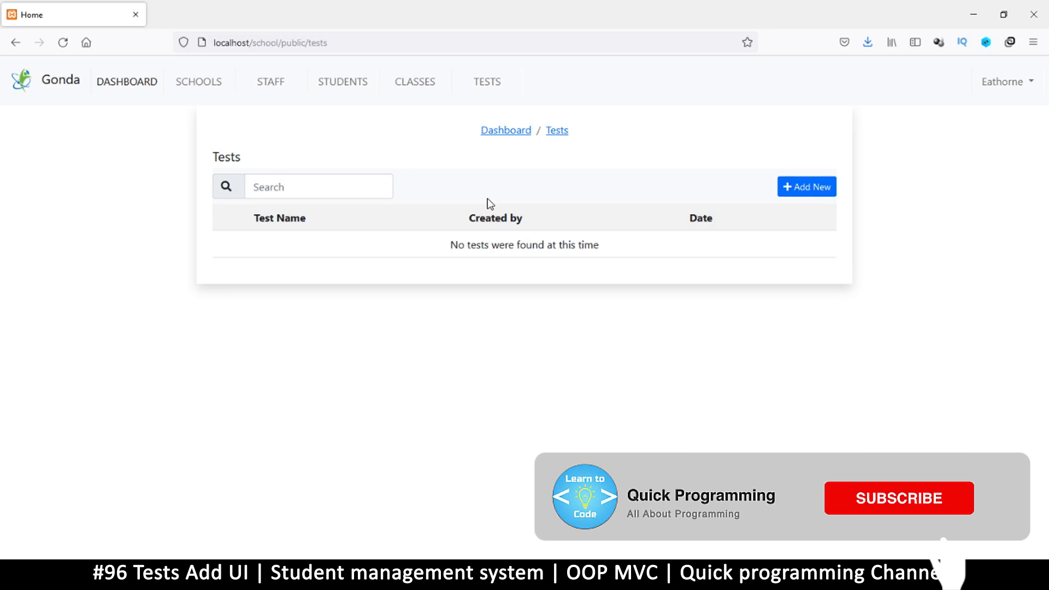
pyautogui.click(899, 498)
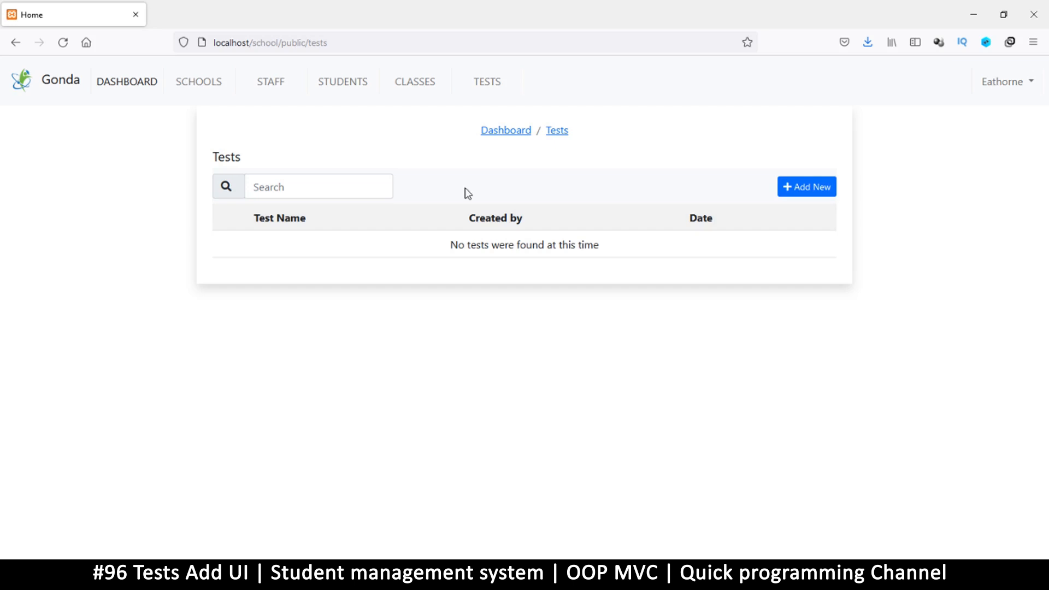
pyautogui.click(415, 81)
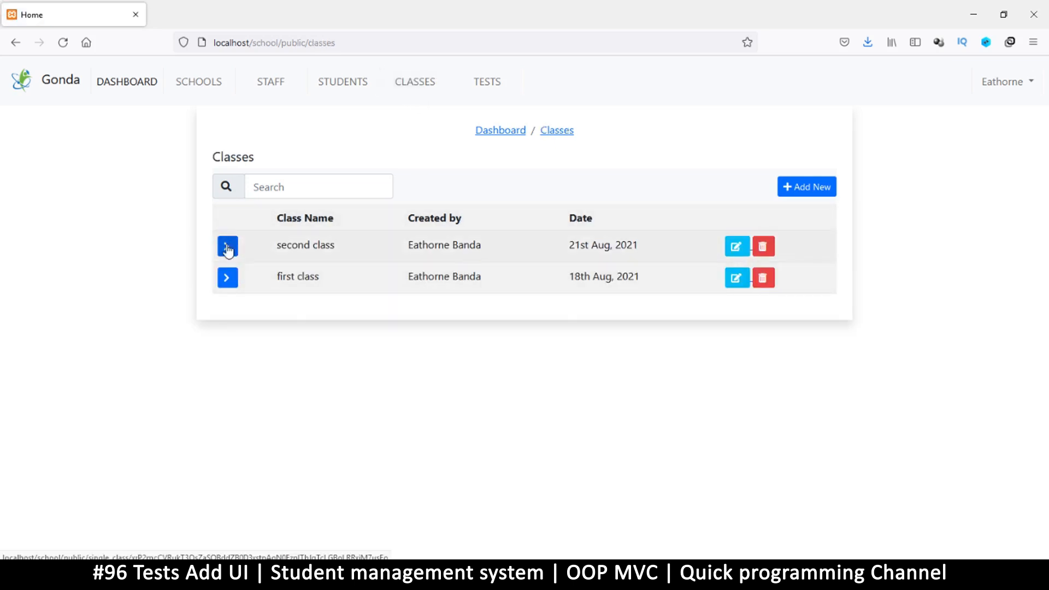
pyautogui.click(227, 246)
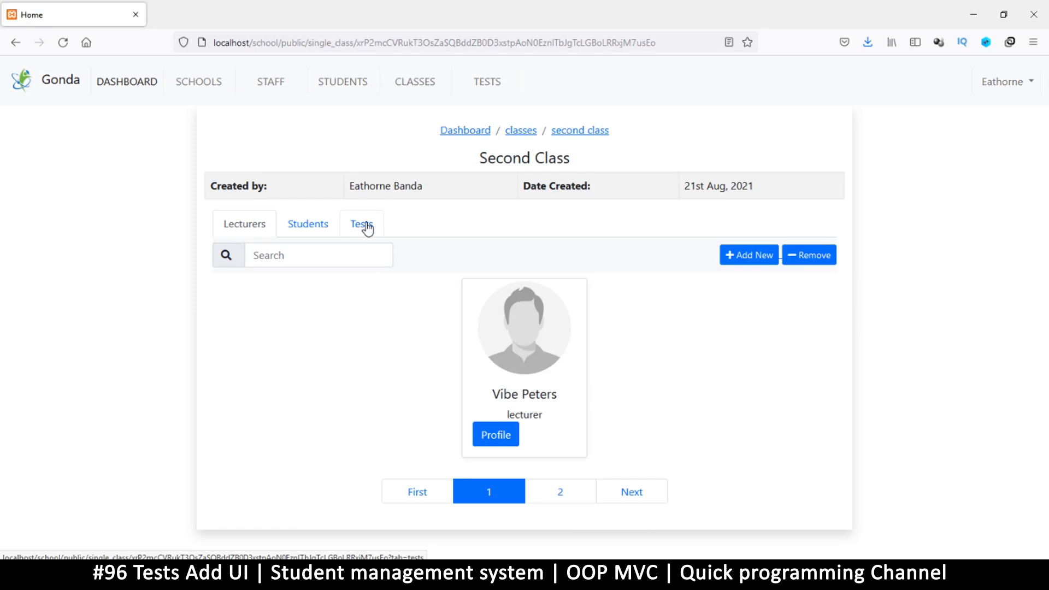
pyautogui.click(360, 223)
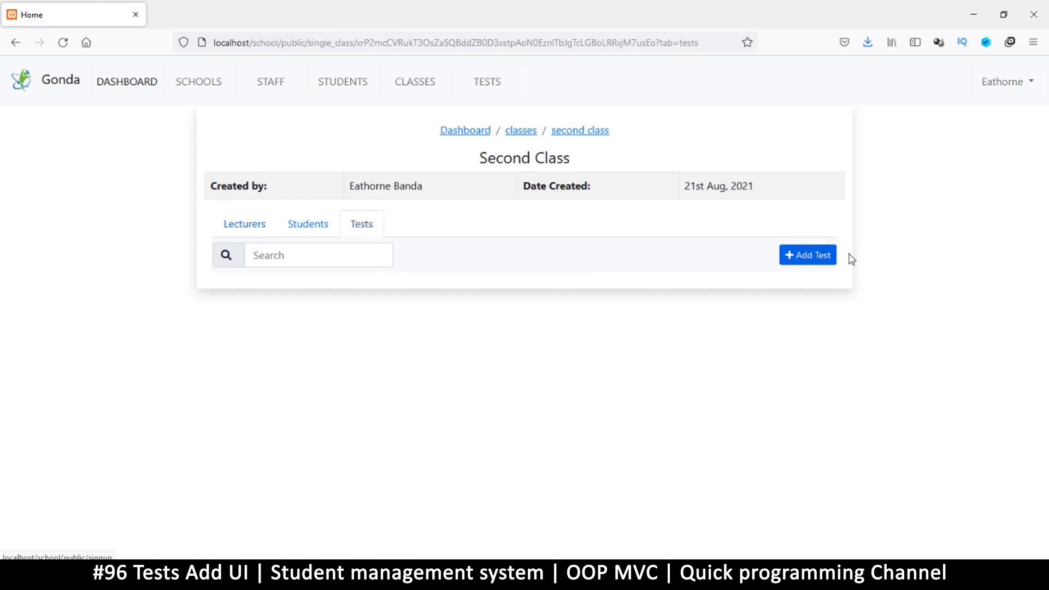
pyautogui.moveTo(435, 243)
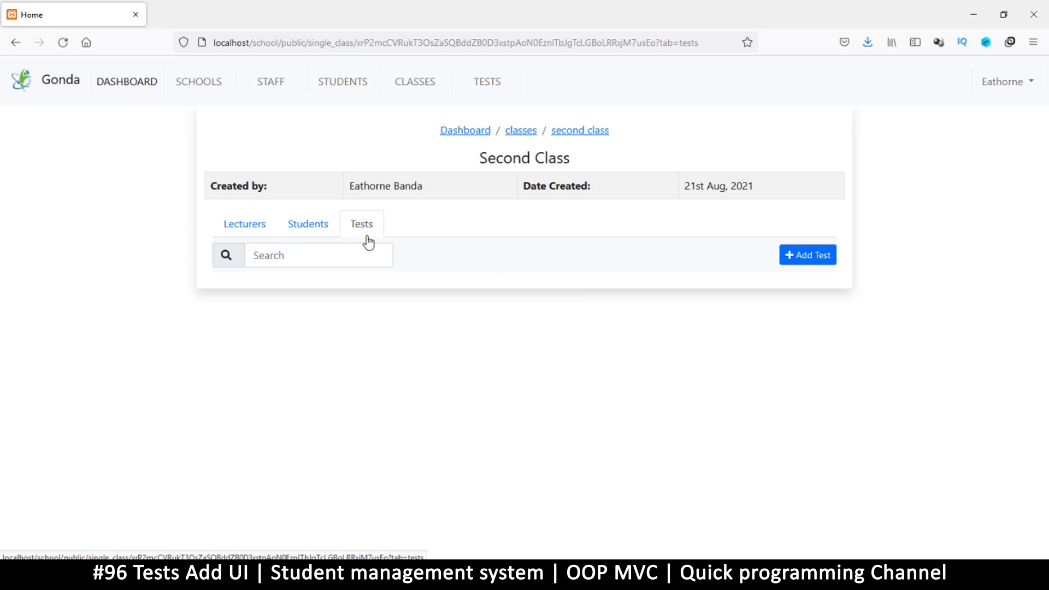
pyautogui.moveTo(372, 234)
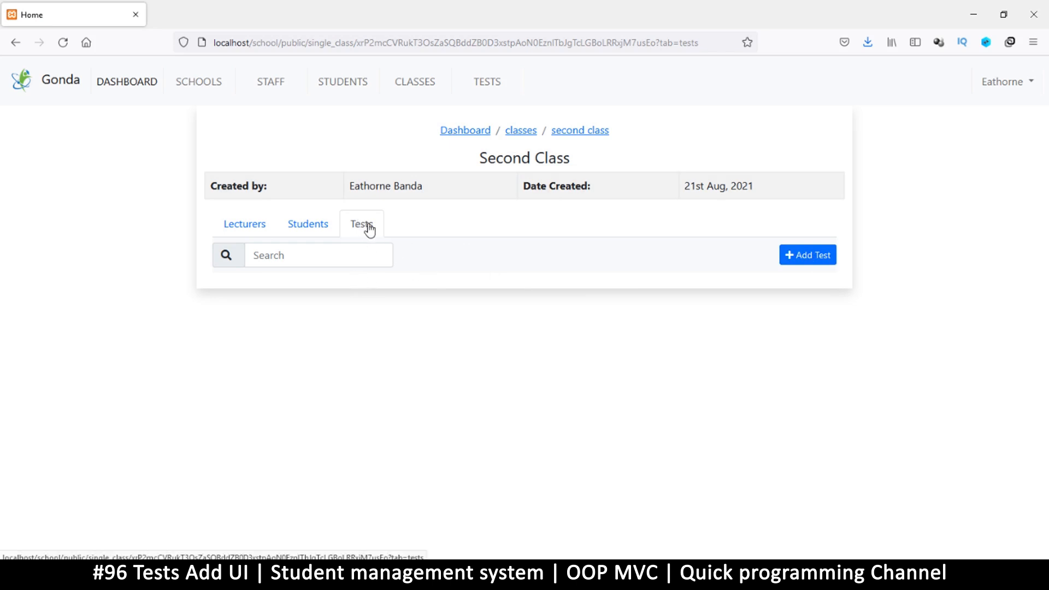
pyautogui.moveTo(483, 265)
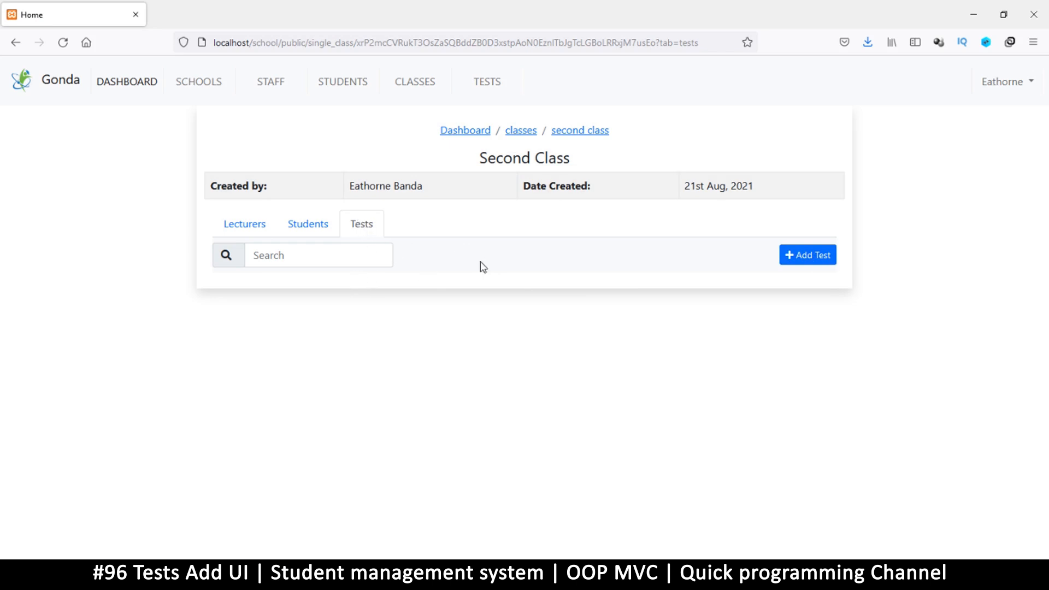
pyautogui.moveTo(479, 263)
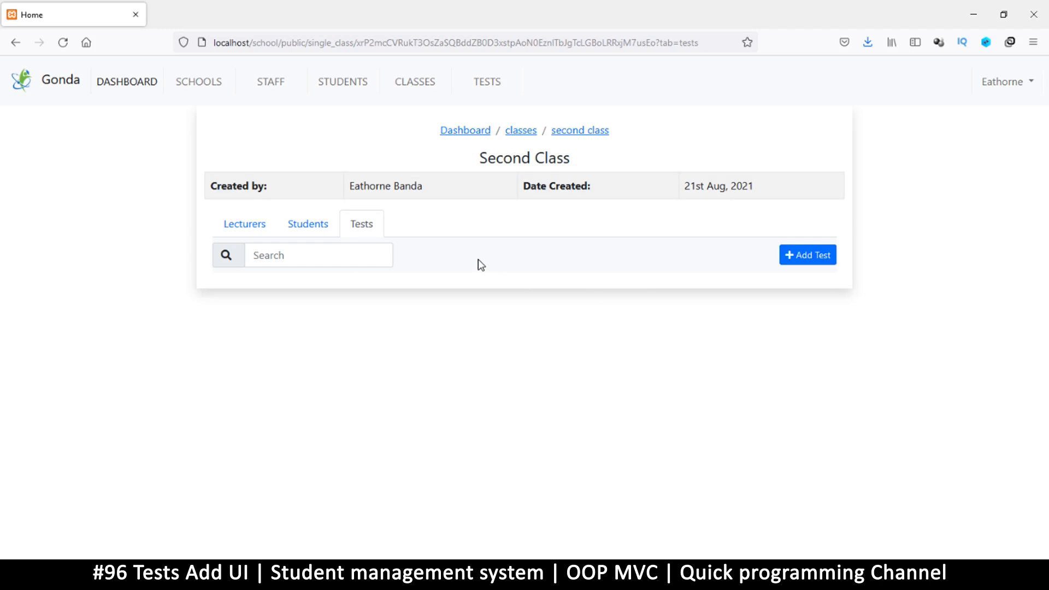
pyautogui.moveTo(464, 165)
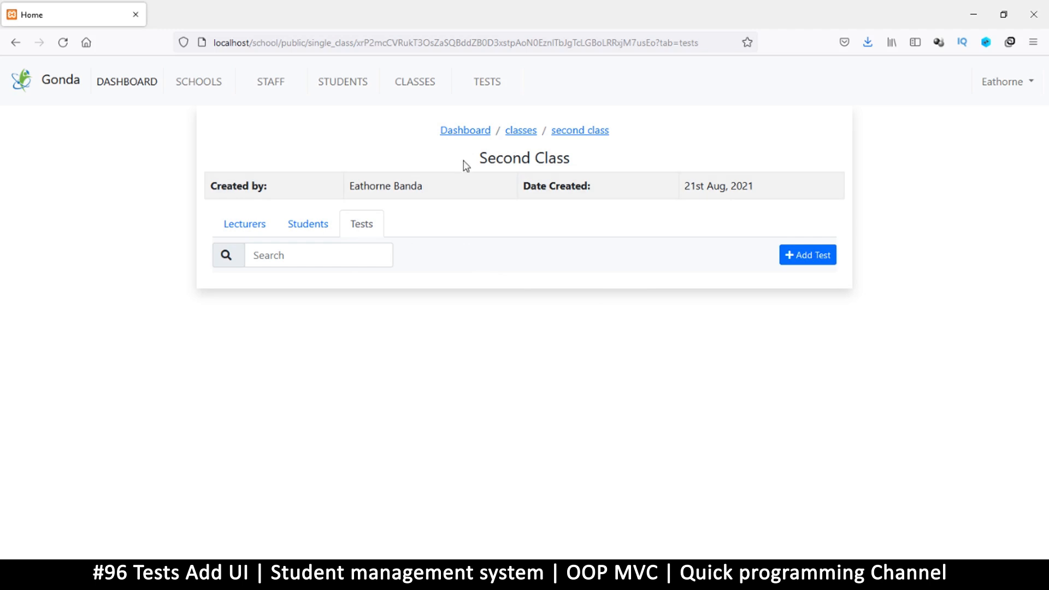
pyautogui.moveTo(415, 105)
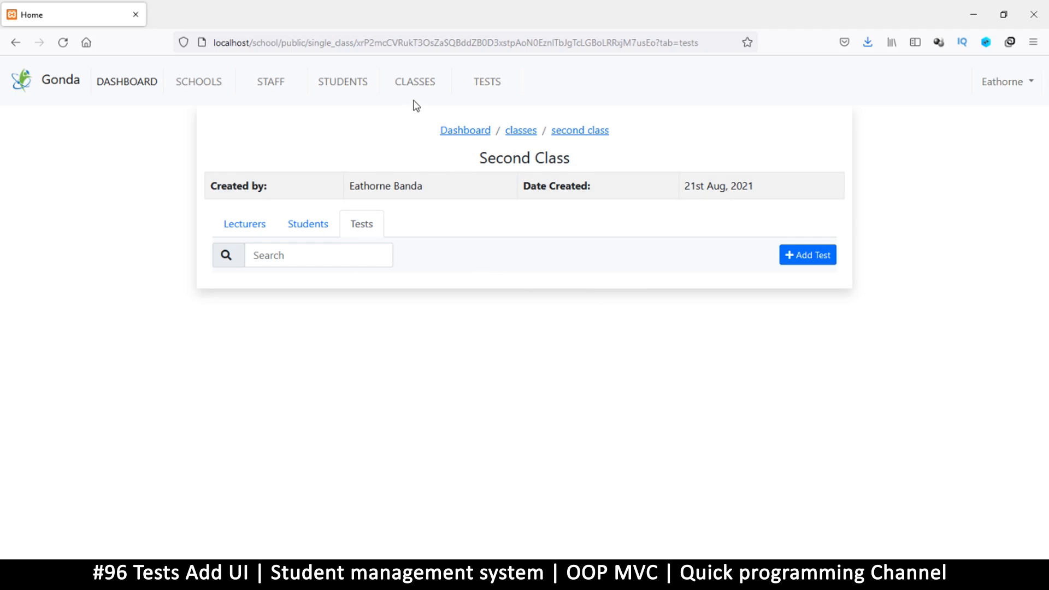
pyautogui.click(415, 81)
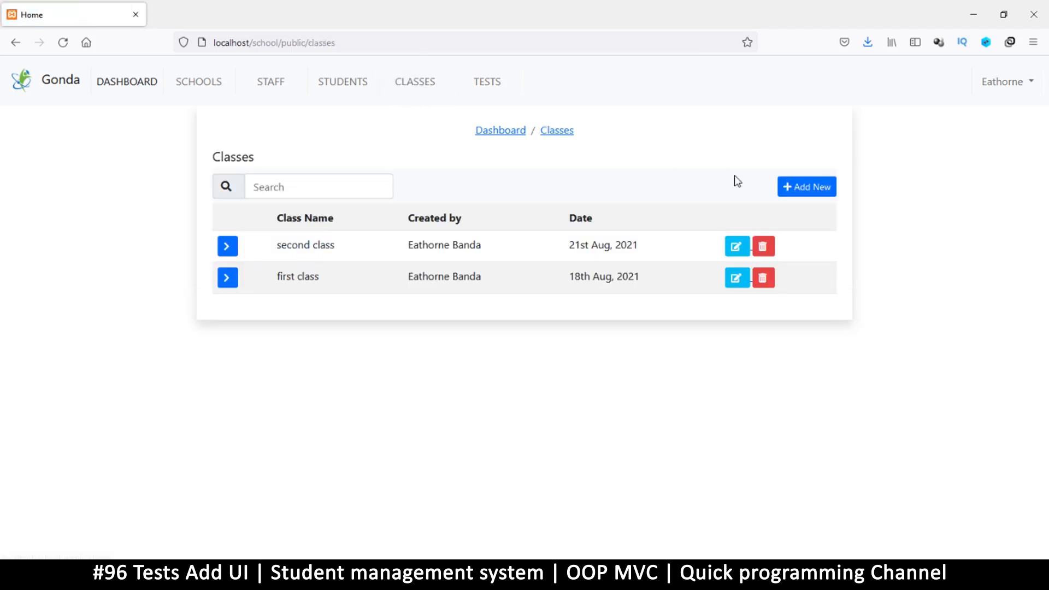
pyautogui.click(806, 187)
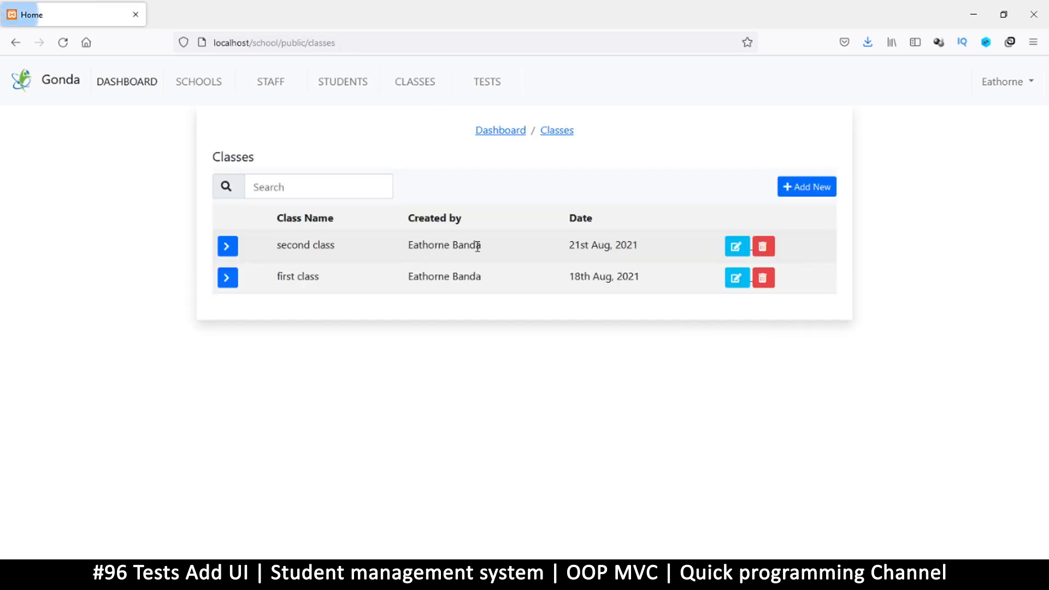
pyautogui.click(764, 246)
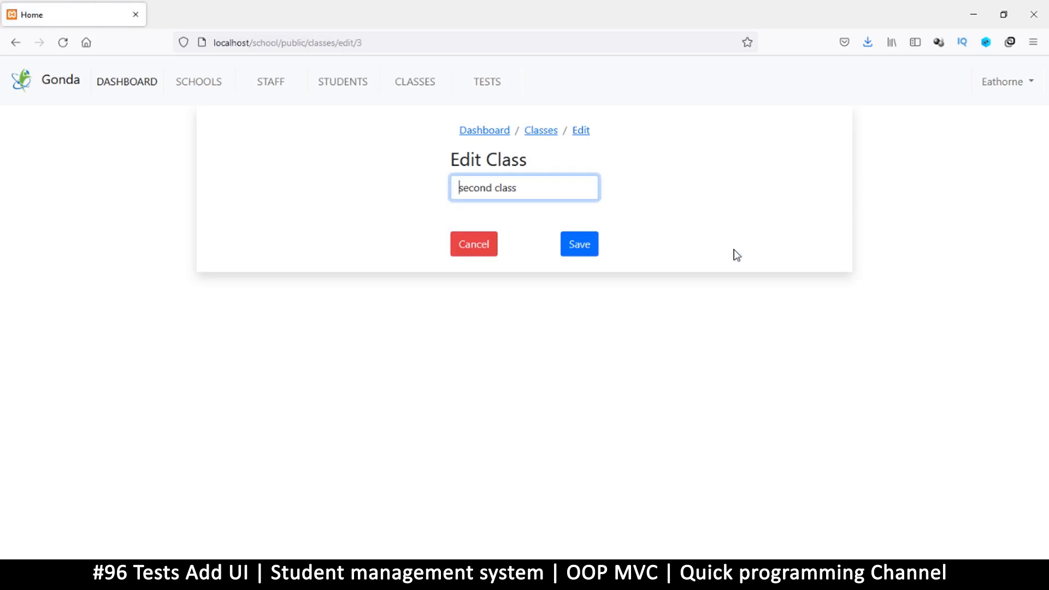
pyautogui.click(579, 244)
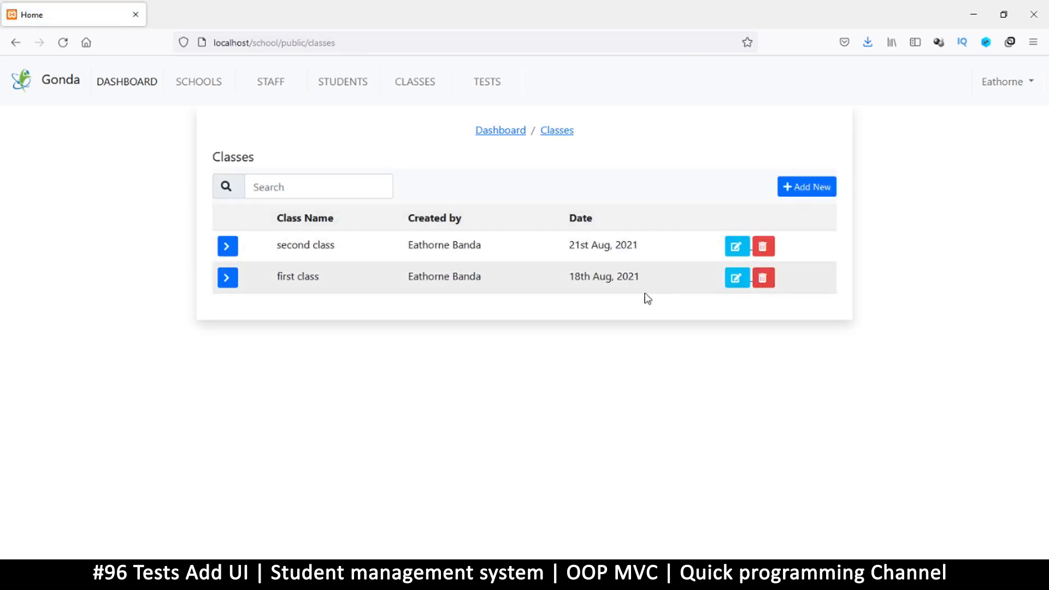
pyautogui.moveTo(504, 380)
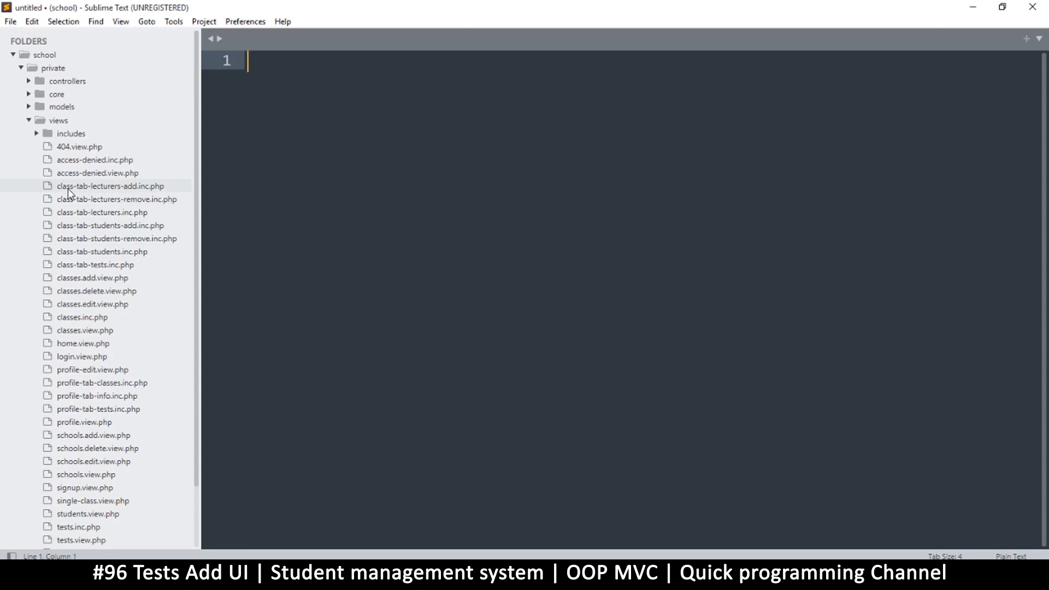
pyautogui.moveTo(111, 194)
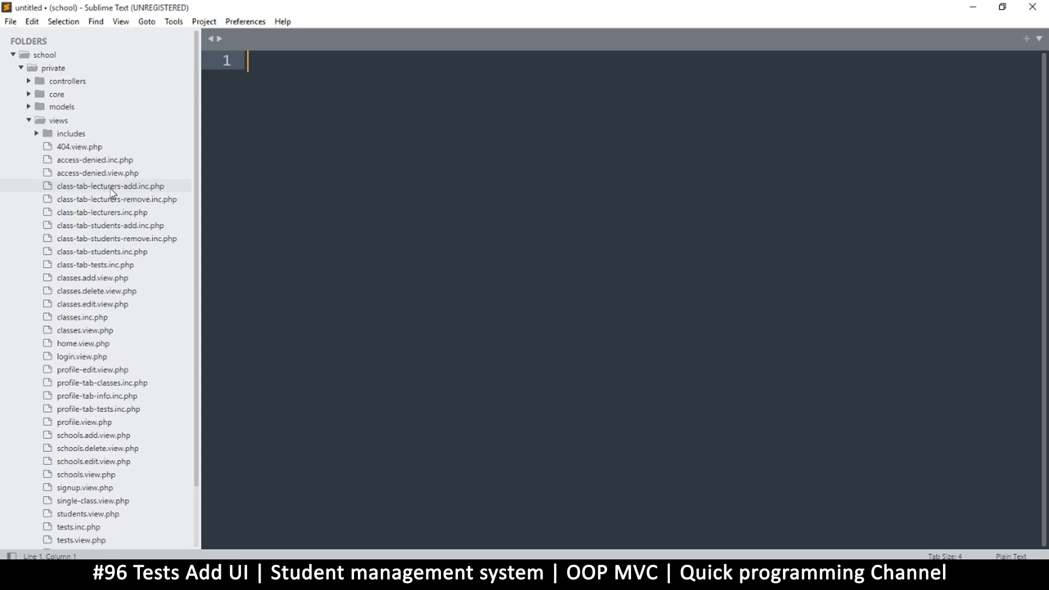
pyautogui.moveTo(135, 228)
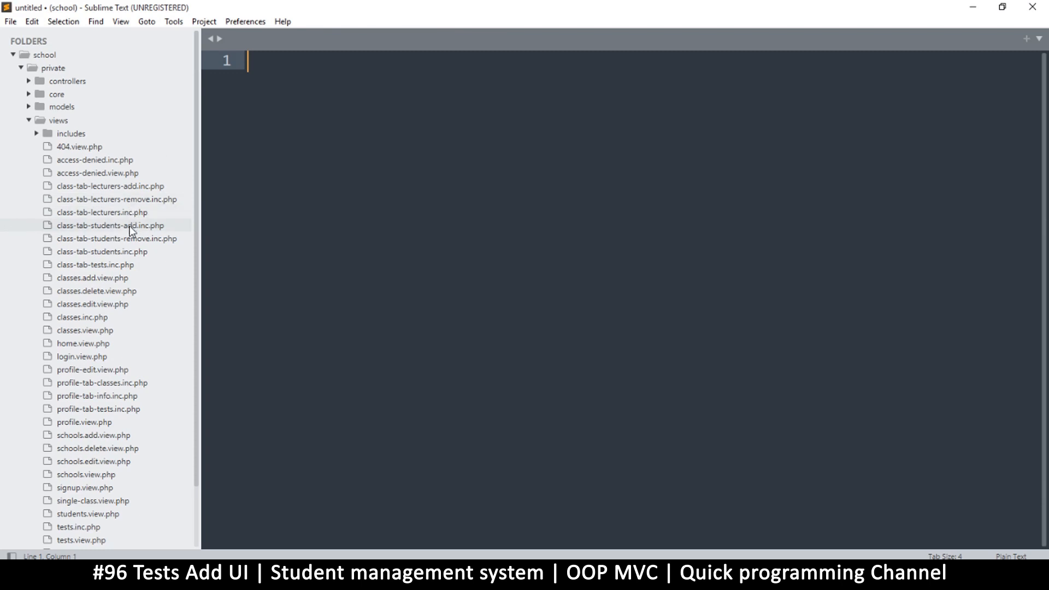
# Review the Add New Class form markup in classes.add.view.php
pyautogui.scroll(-3)
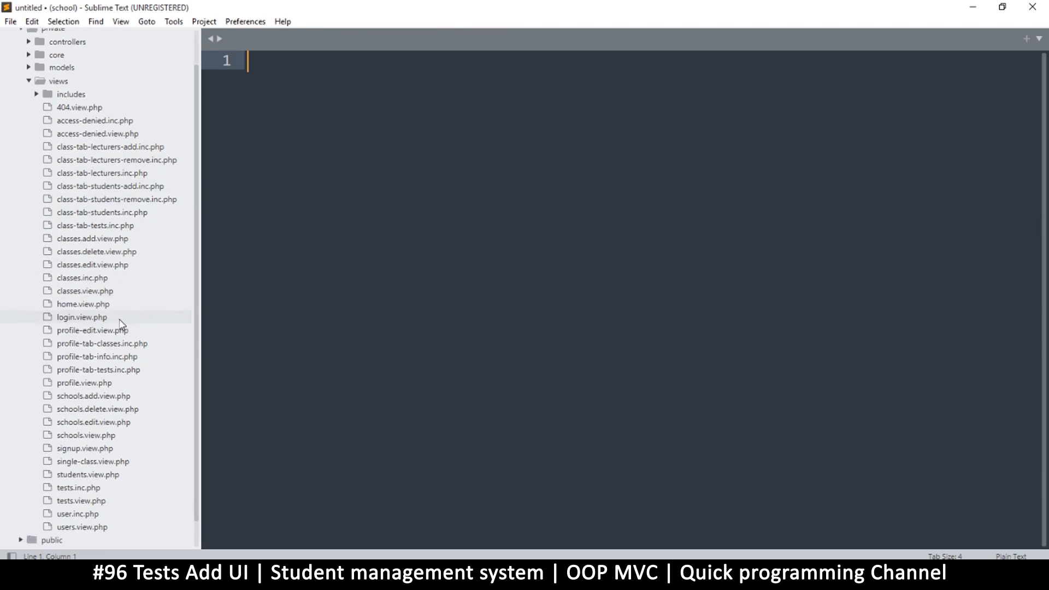
pyautogui.scroll(-3)
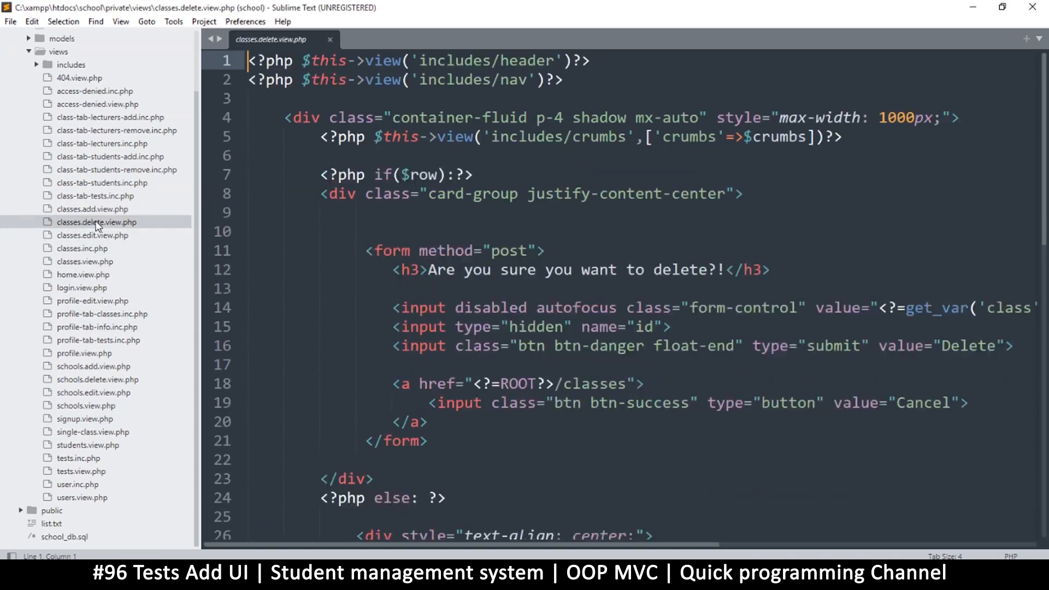
pyautogui.click(92, 235)
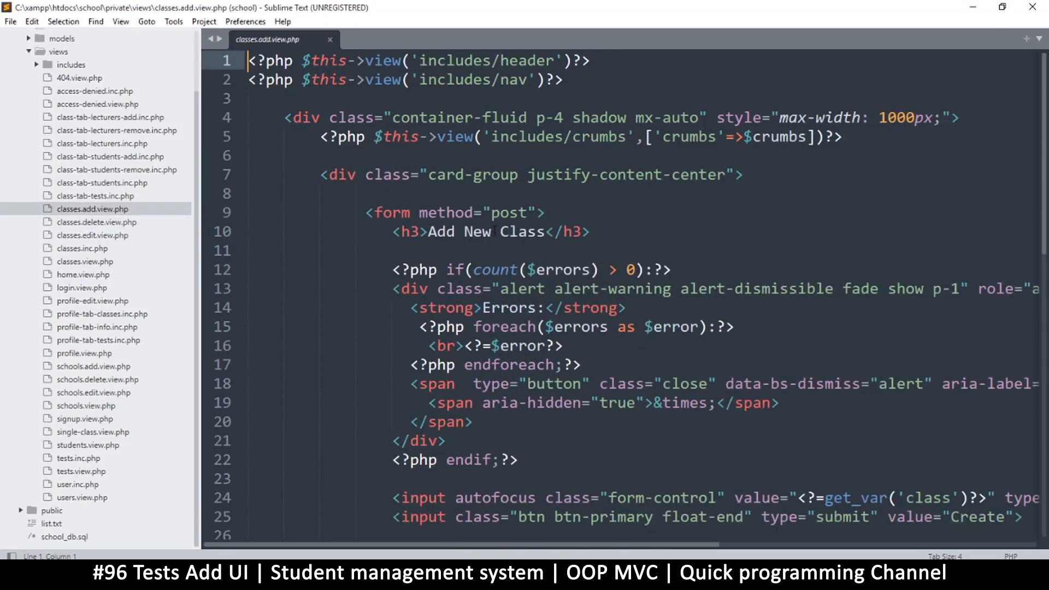
pyautogui.moveTo(124, 221)
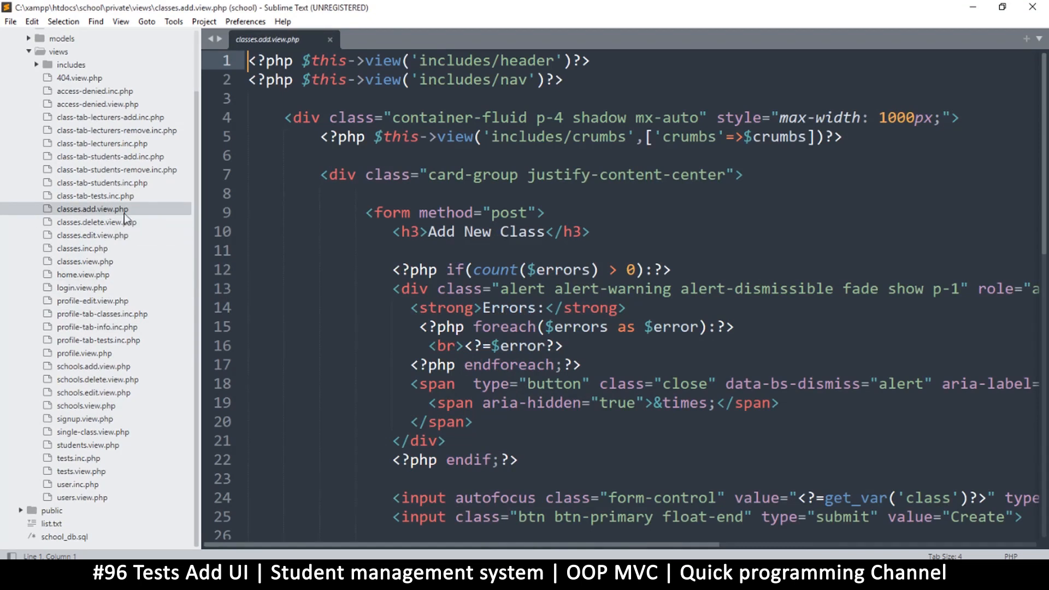
pyautogui.scroll(-3)
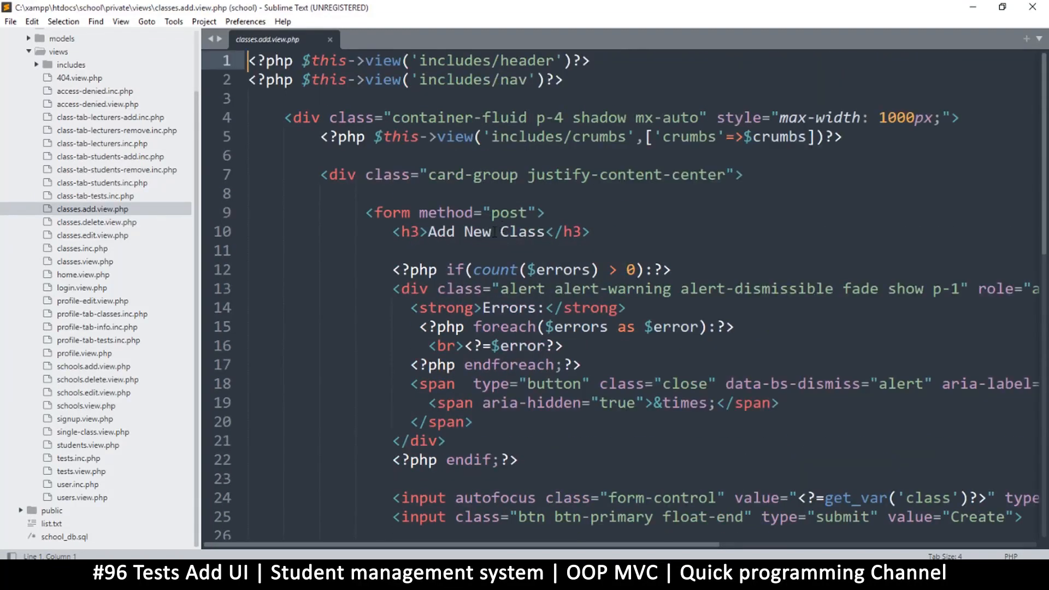
pyautogui.scroll(-3)
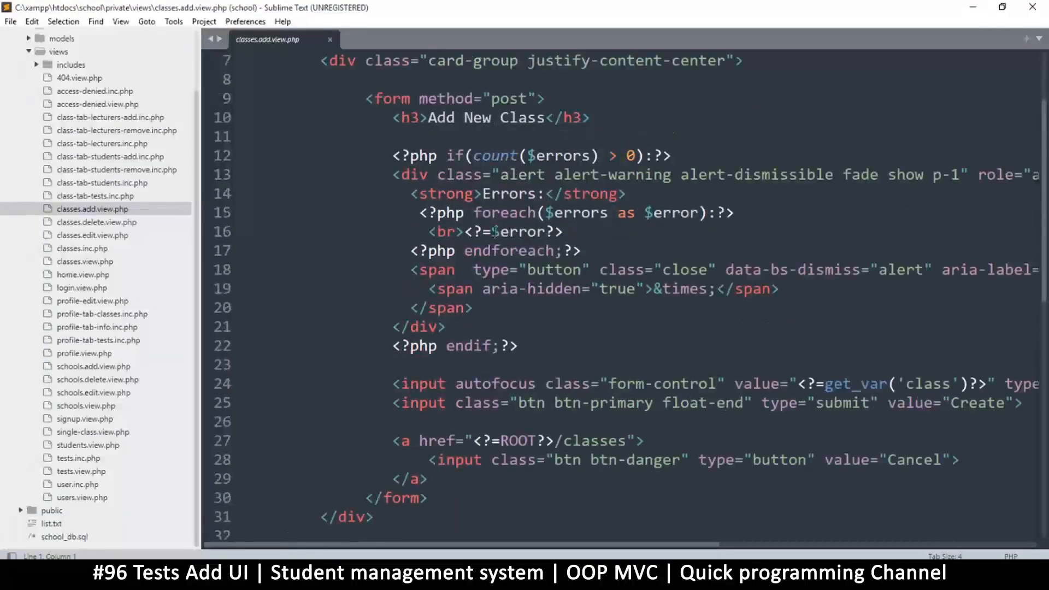
pyautogui.scroll(3)
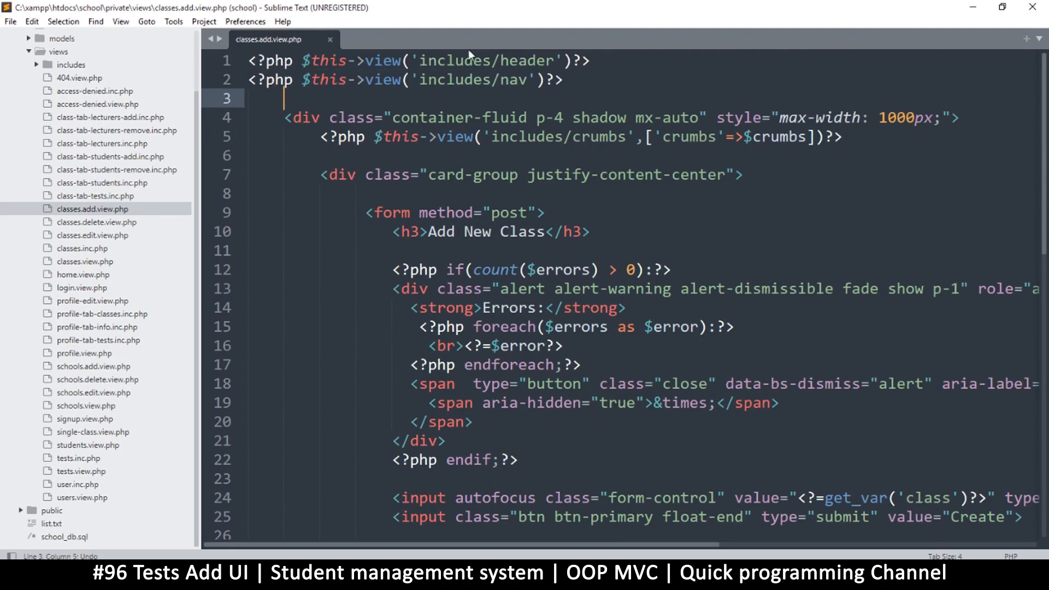
pyautogui.moveTo(125, 157)
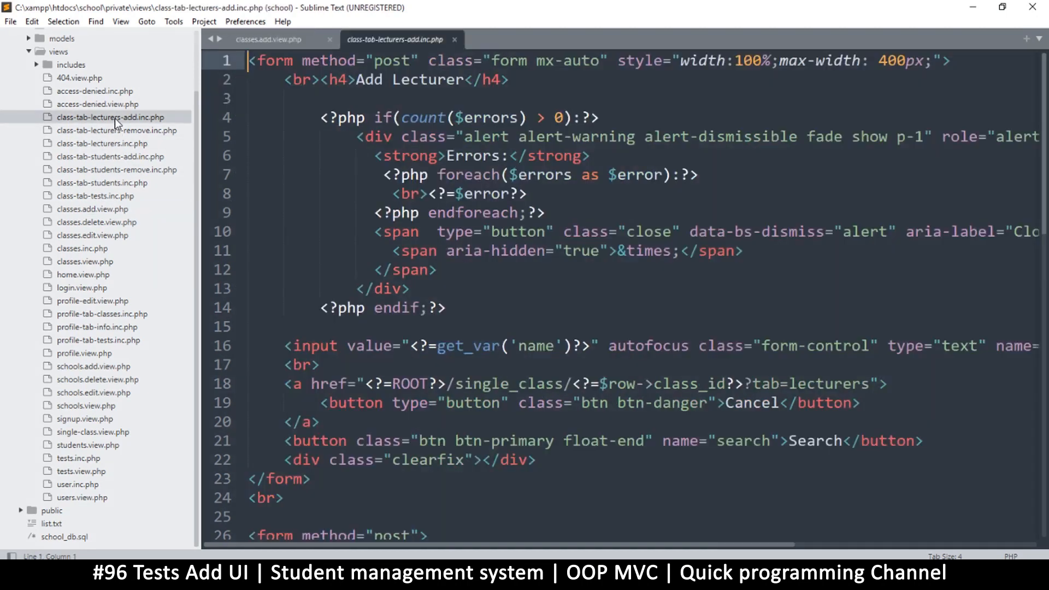
# Copy the whole lecturer-add code and start a new file for it
pyautogui.scroll(-3)
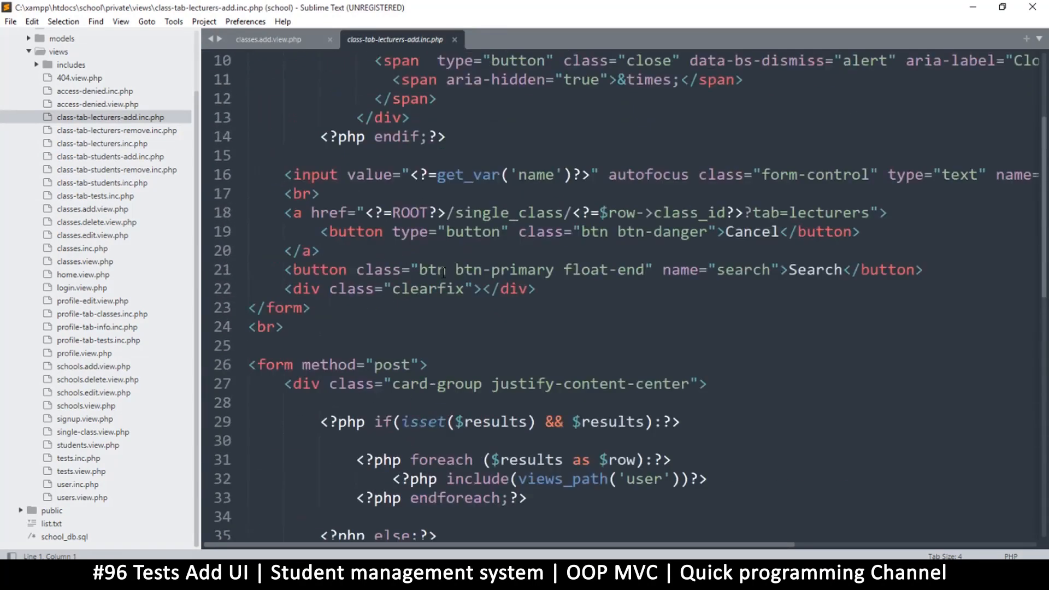
pyautogui.scroll(-3)
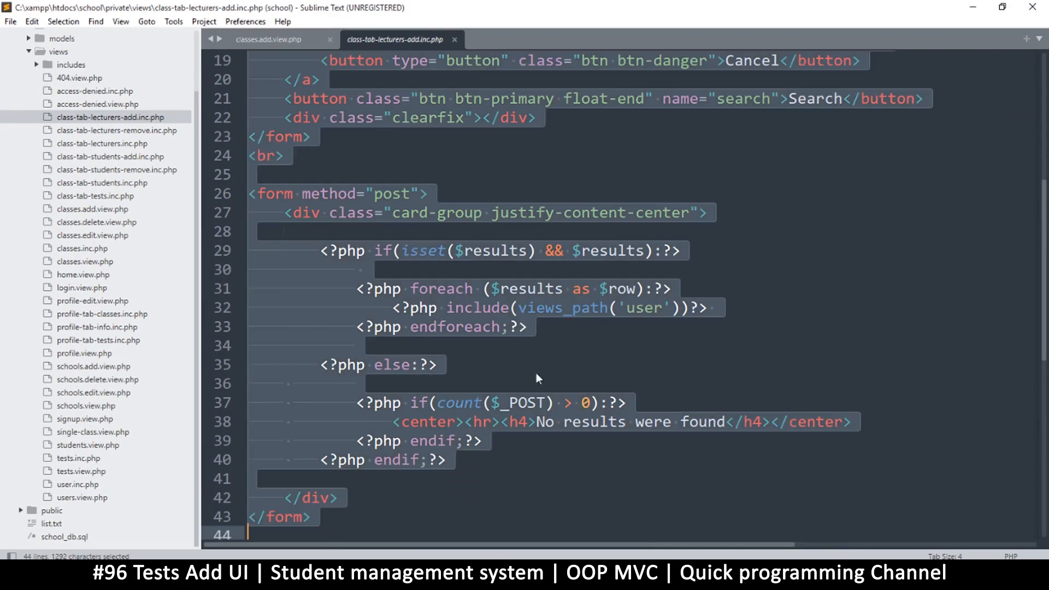
pyautogui.press('ctrl+c')
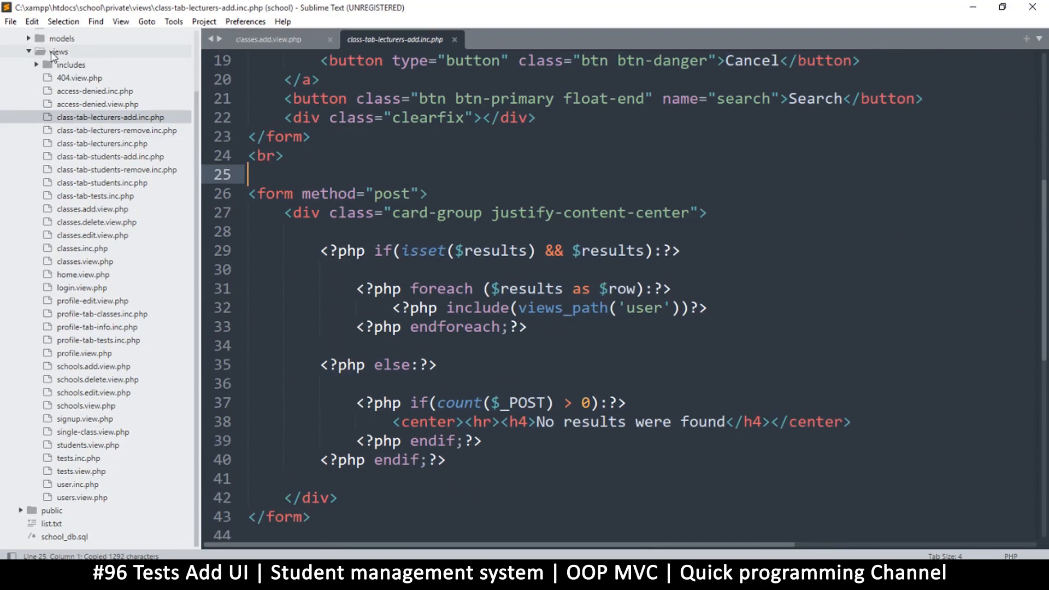
pyautogui.press('ctrl+n')
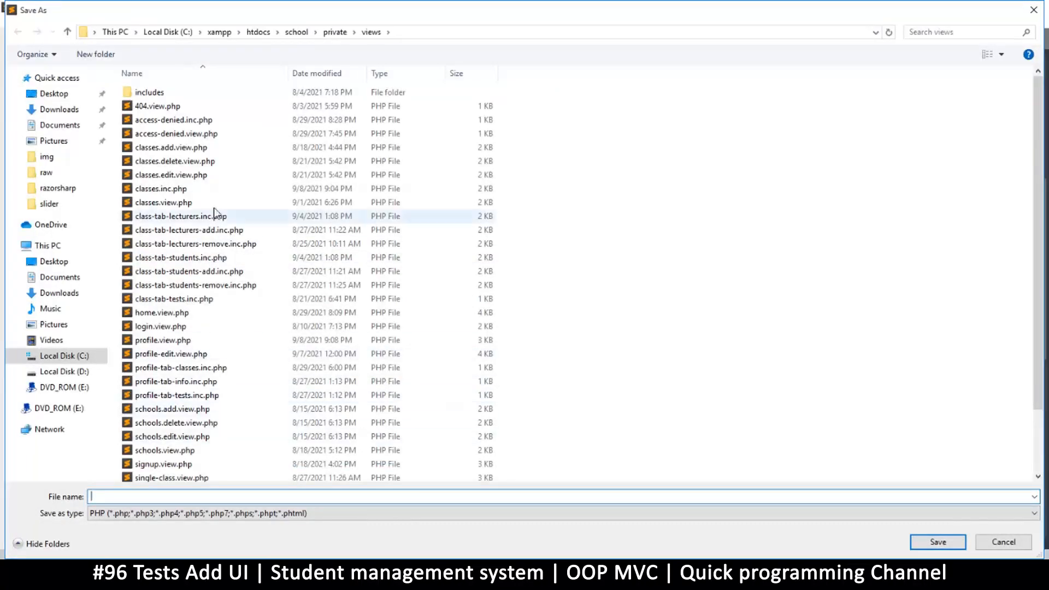
# Save the new file as class-tab-test-add.inc.php in the views folder
pyautogui.click(174, 215)
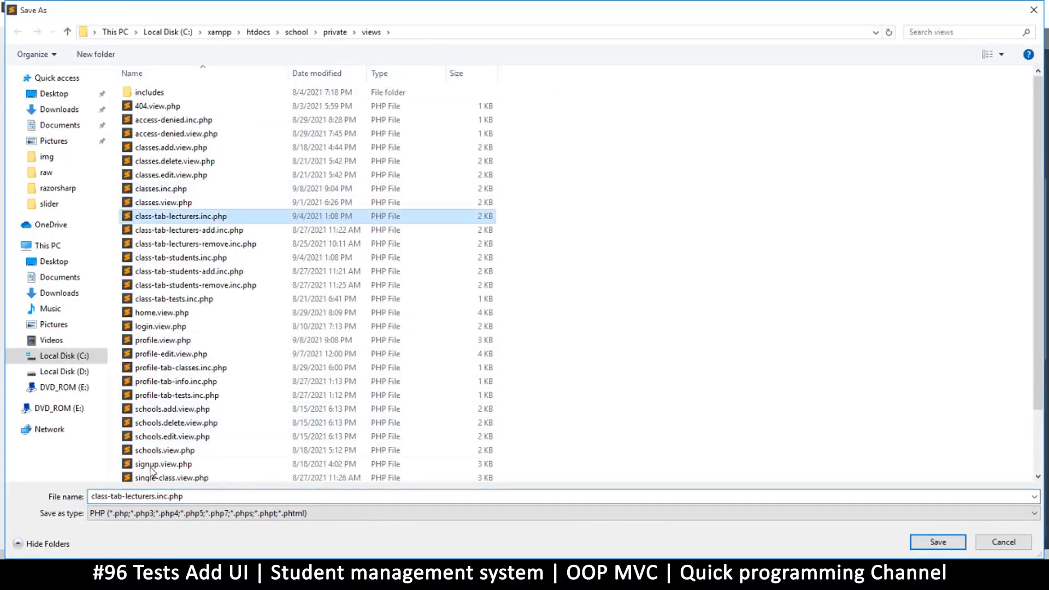
pyautogui.doubleClick(131, 496)
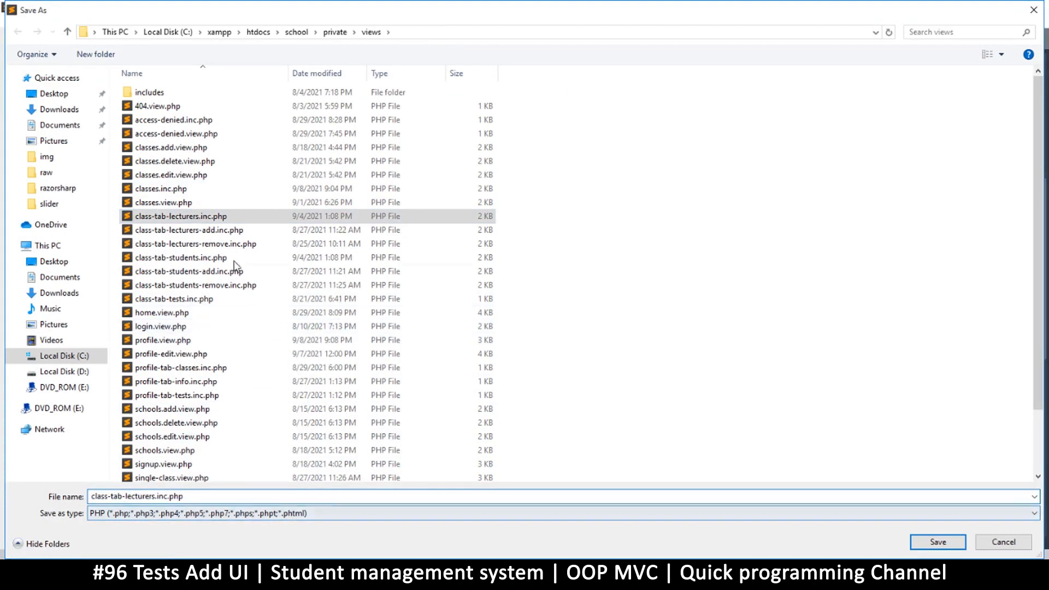
pyautogui.click(186, 229)
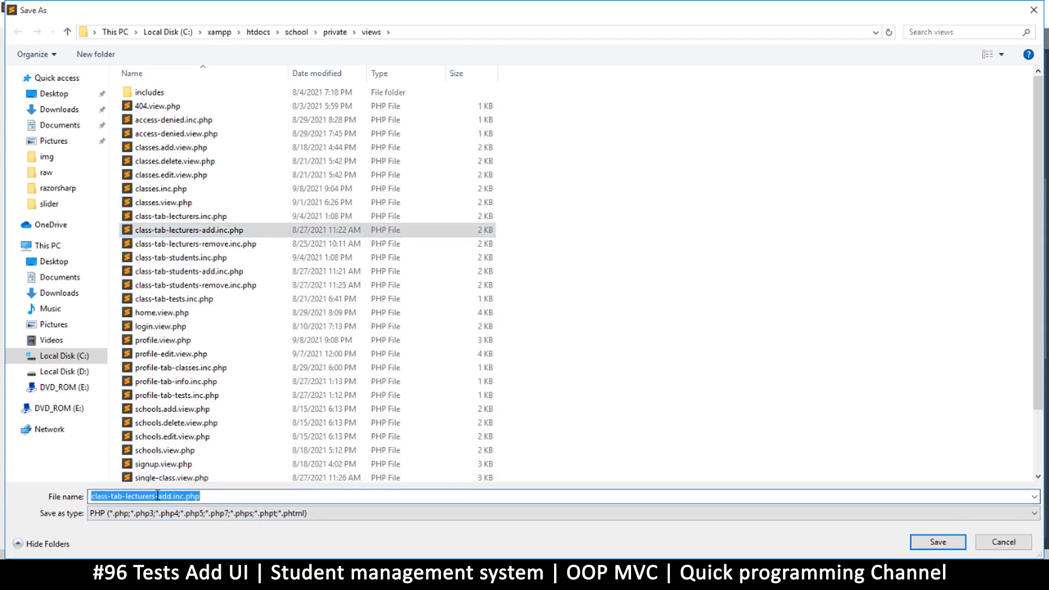
pyautogui.click(158, 496)
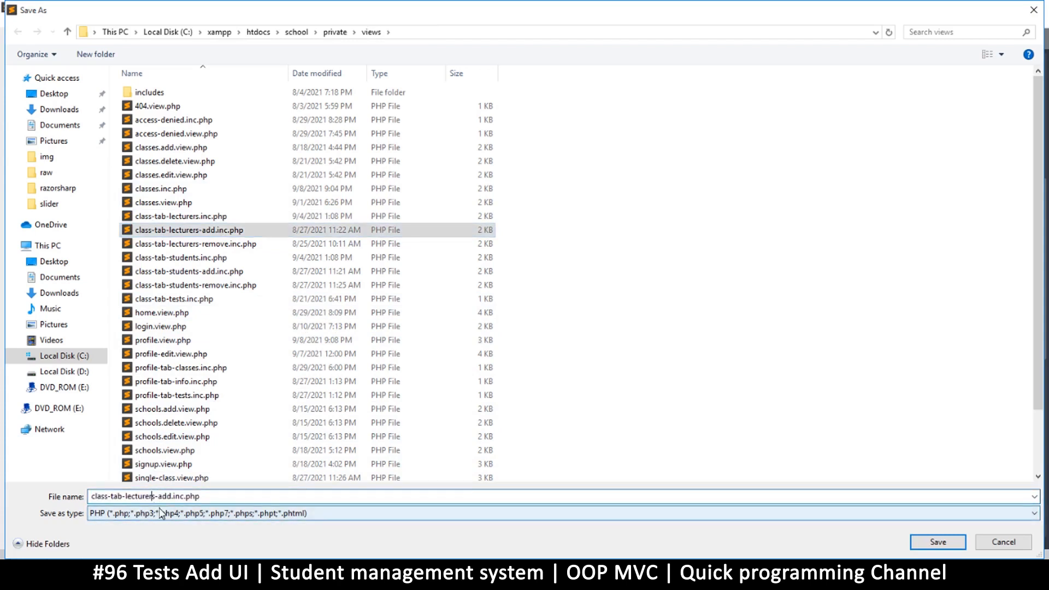
pyautogui.press('Backspace')
pyautogui.write('tes')
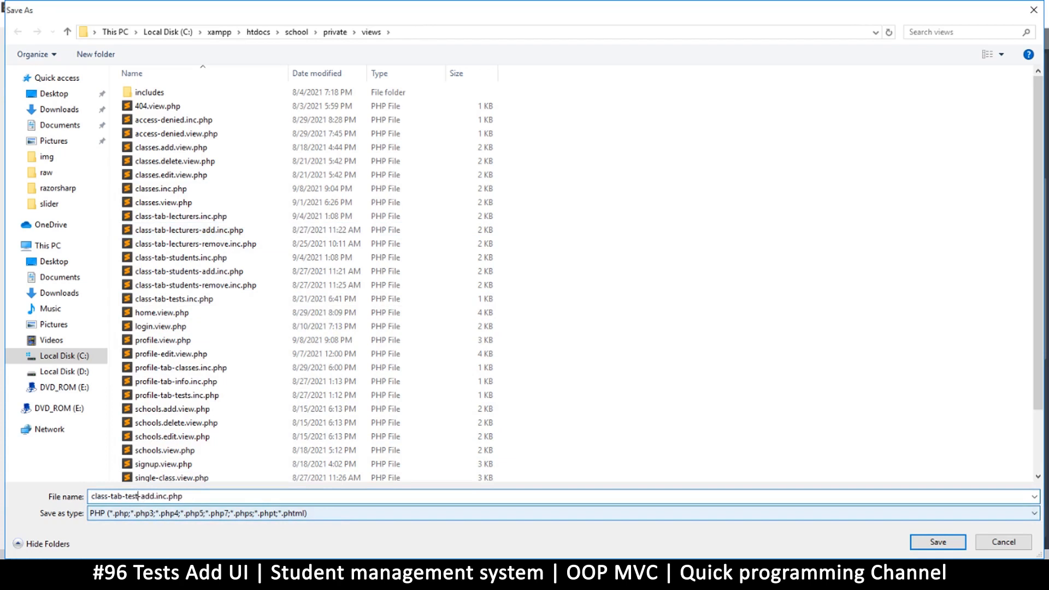
pyautogui.click(937, 542)
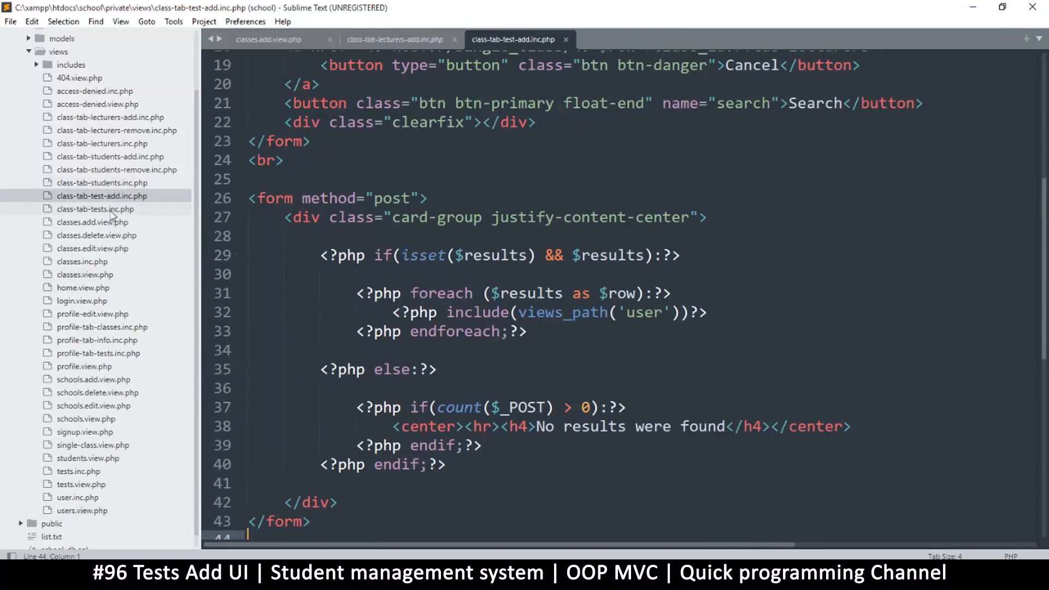
pyautogui.moveTo(155, 169)
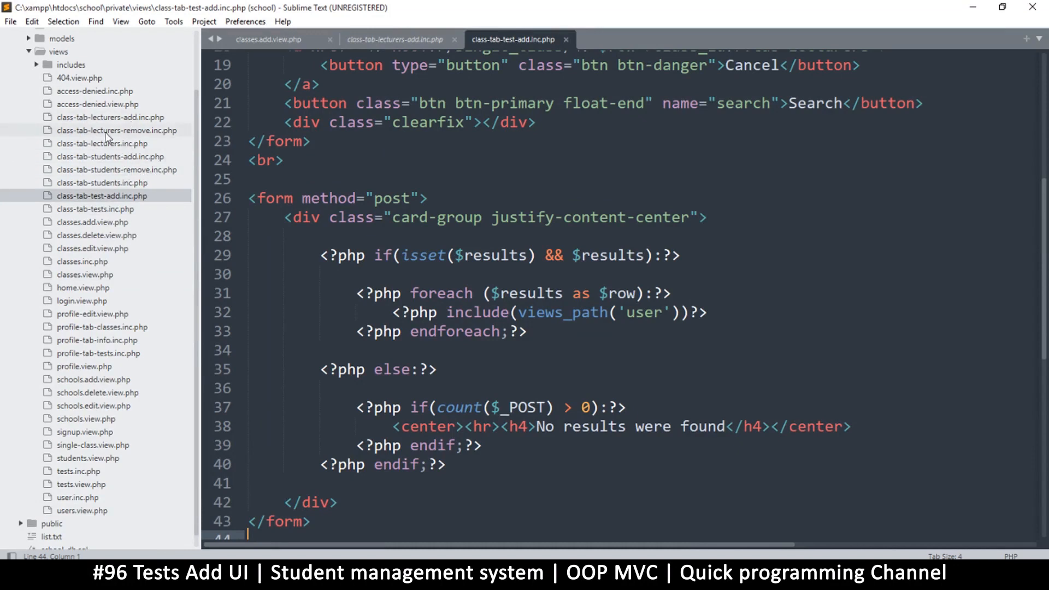
pyautogui.moveTo(123, 132)
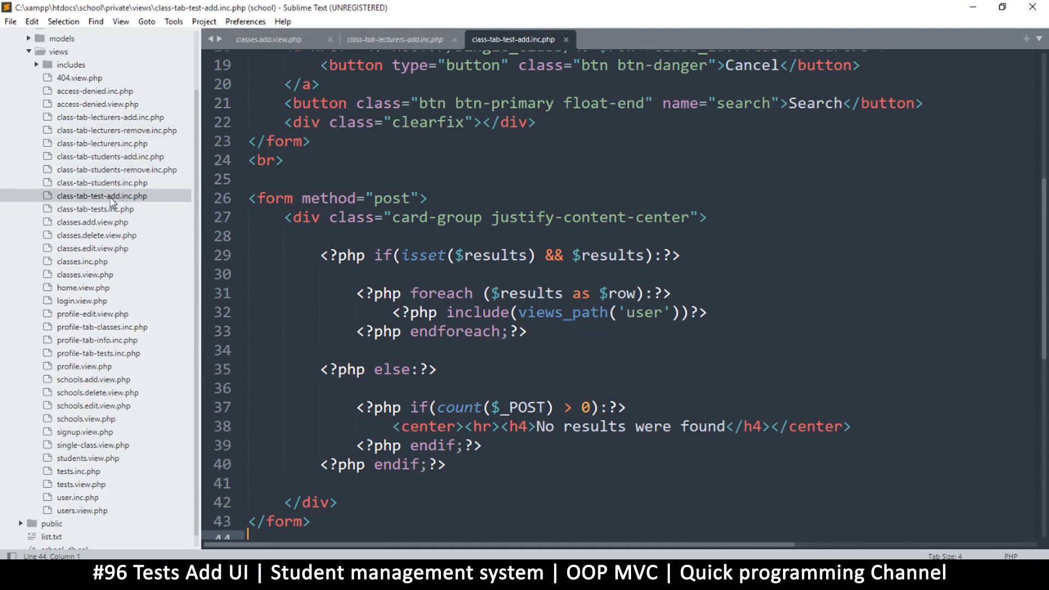
pyautogui.moveTo(116, 209)
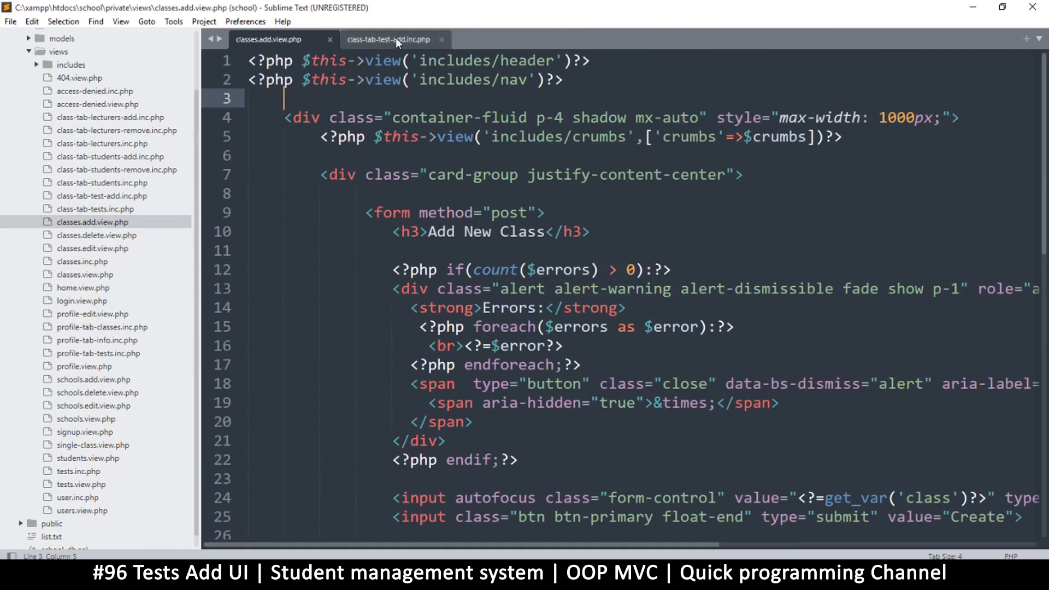
# Select and copy the card-group Add New Class form block from classes.add.view.php
pyautogui.click(391, 39)
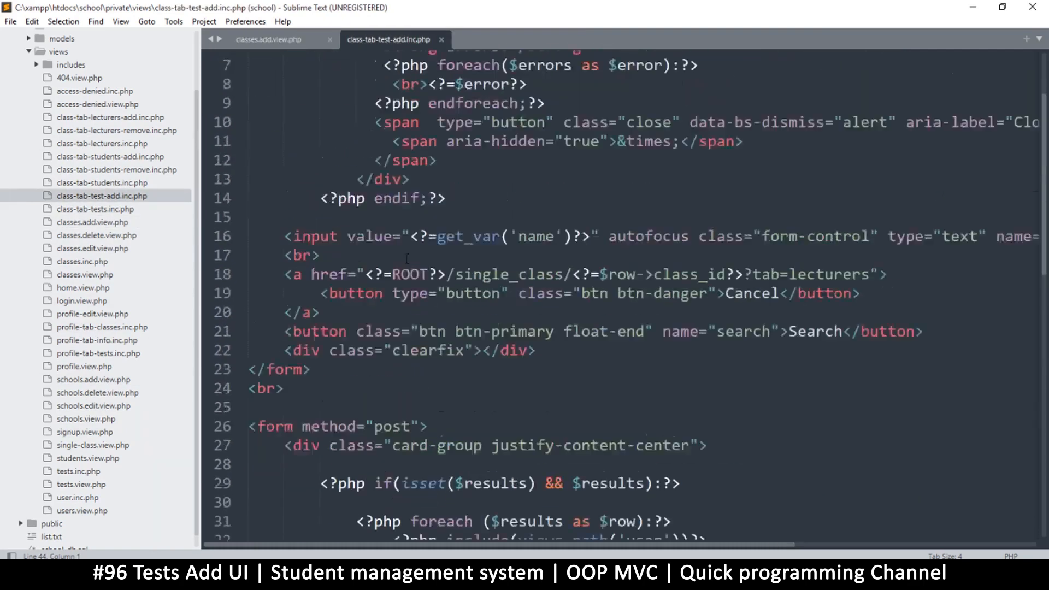
pyautogui.scroll(3)
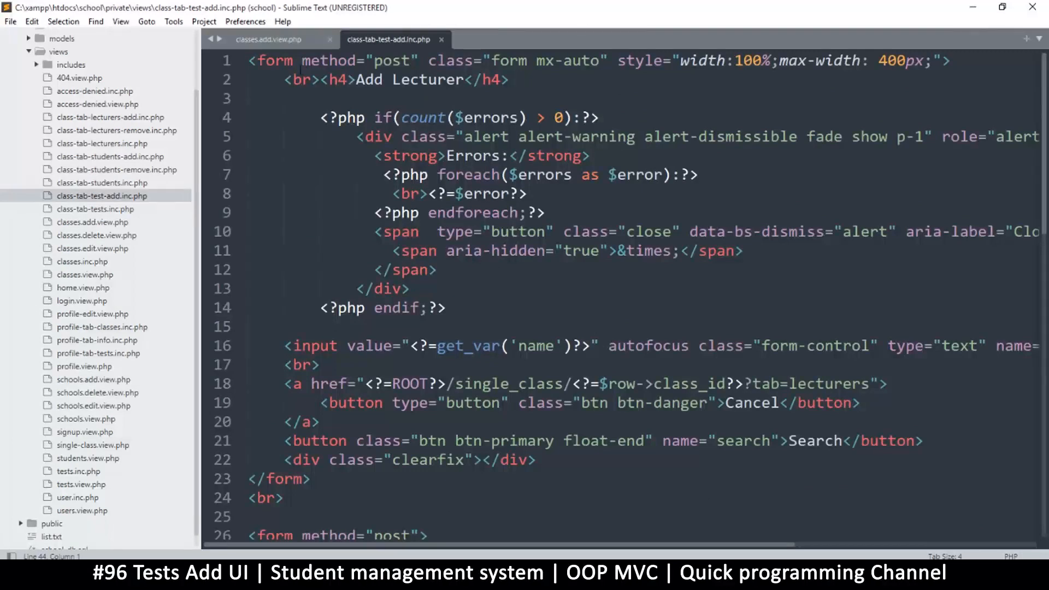
pyautogui.click(278, 61)
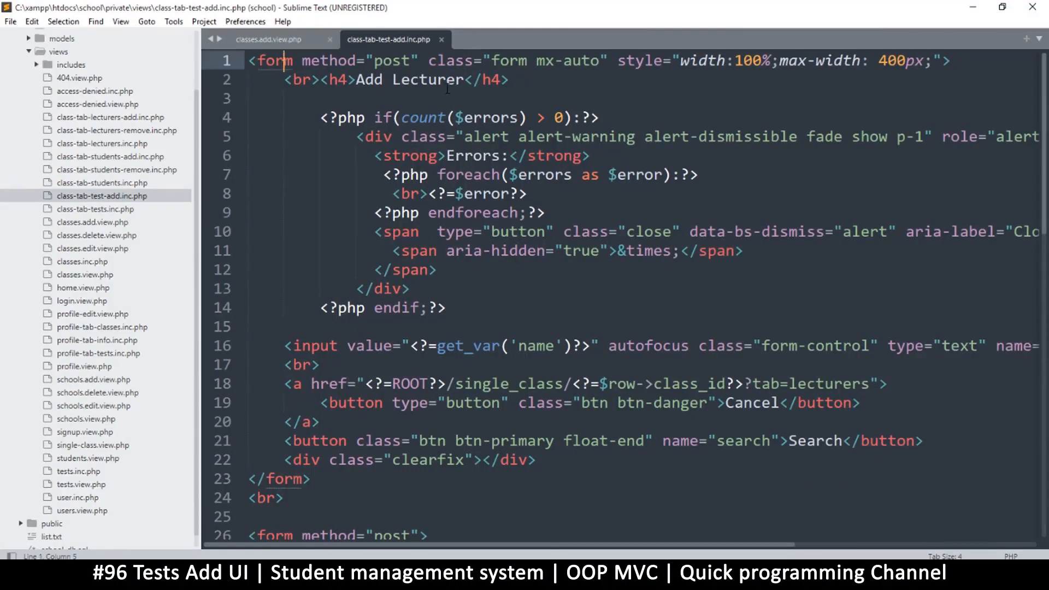
pyautogui.scroll(-3)
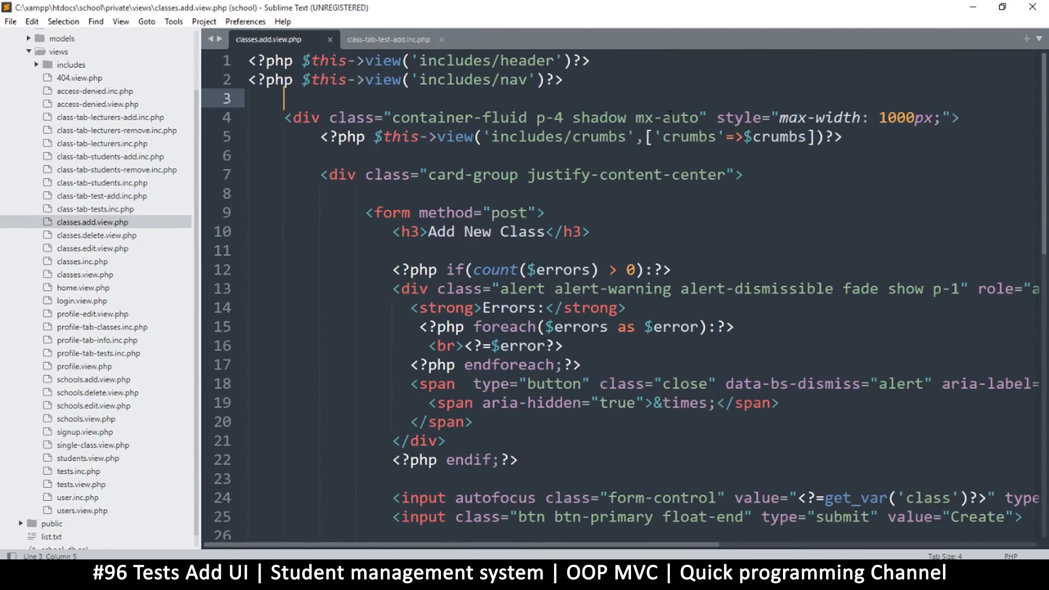
pyautogui.click(299, 117)
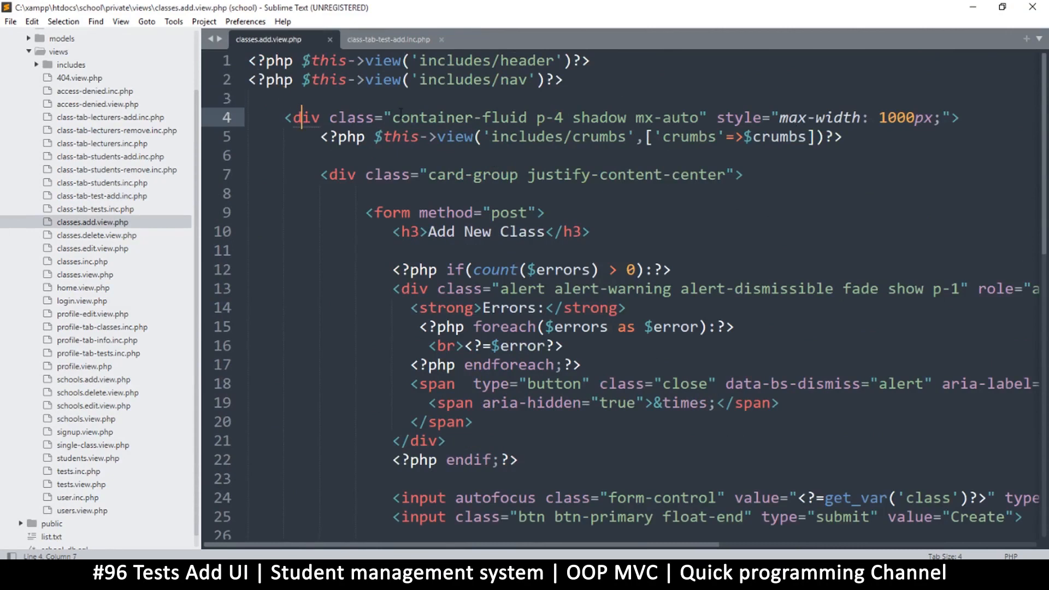
pyautogui.scroll(-3)
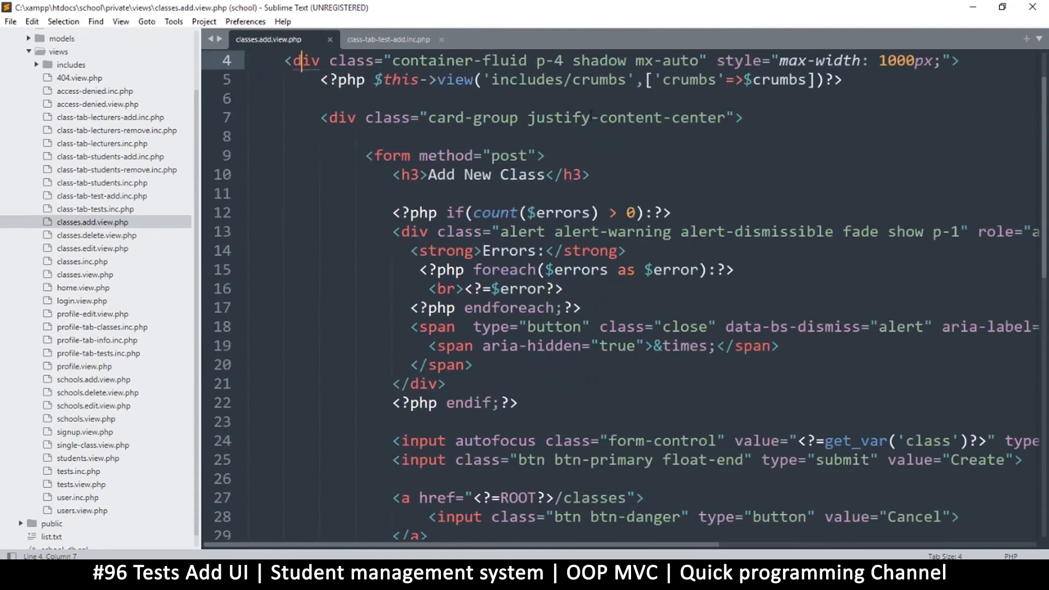
pyautogui.moveTo(538, 118); pyautogui.dragTo(615, 118)
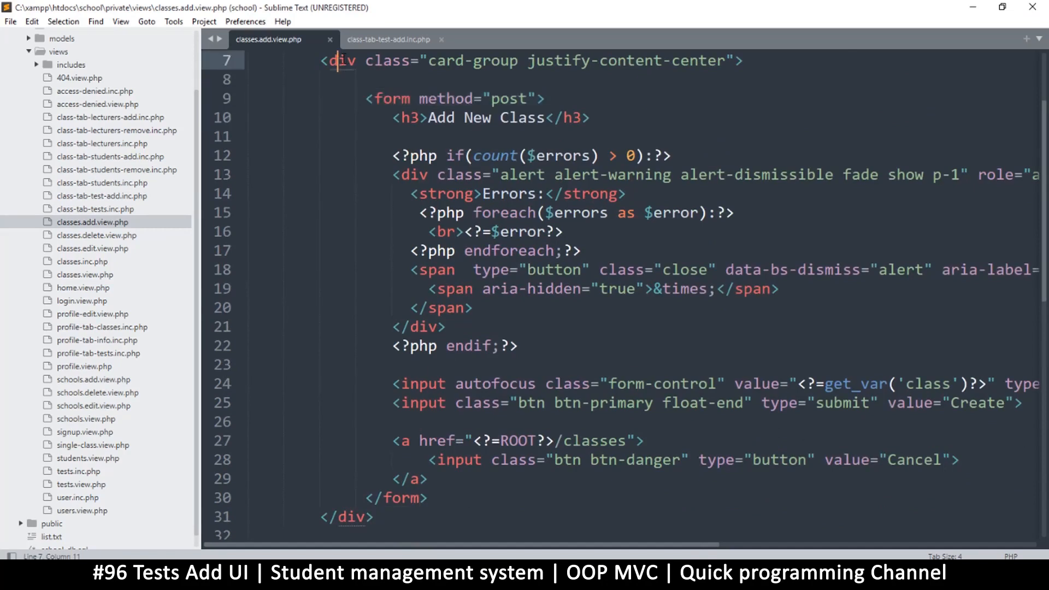
pyautogui.scroll(-3)
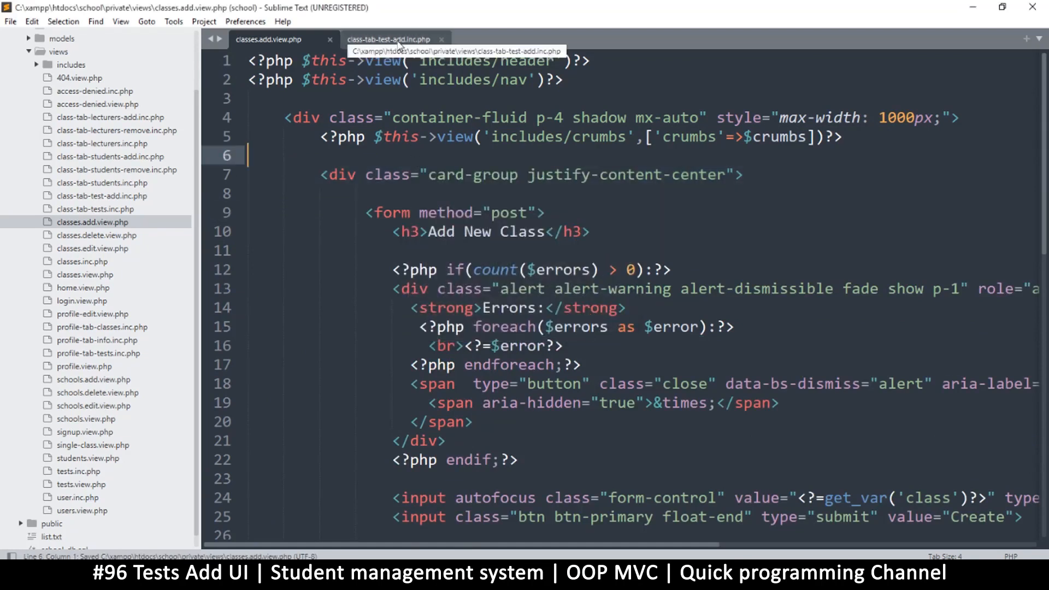
# Paste the Add New Class form into class-tab-test-add.inc.php and save
pyautogui.click(389, 39)
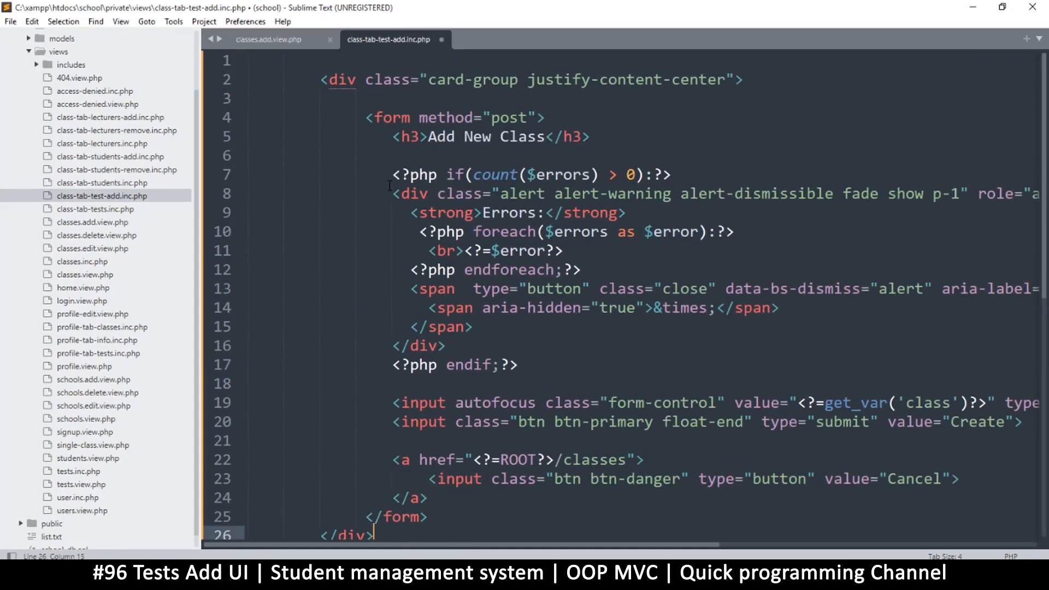
pyautogui.press('ctrl+s')
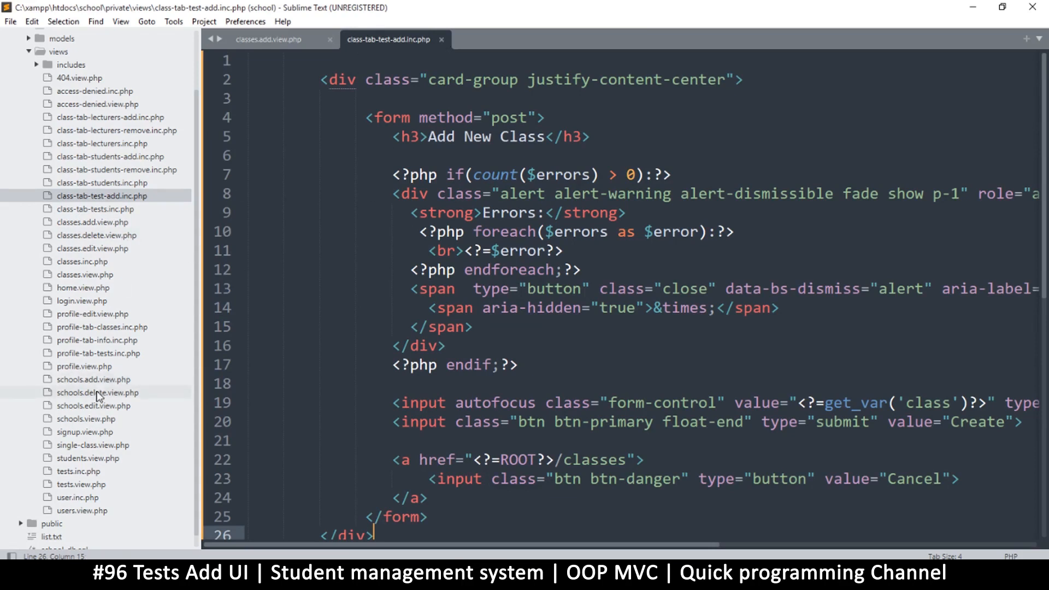
pyautogui.moveTo(129, 401)
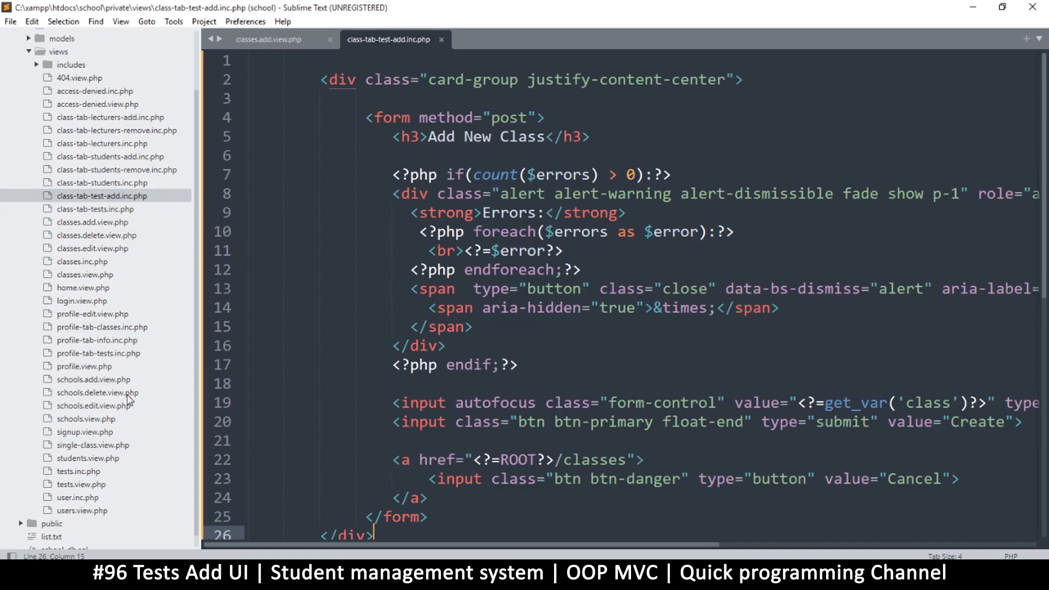
pyautogui.moveTo(75, 483)
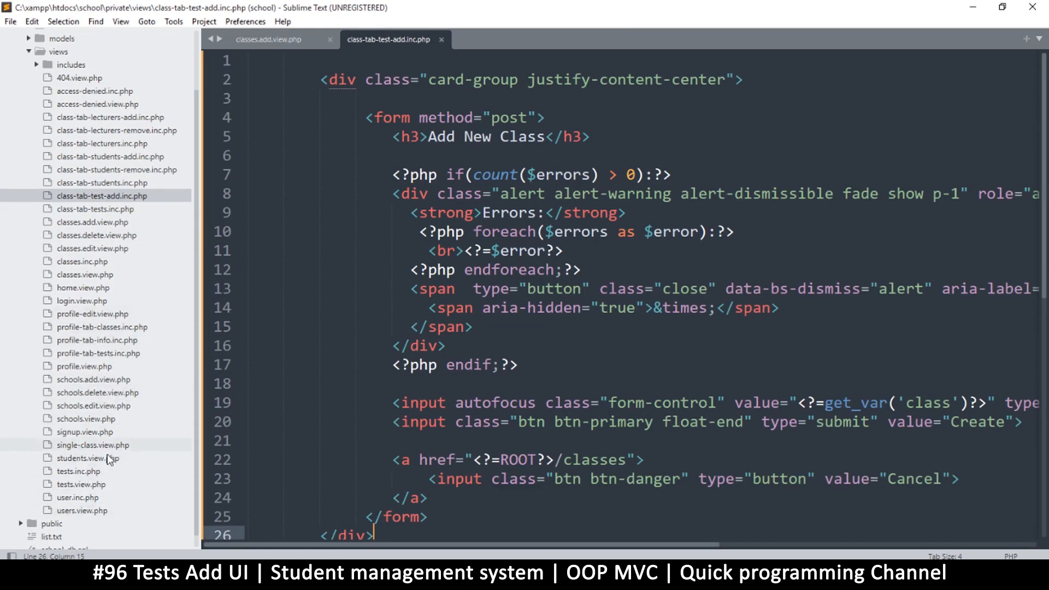
# Add a 'tests-add' case in single-class.view.php including class-tab-test-add, saved
pyautogui.click(88, 445)
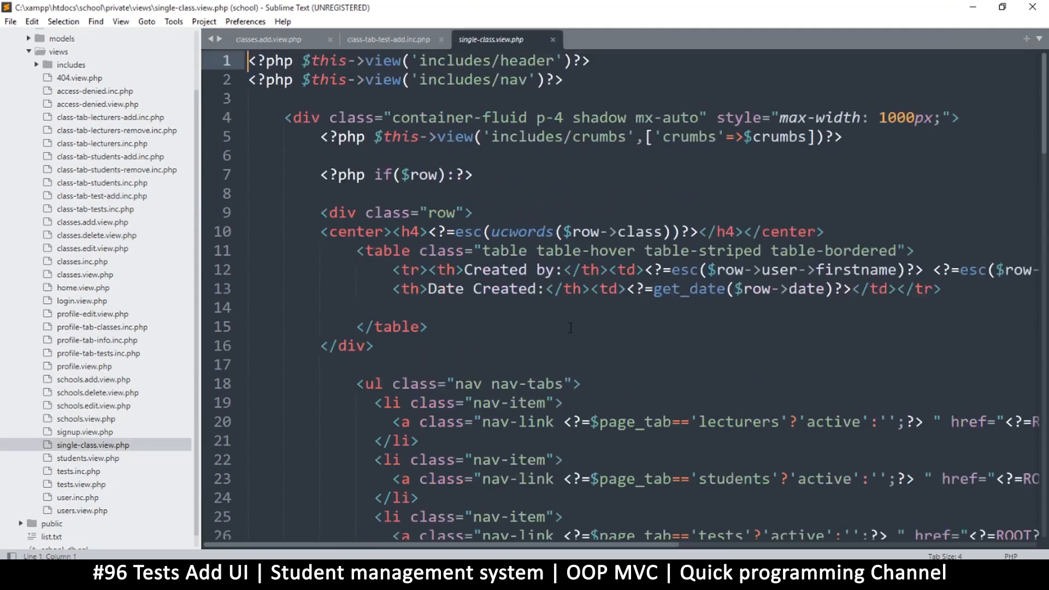
pyautogui.scroll(-3)
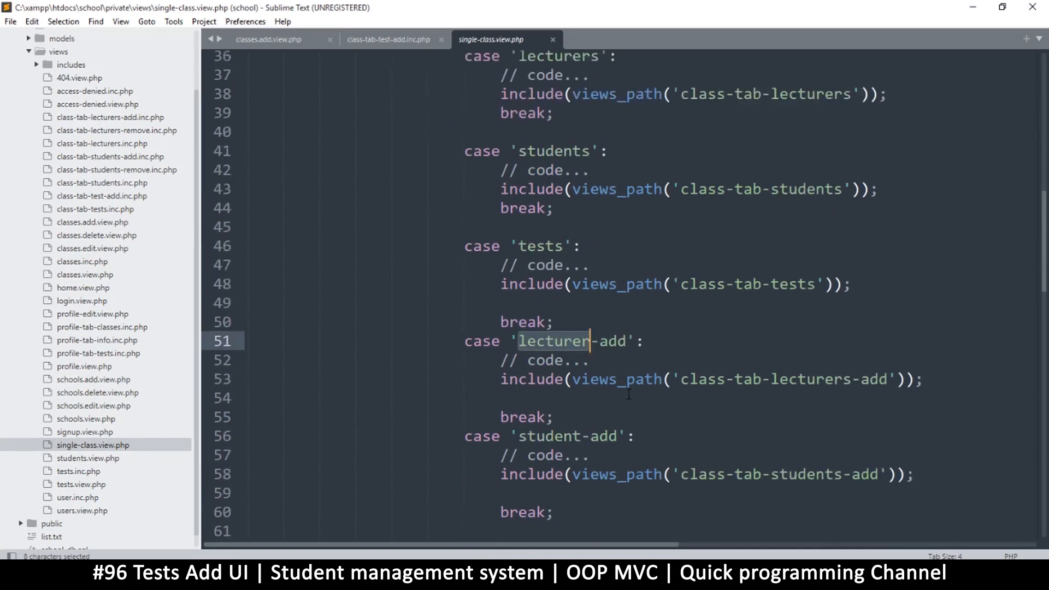
pyautogui.scroll(-3)
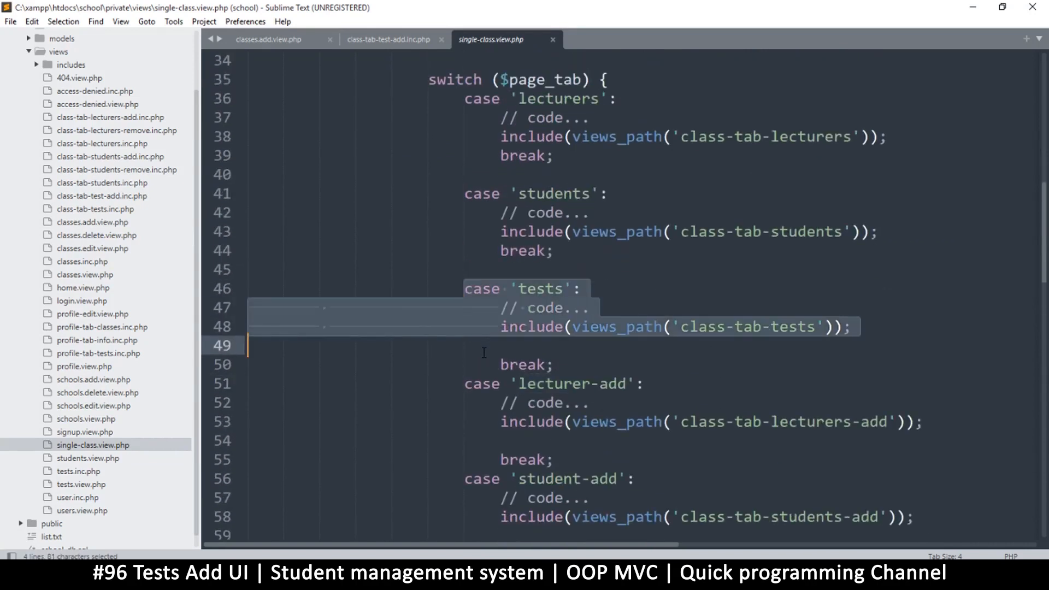
pyautogui.click(498, 350)
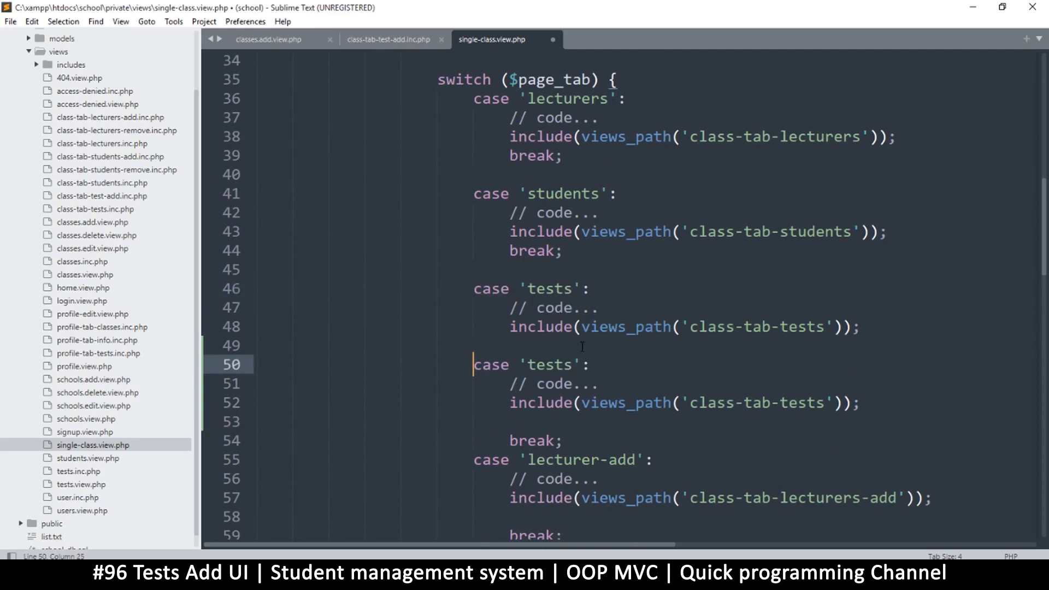
pyautogui.write('-a')
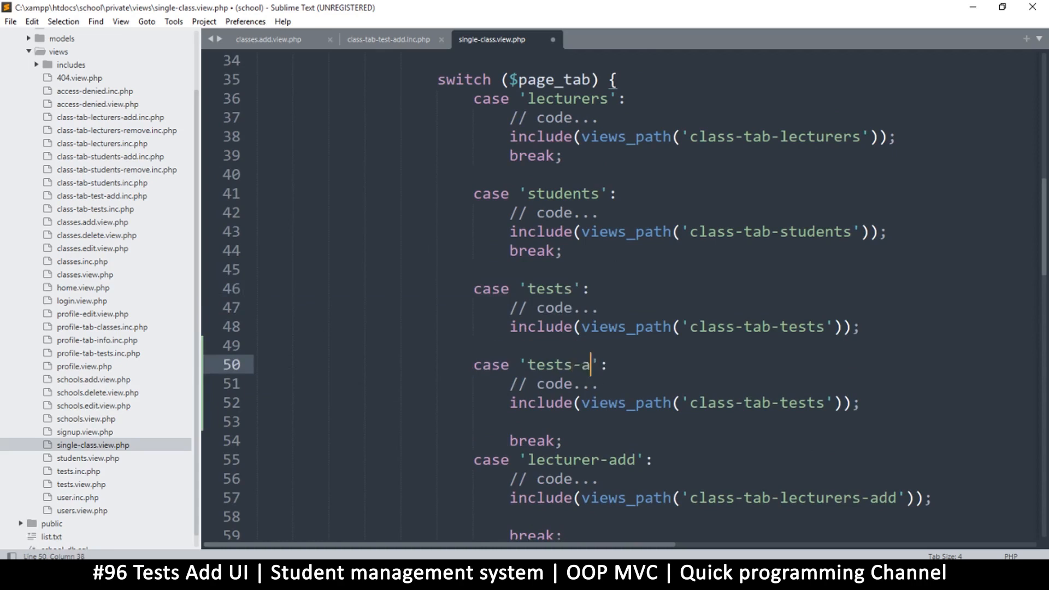
pyautogui.write('dd')
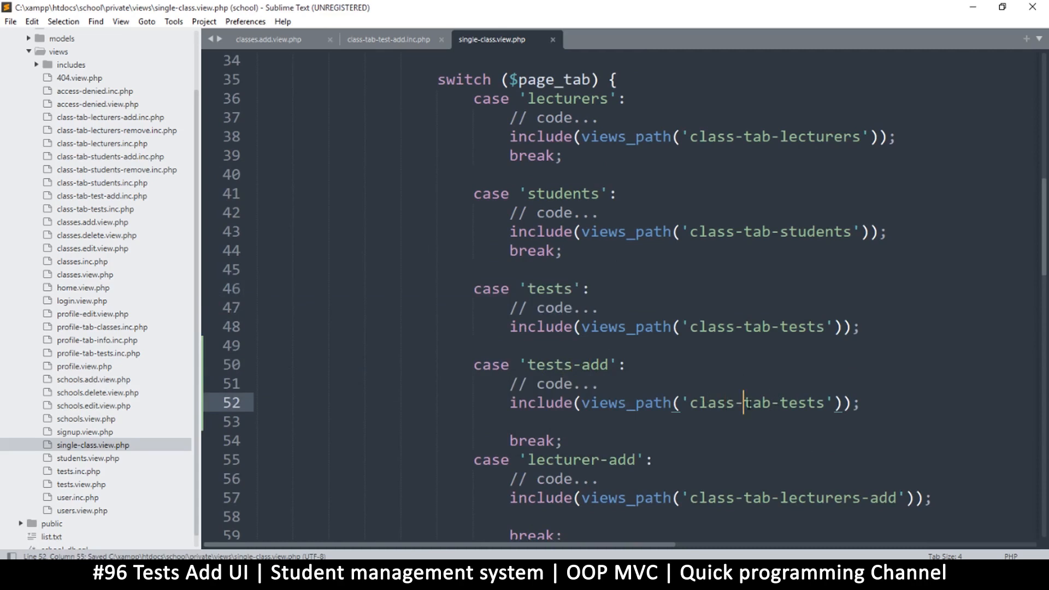
pyautogui.doubleClick(801, 402)
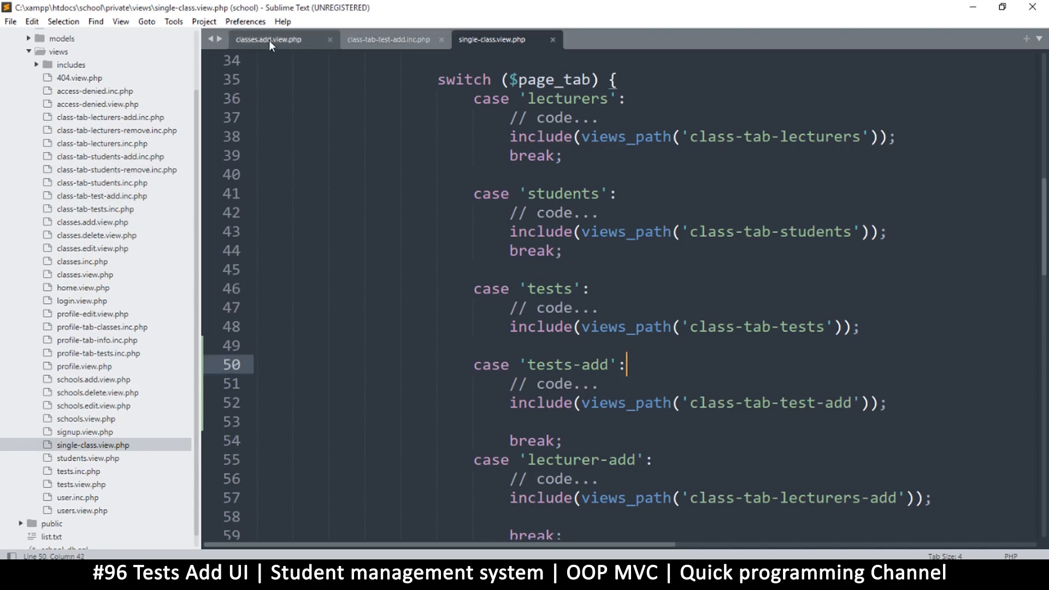
pyautogui.click(269, 40)
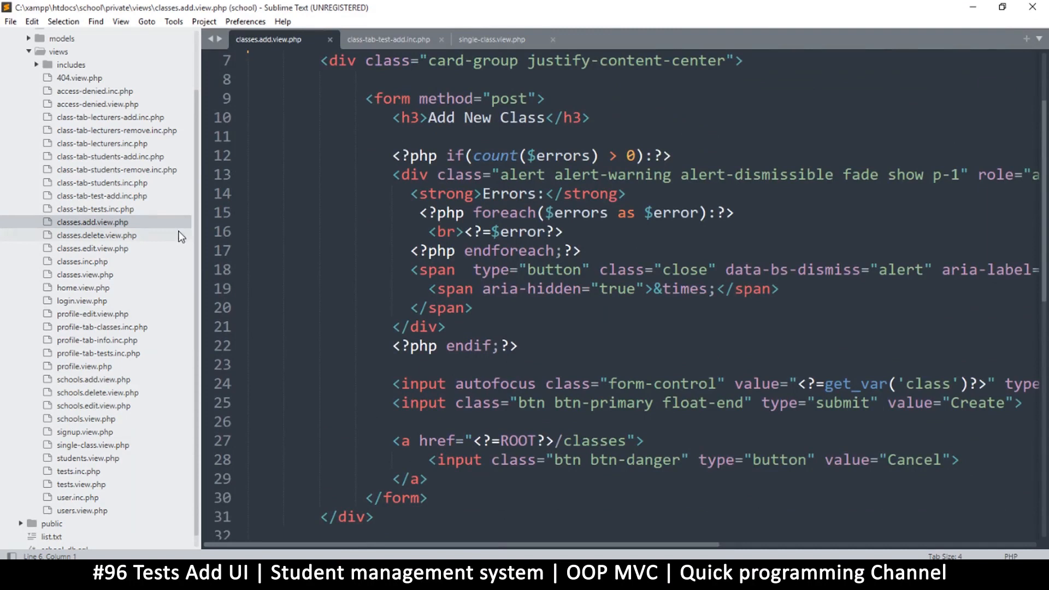
# Locate the Add Test link in class-tab-tests.inc.php, currently pointing to ROOT/signup
pyautogui.click(95, 209)
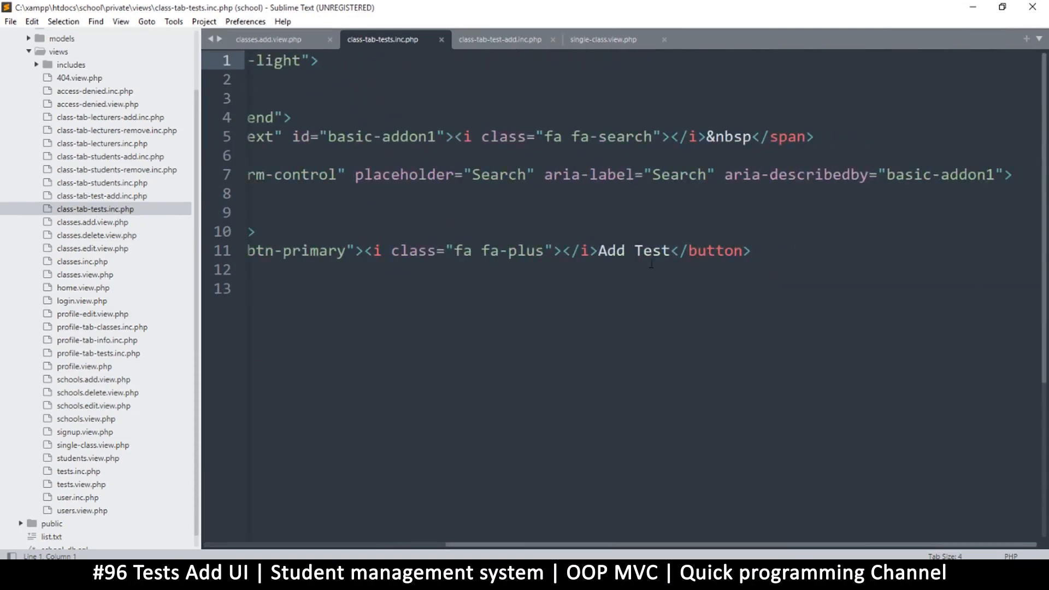
pyautogui.click(634, 250)
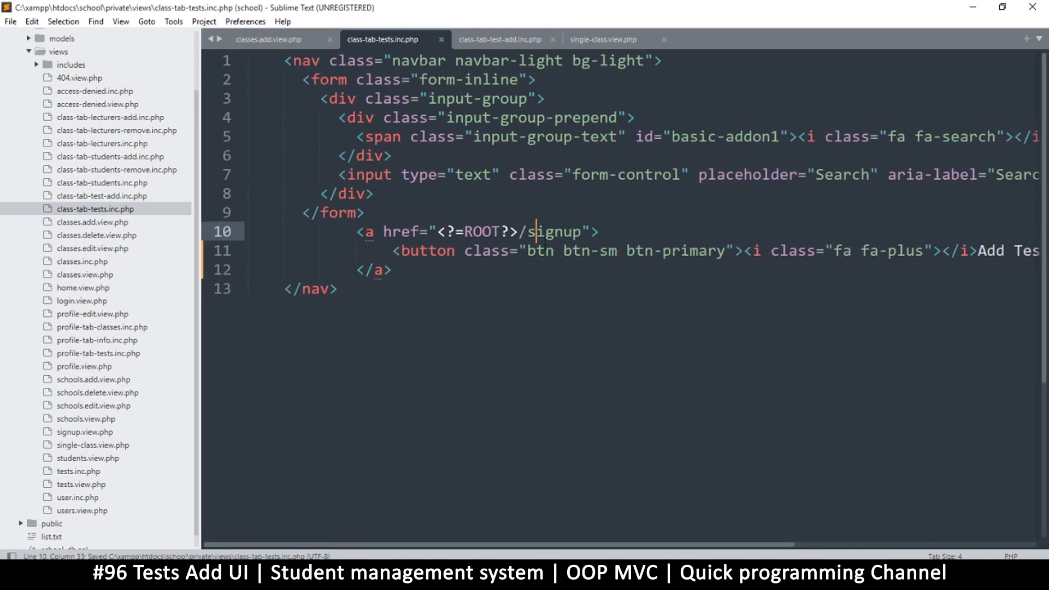
pyautogui.moveTo(518, 501)
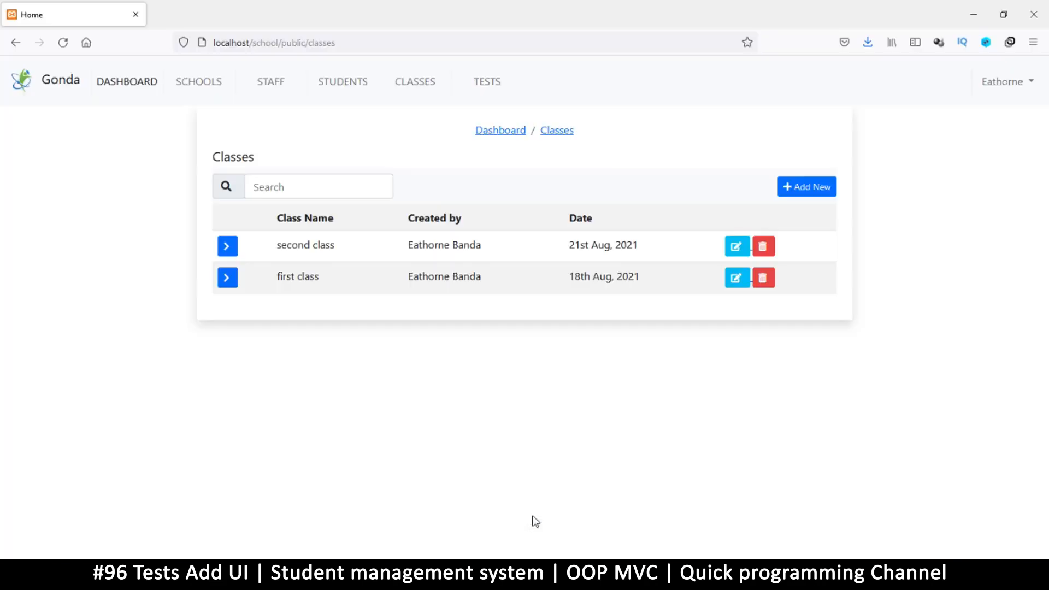
pyautogui.moveTo(419, 85)
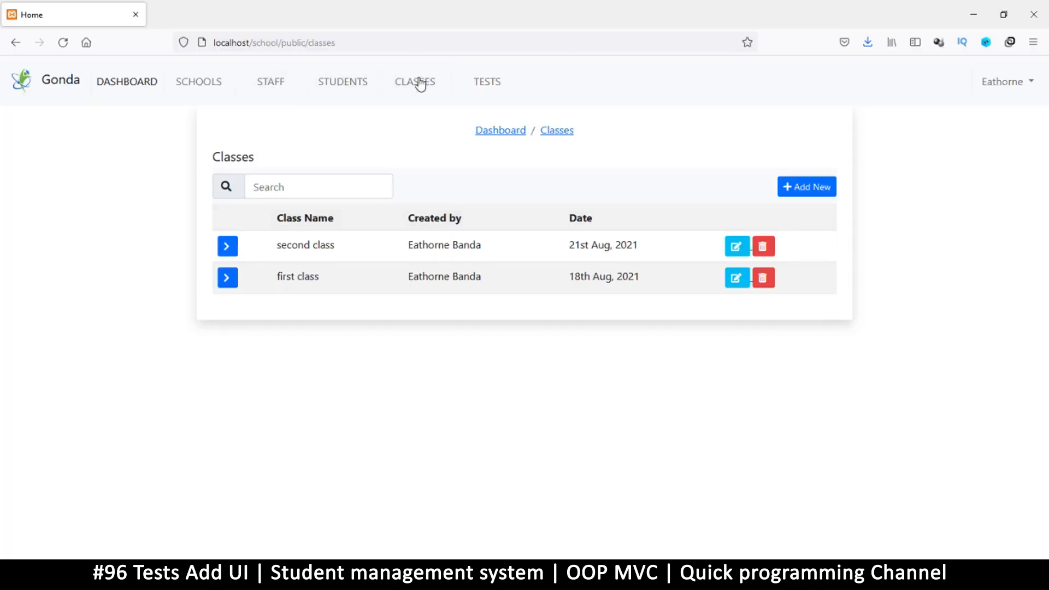
# Open the second class's Tests tab showing Add Test above the Add New Class form
pyautogui.click(227, 246)
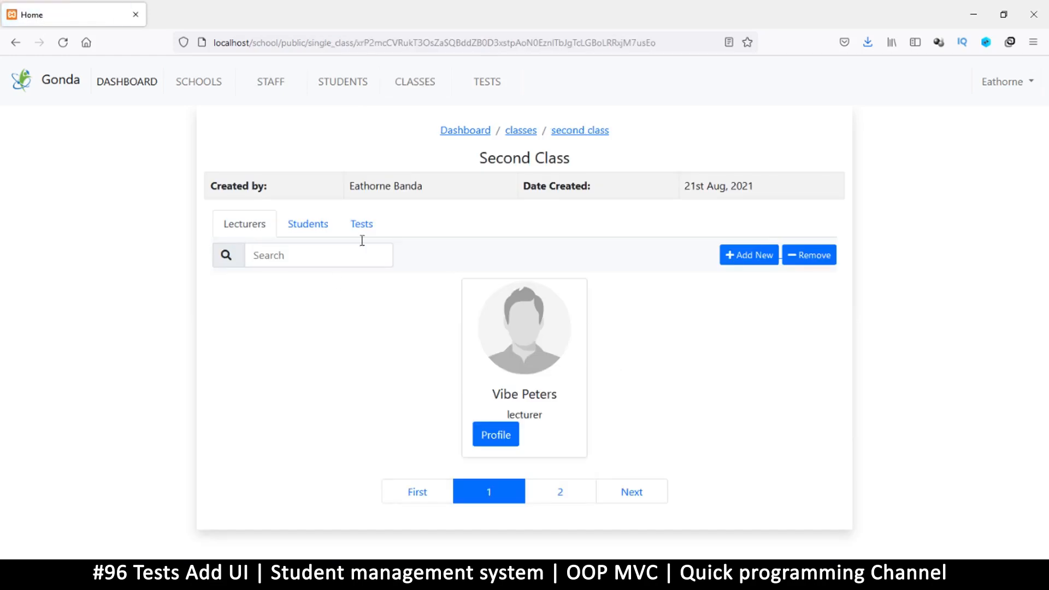
pyautogui.click(361, 222)
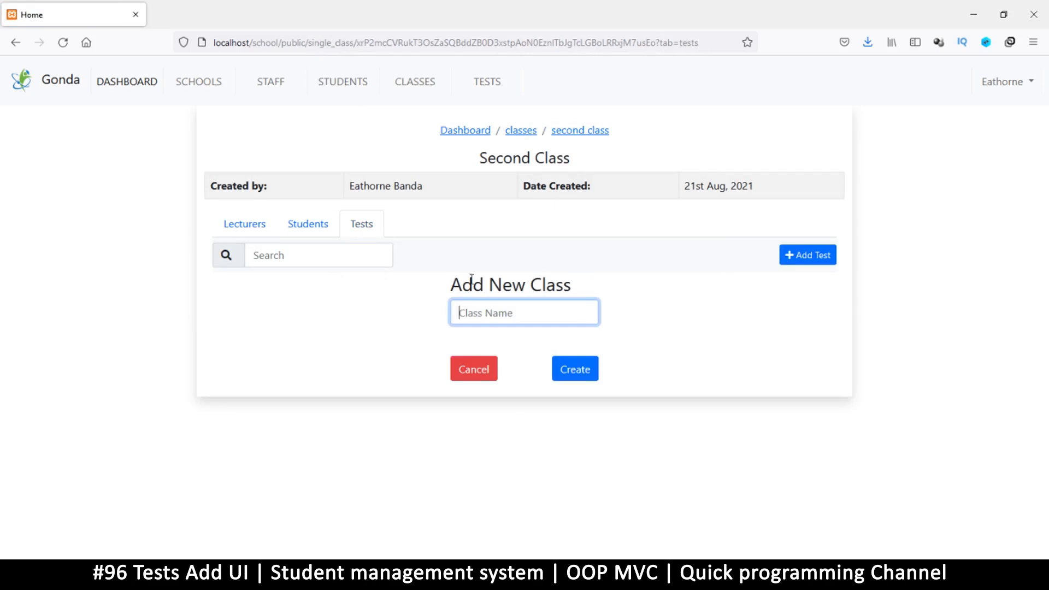
pyautogui.moveTo(485, 310)
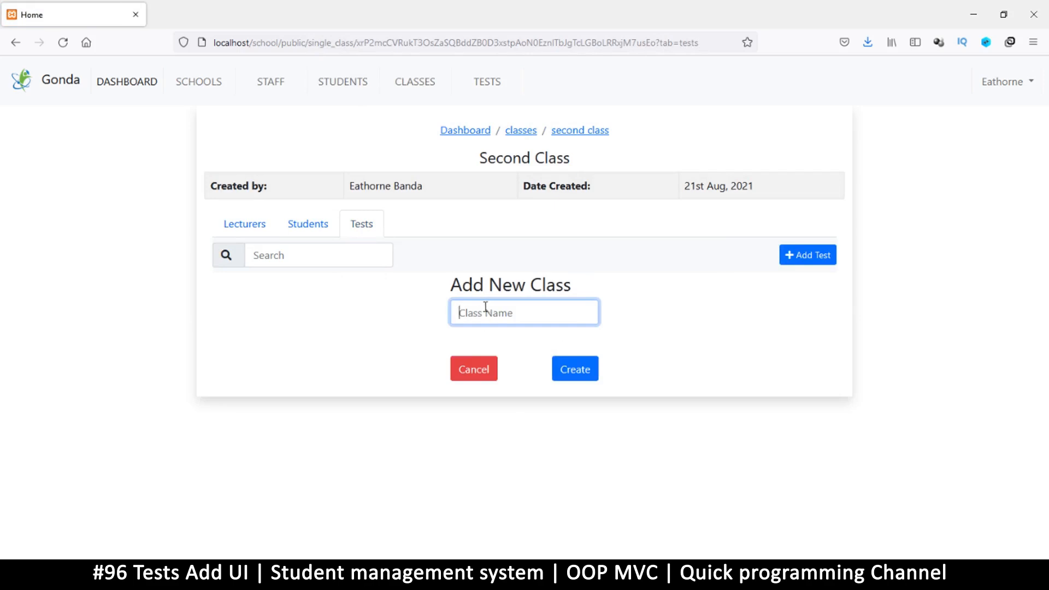
pyautogui.moveTo(479, 506)
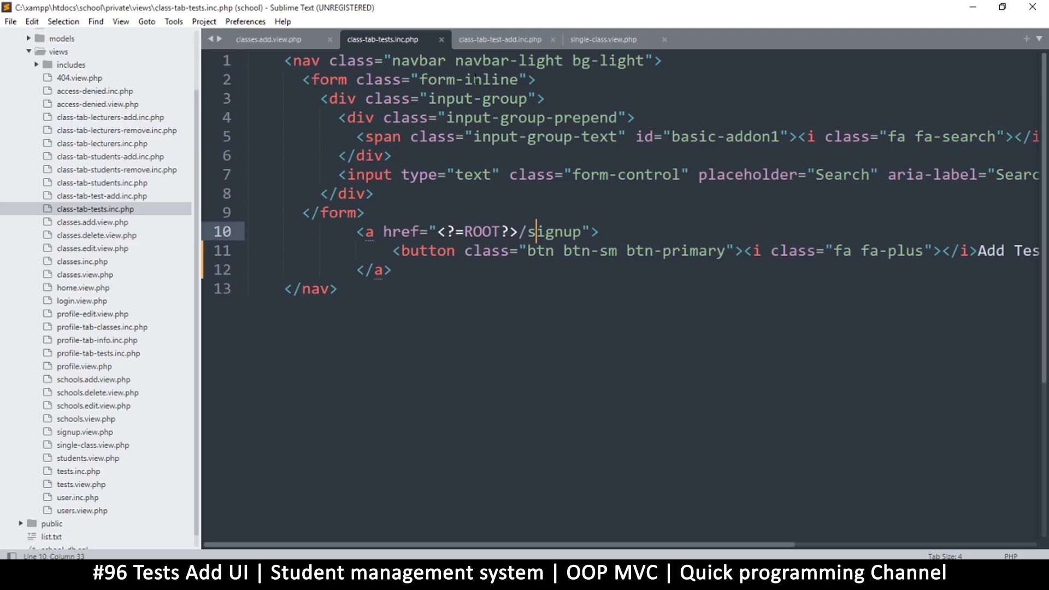
pyautogui.moveTo(391, 45)
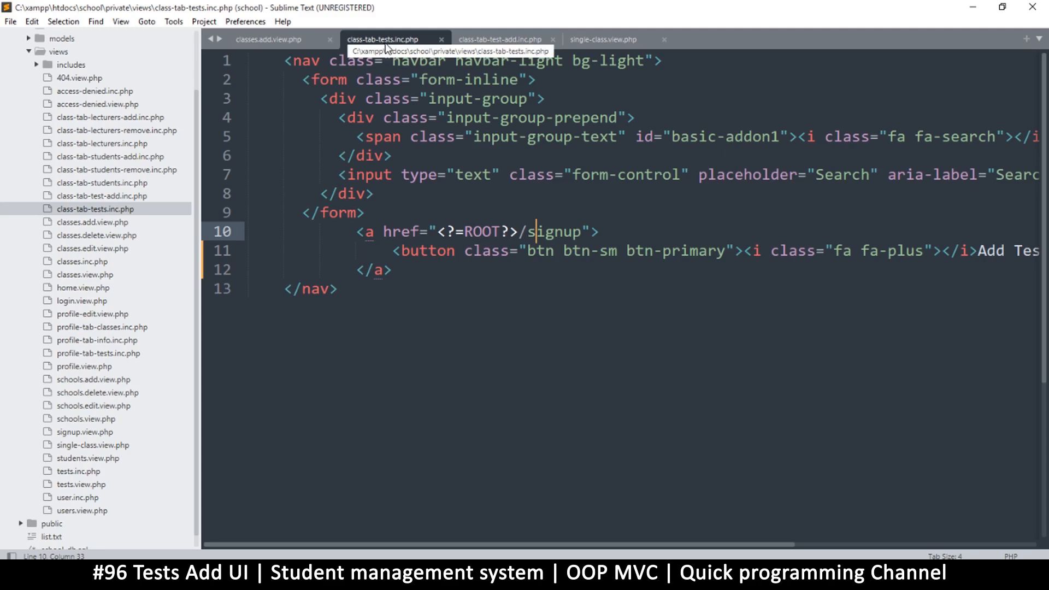
pyautogui.moveTo(507, 190)
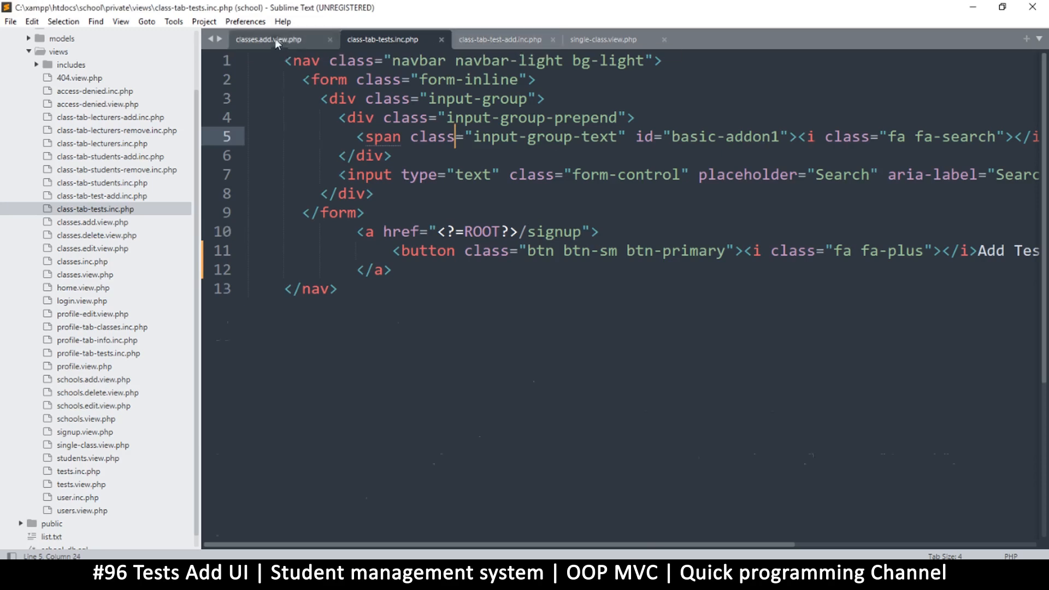
# End the 'tests' case in single-class.view.php with break; before 'tests-add'
pyautogui.click(602, 40)
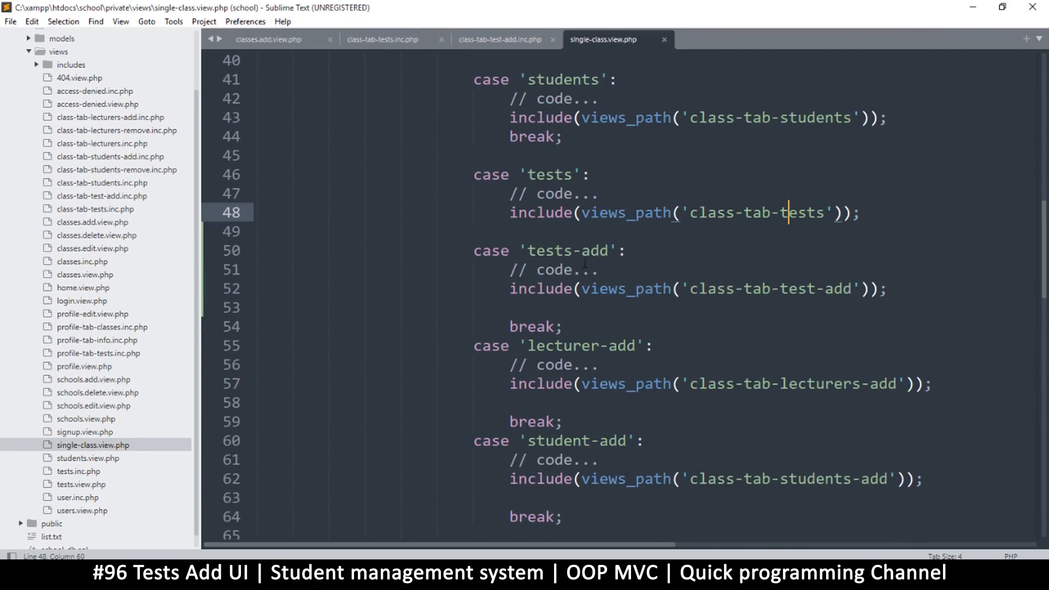
pyautogui.doubleClick(590, 250)
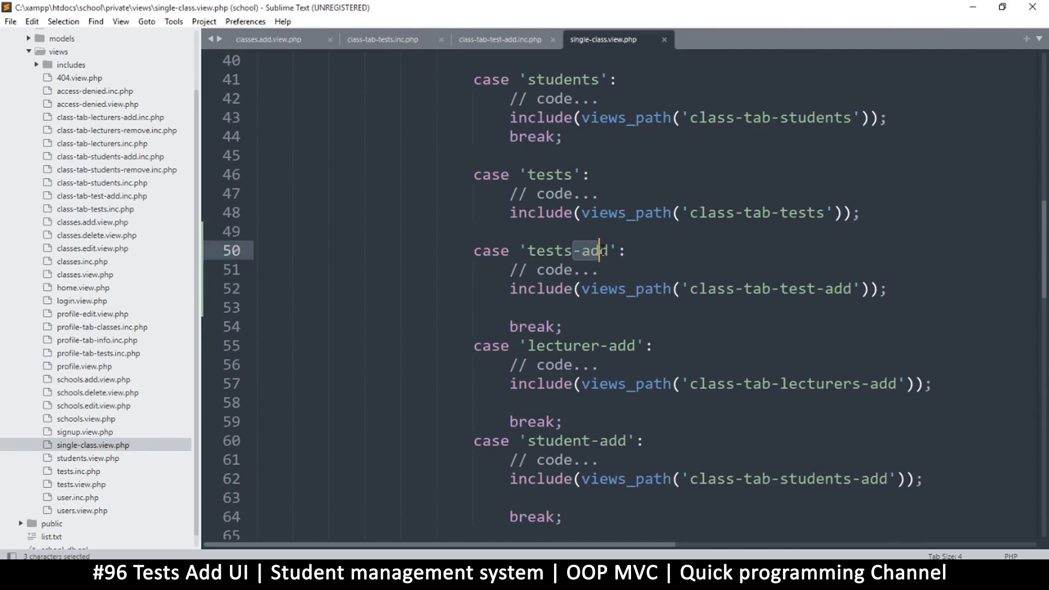
pyautogui.moveTo(529, 230)
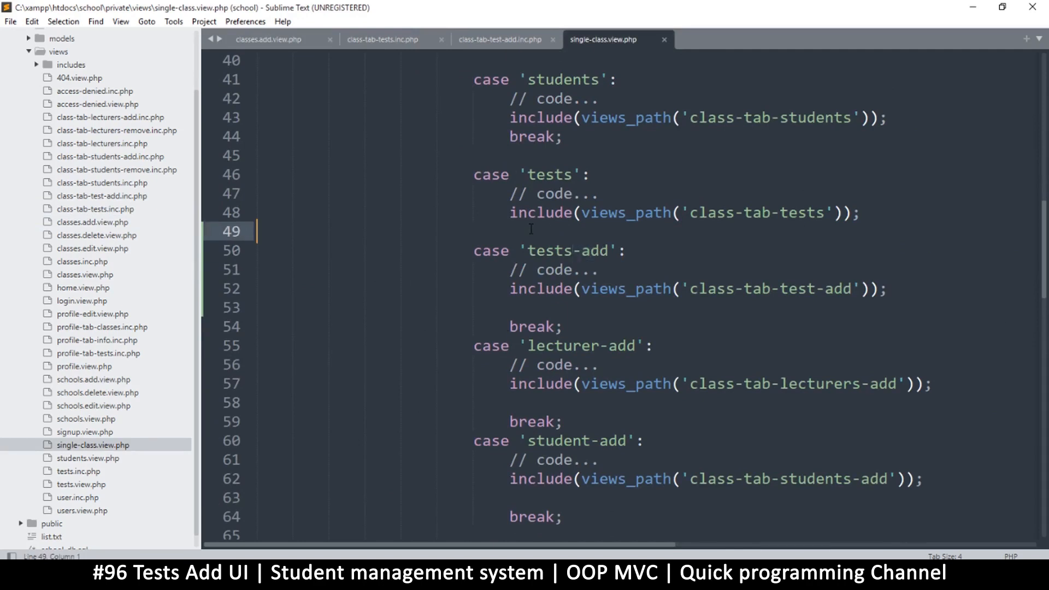
pyautogui.write('brea')
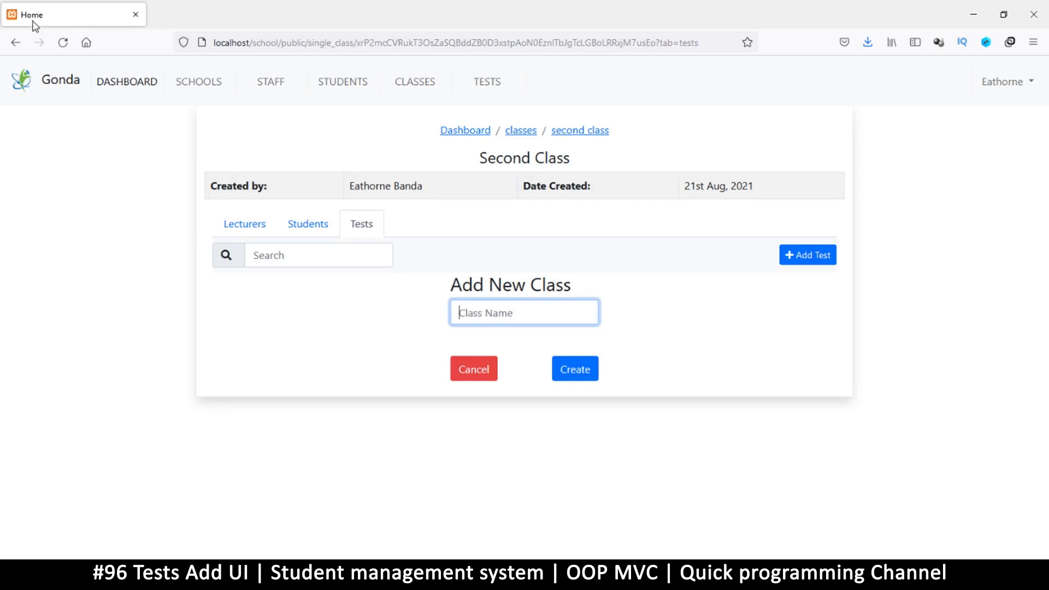
# Reload the second class's Tests tab so only the search bar and Add Test remain
pyautogui.click(63, 43)
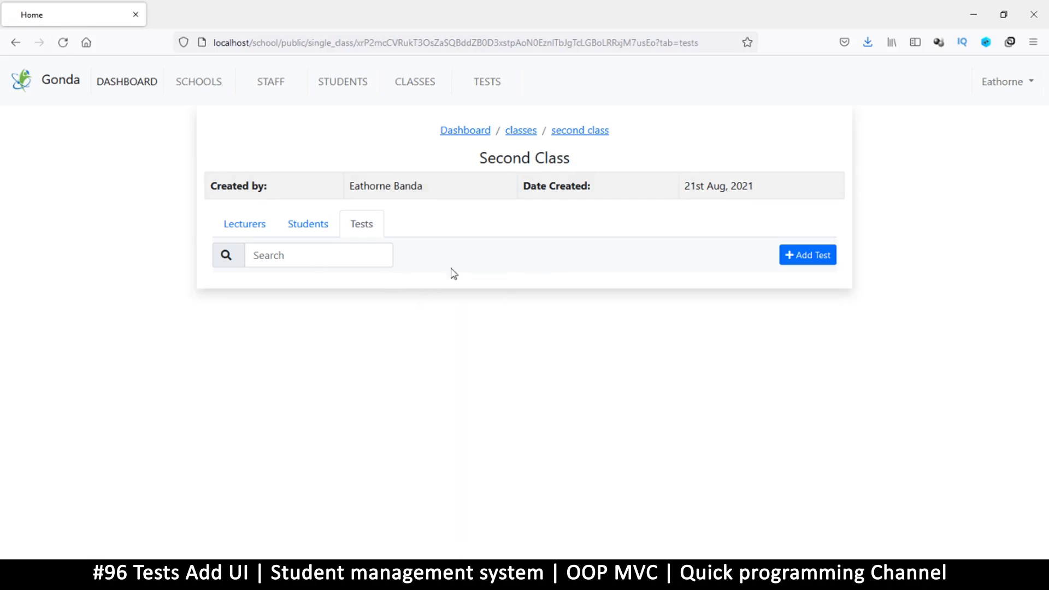
pyautogui.moveTo(537, 527)
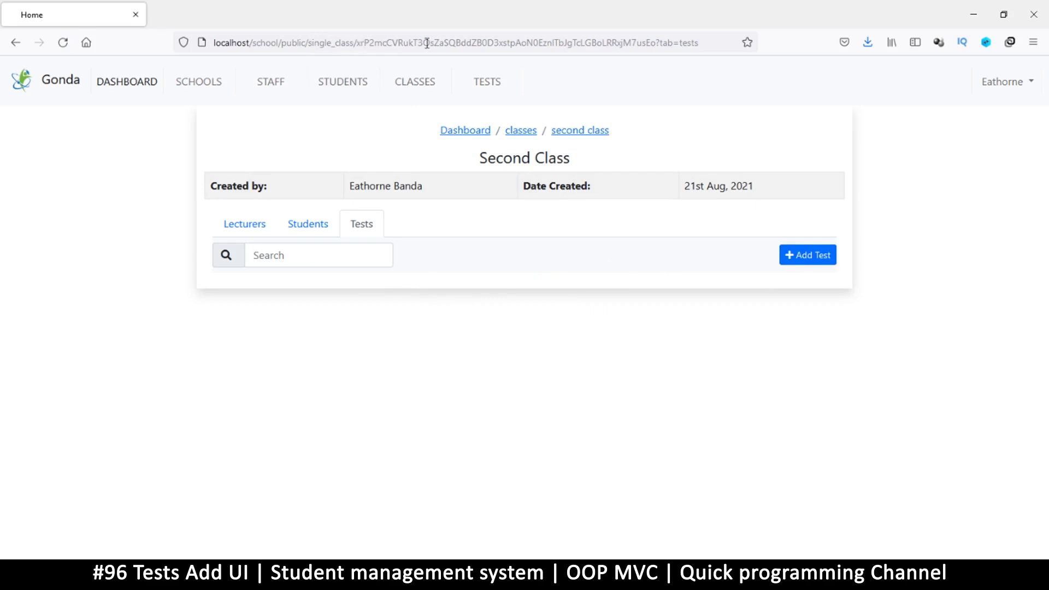
pyautogui.moveTo(468, 516)
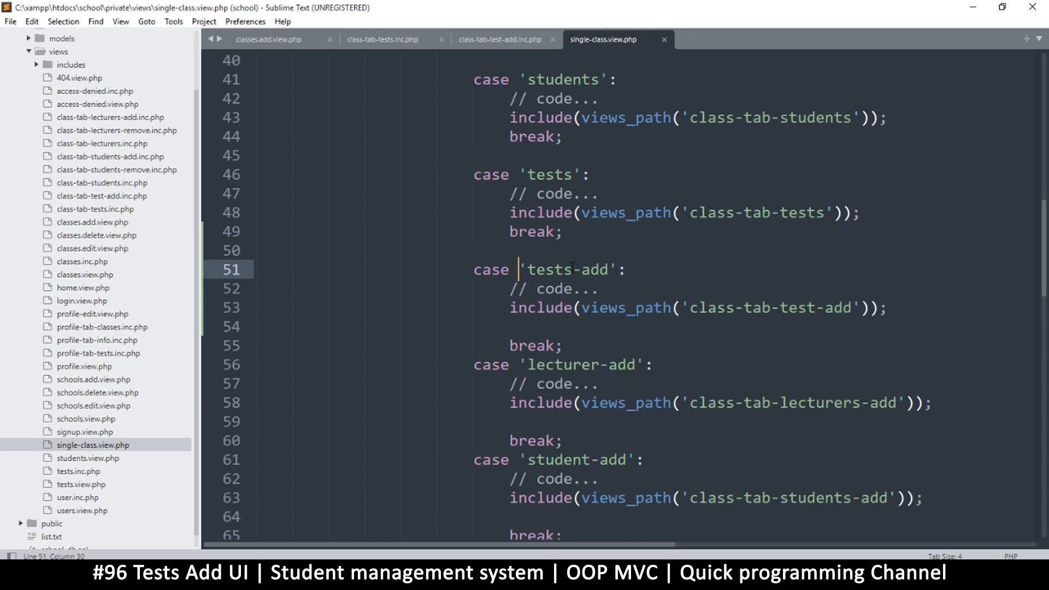
# Rename the 'tests-add' case to 'test-add' in single-class.view.php and save
pyautogui.press('Backspace')
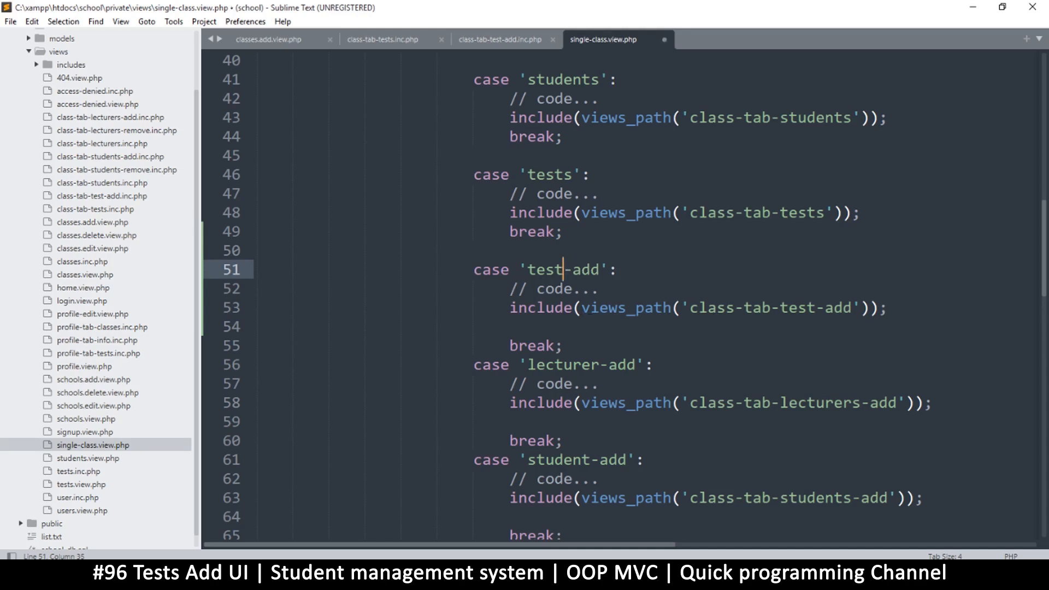
pyautogui.press('ctrl+s')
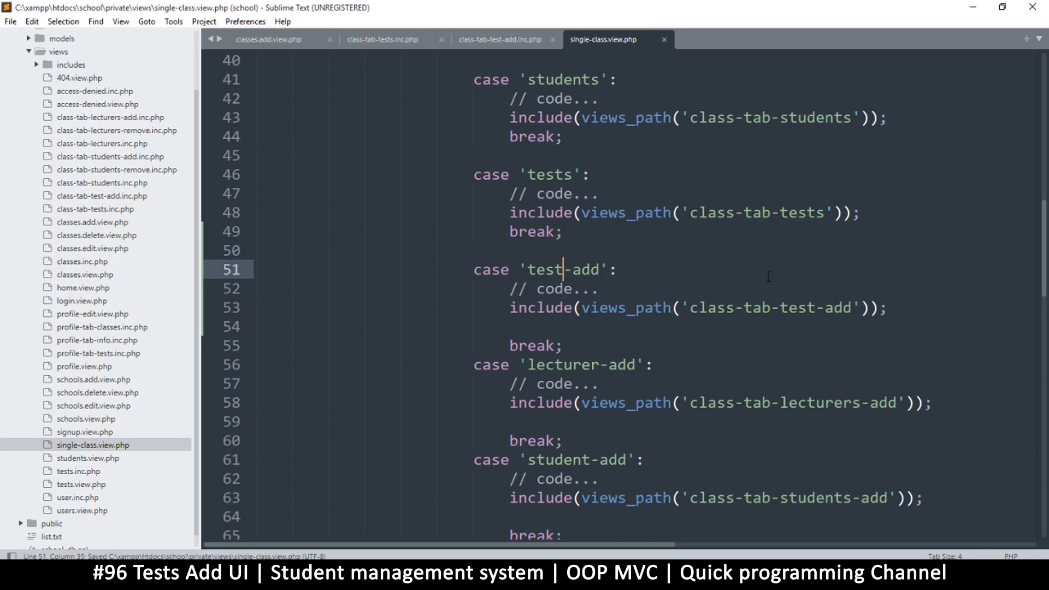
pyautogui.moveTo(387, 73)
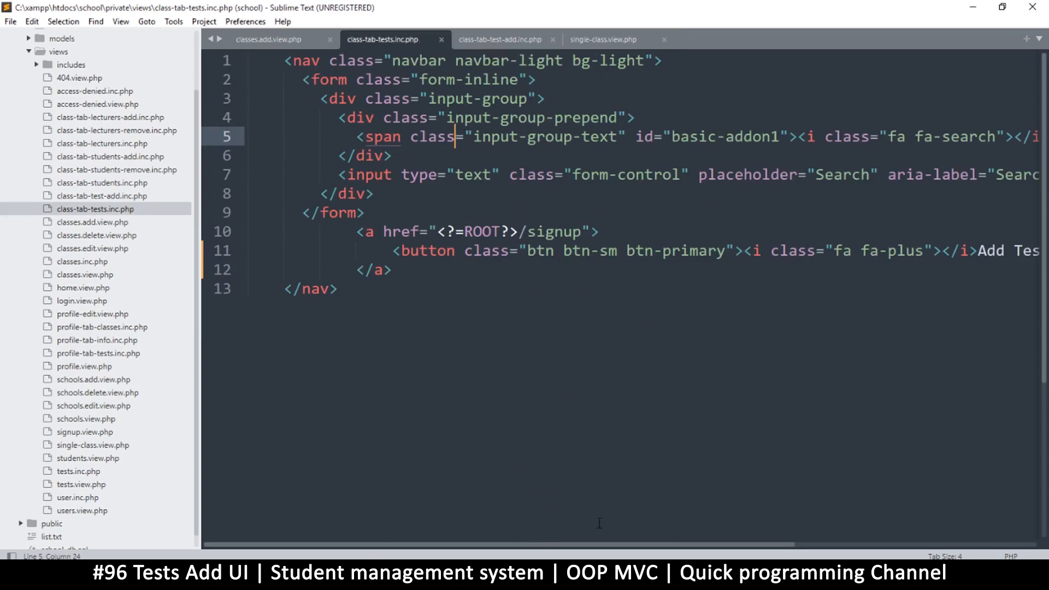
# Point the Add Test href to ROOT/single_class/<?=$row->class_id?>?tab=test-add
pyautogui.hscroll(3)
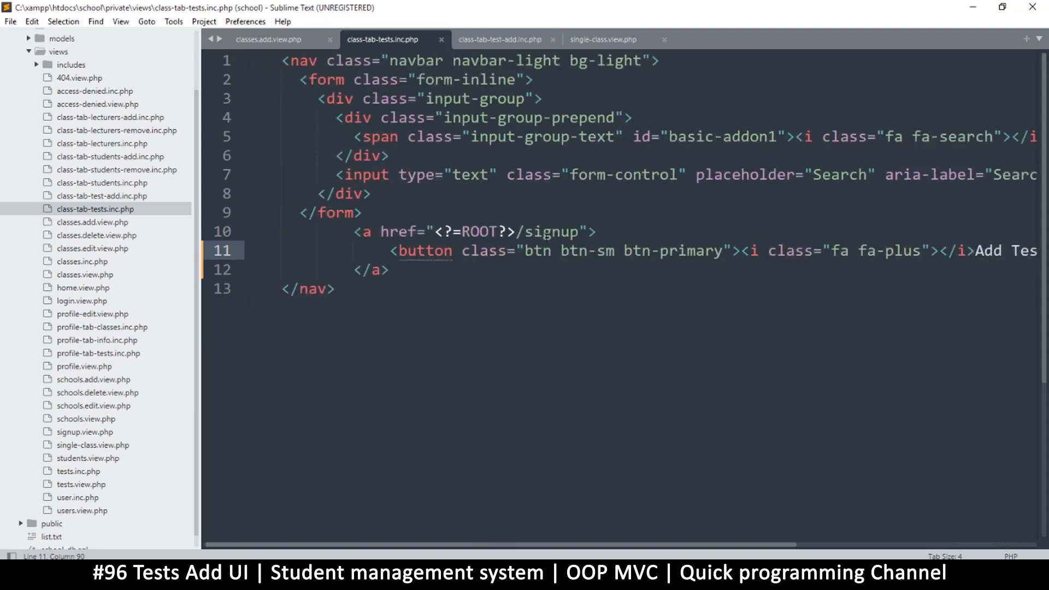
pyautogui.doubleClick(552, 232)
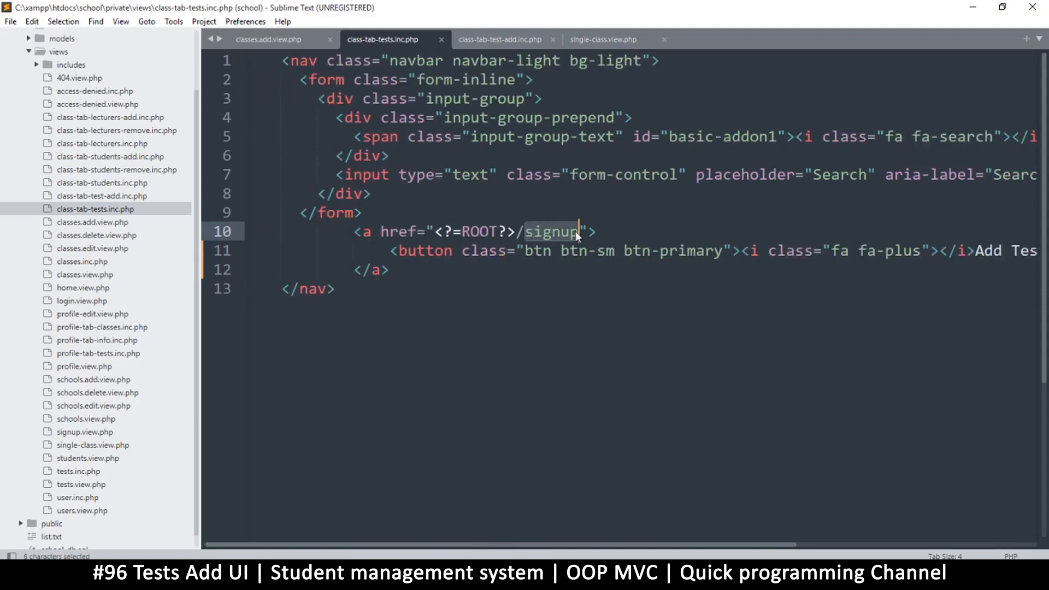
pyautogui.write('single')
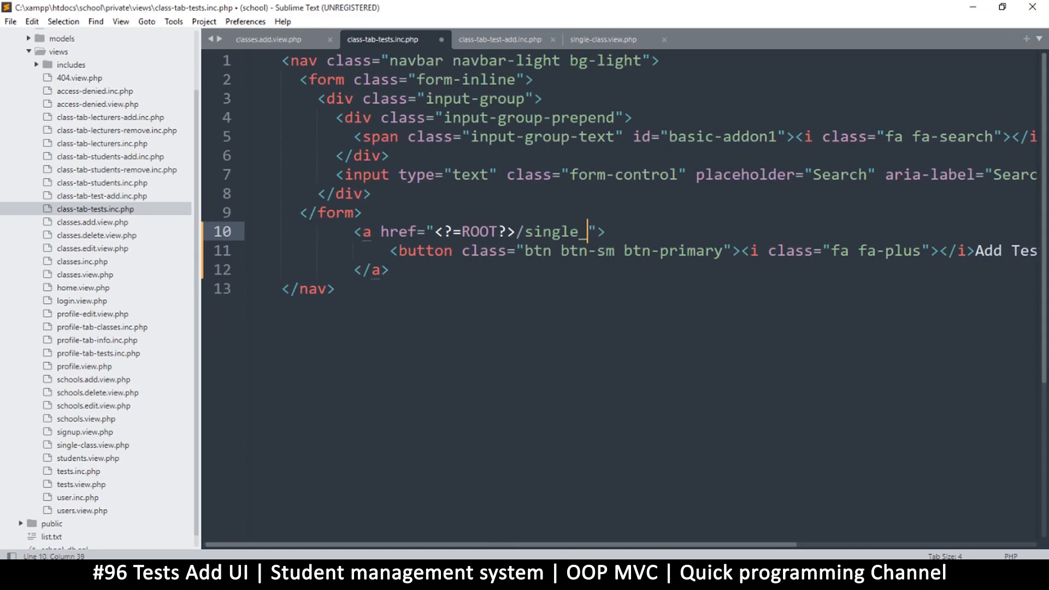
pyautogui.write('_class')
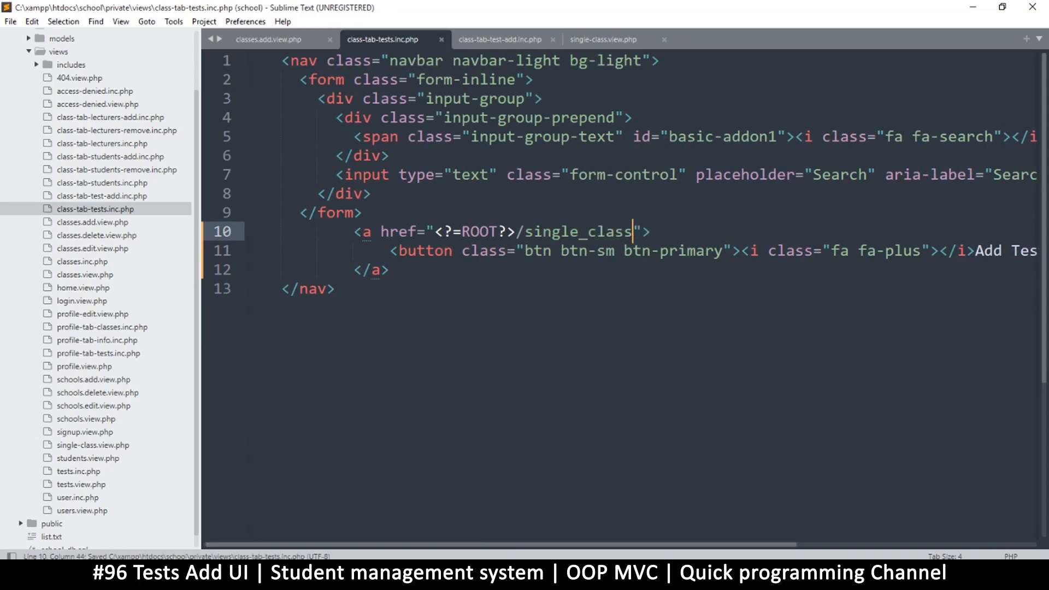
pyautogui.write('/')
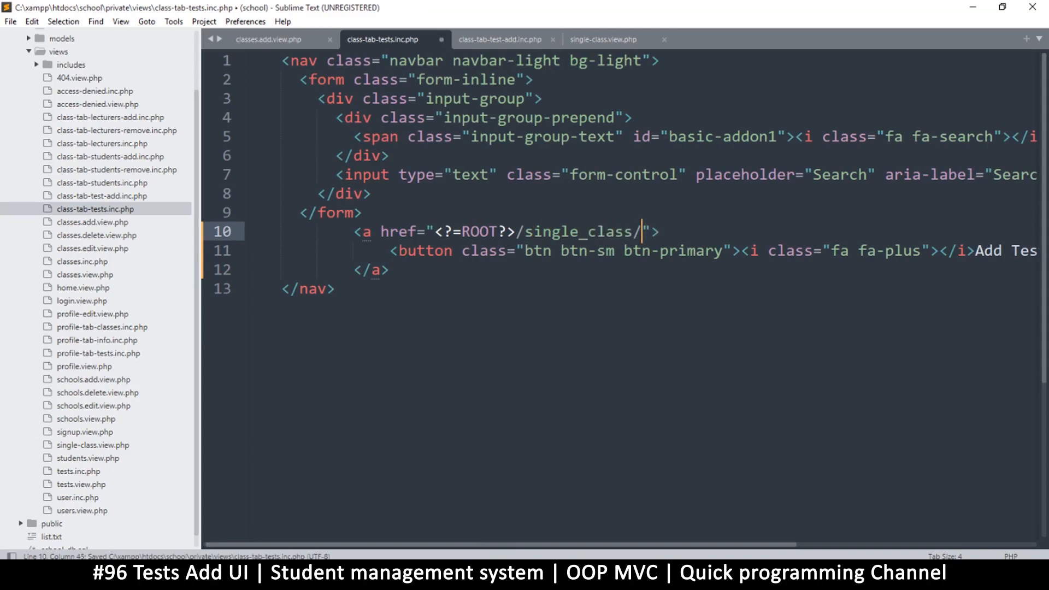
pyautogui.write('<?=')
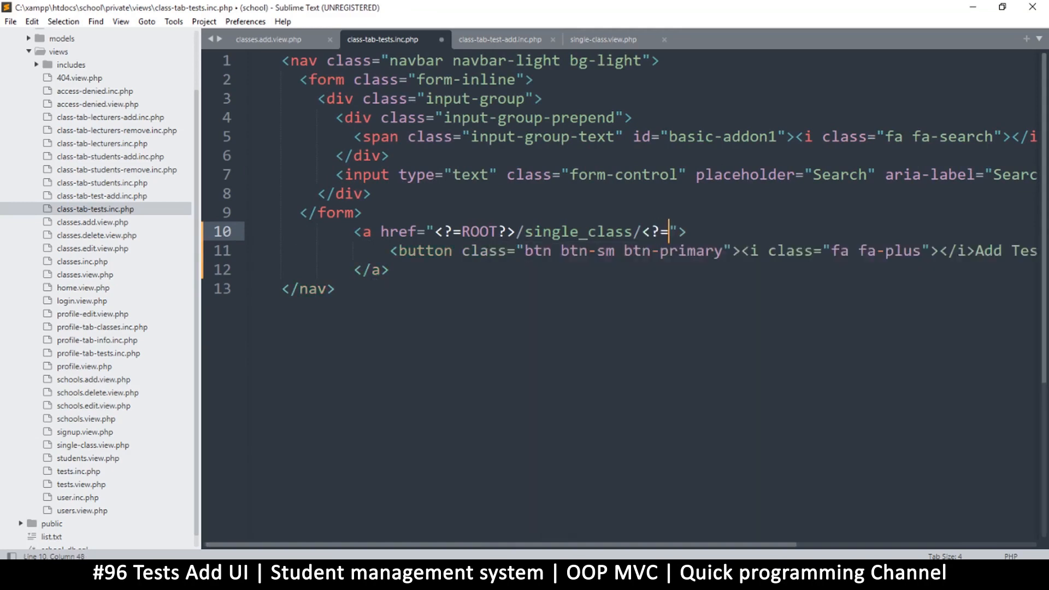
pyautogui.moveTo(594, 386)
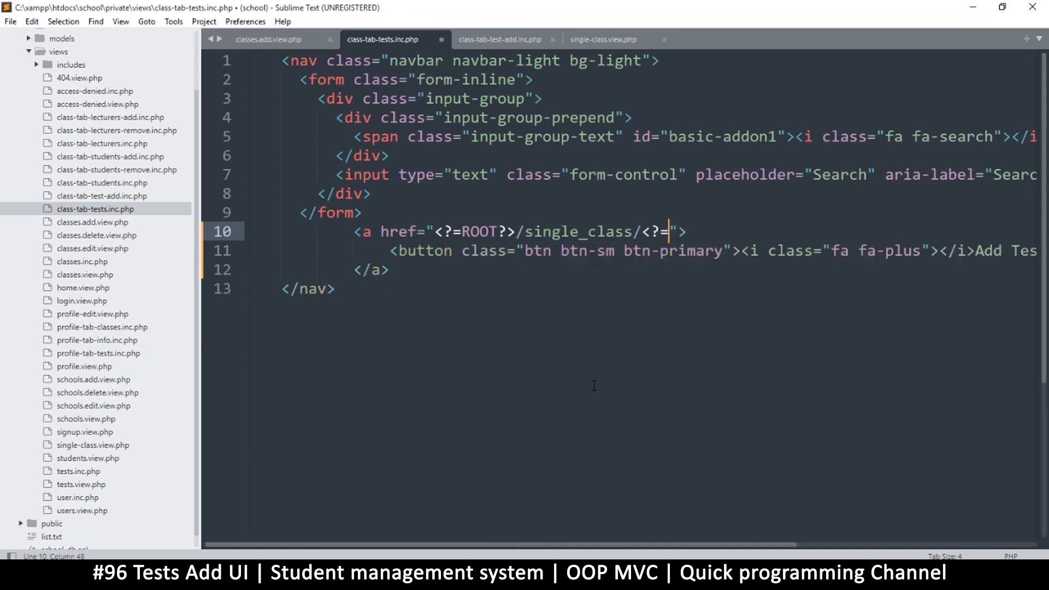
pyautogui.hscroll(3)
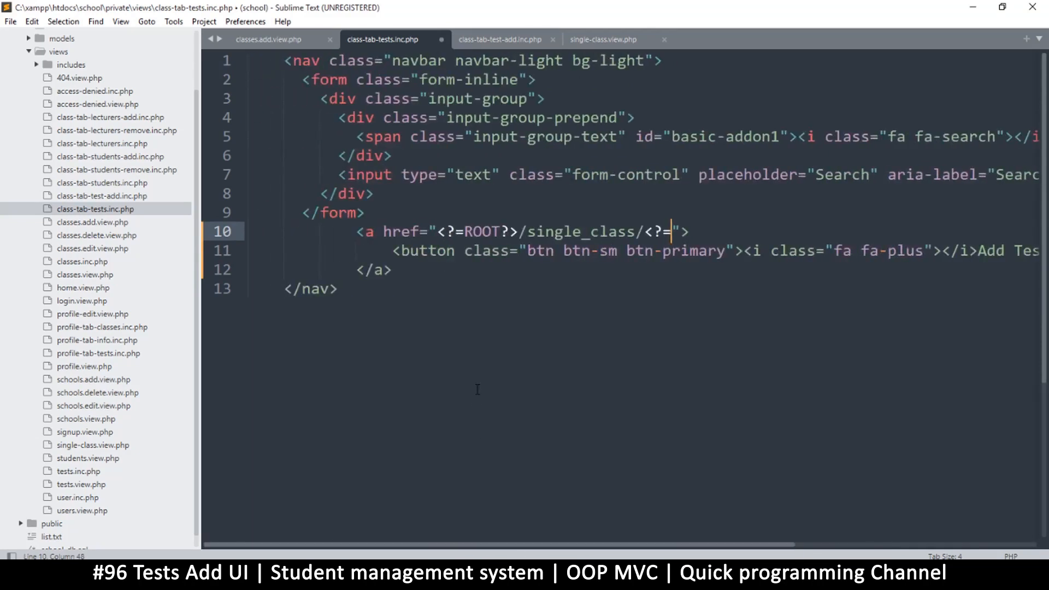
pyautogui.write('$row')
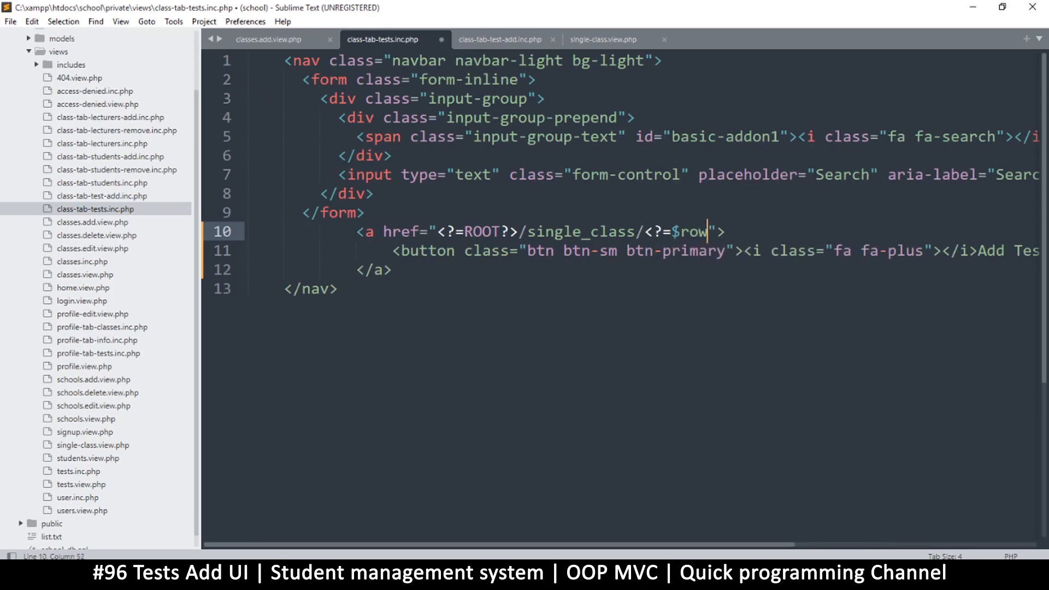
pyautogui.write('-')
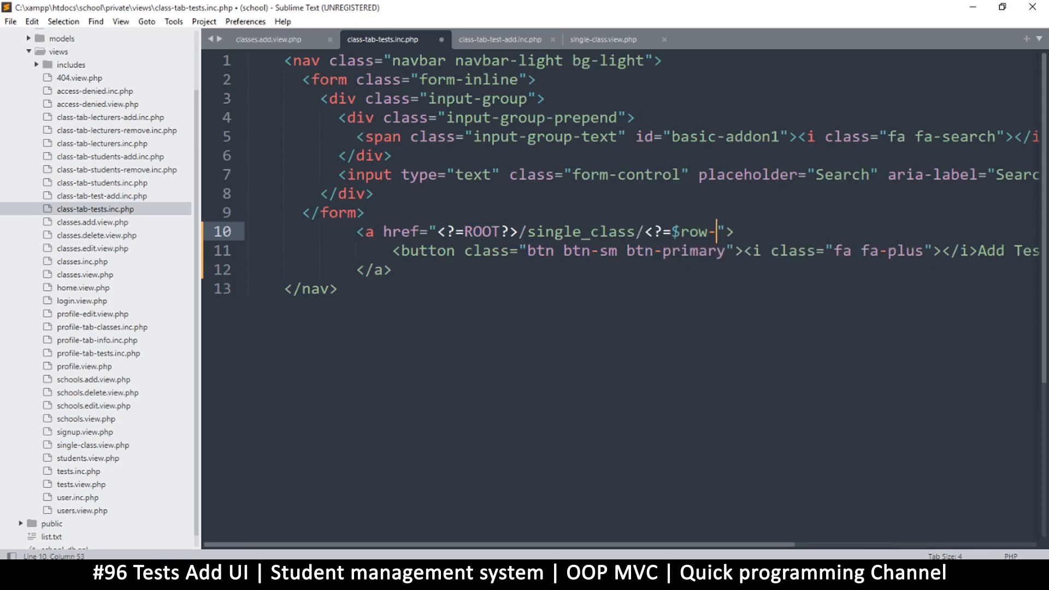
pyautogui.write('->c')
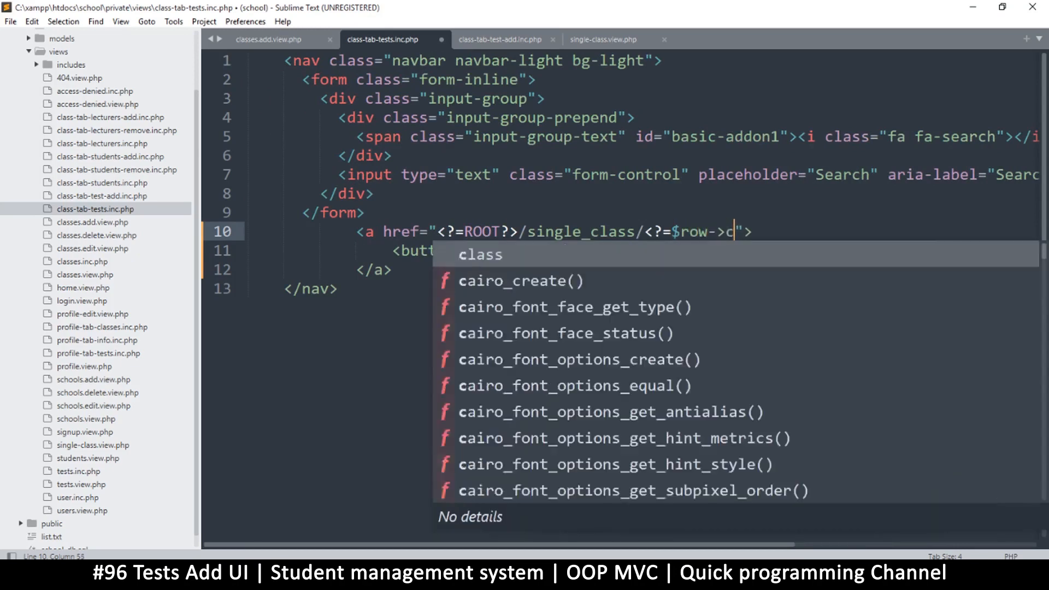
pyautogui.write('lass')
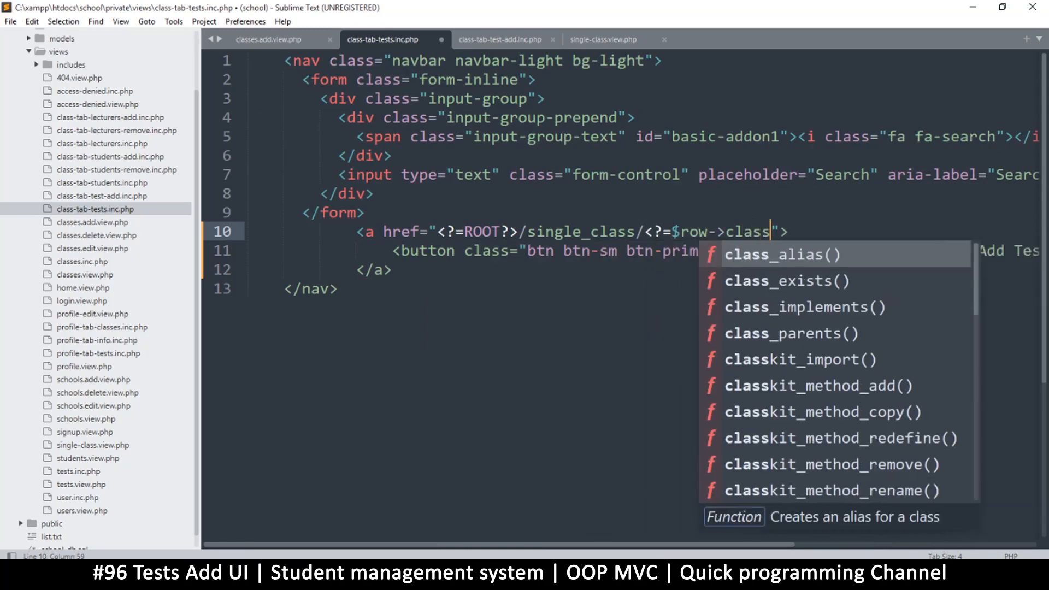
pyautogui.write('_id')
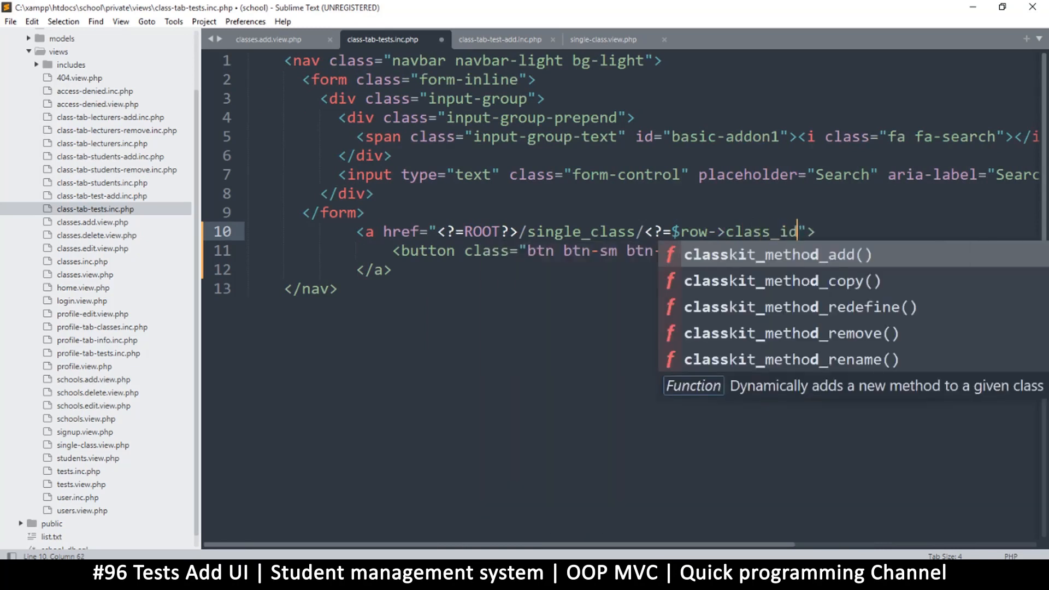
pyautogui.write('?>')
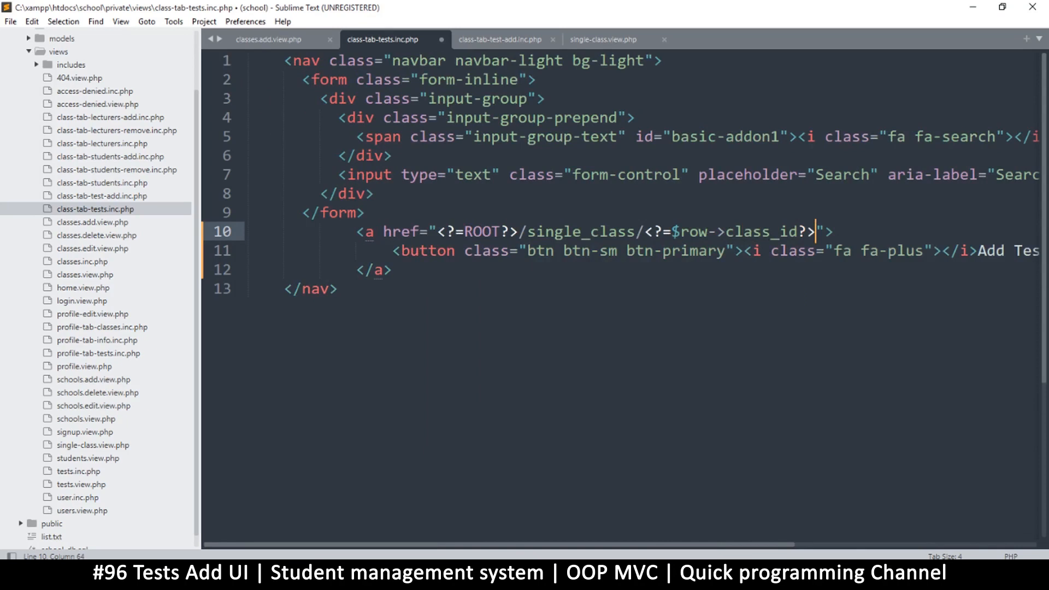
pyautogui.write('/')
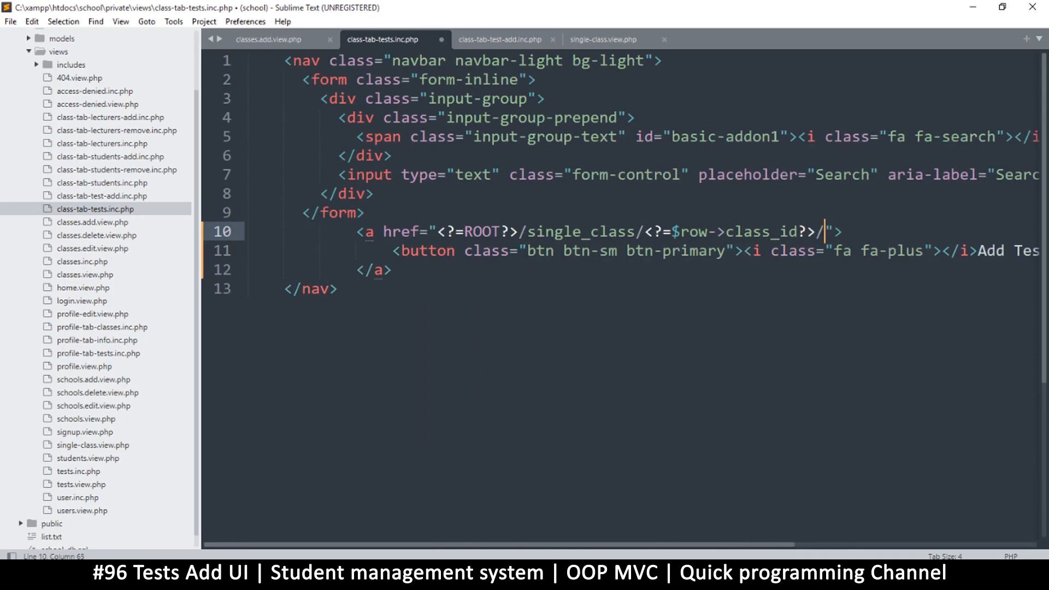
pyautogui.press('Backspace')
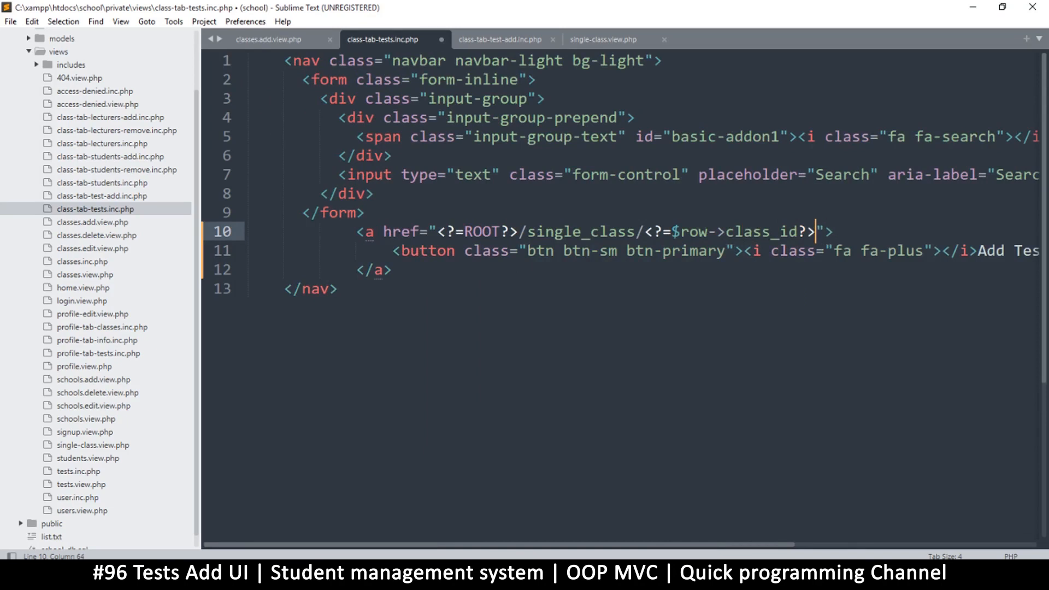
pyautogui.write('?tab')
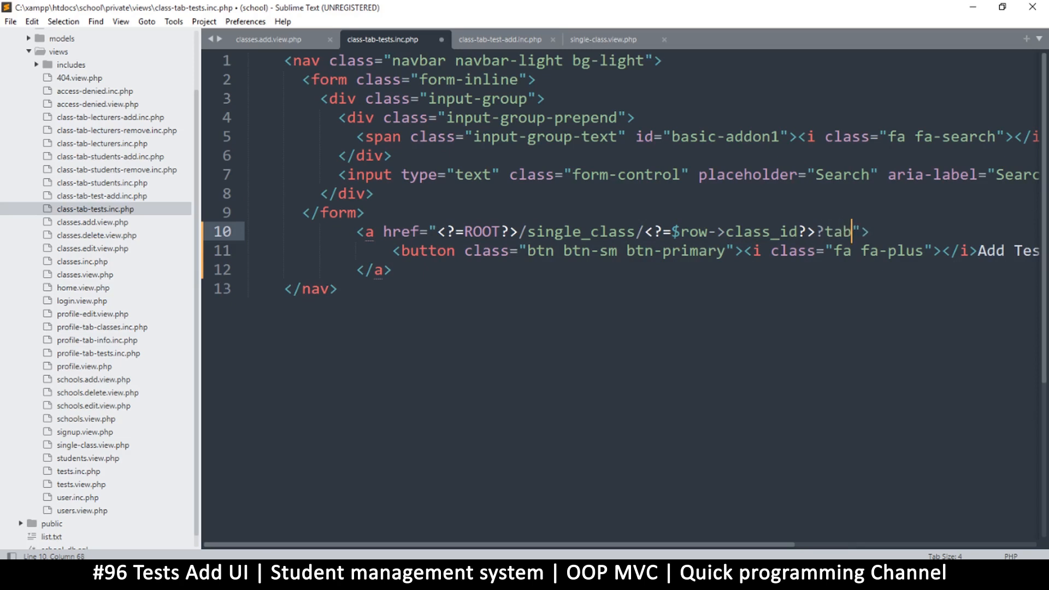
pyautogui.write('=test')
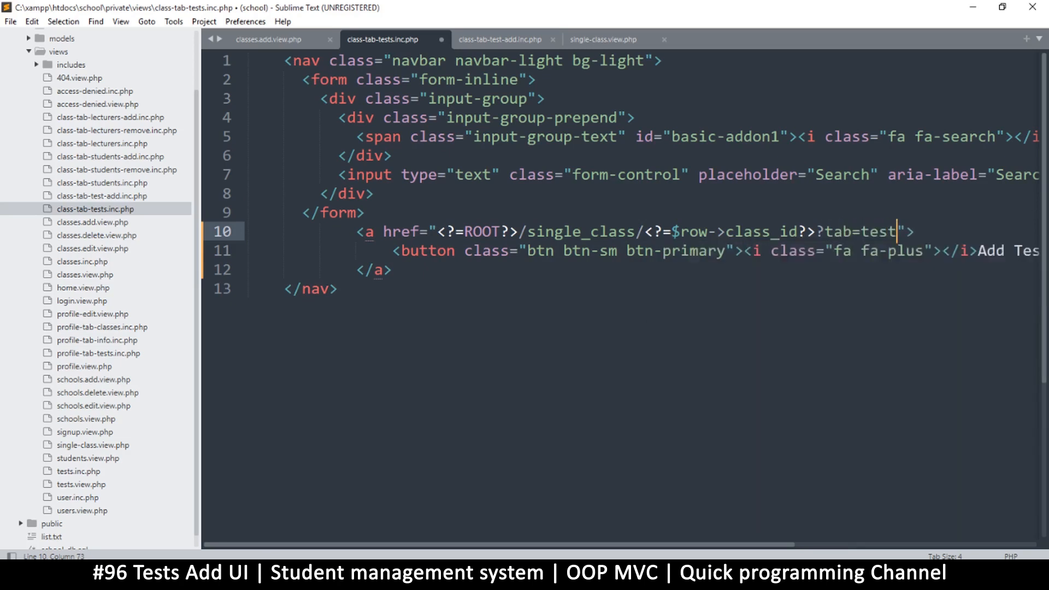
pyautogui.write('-add')
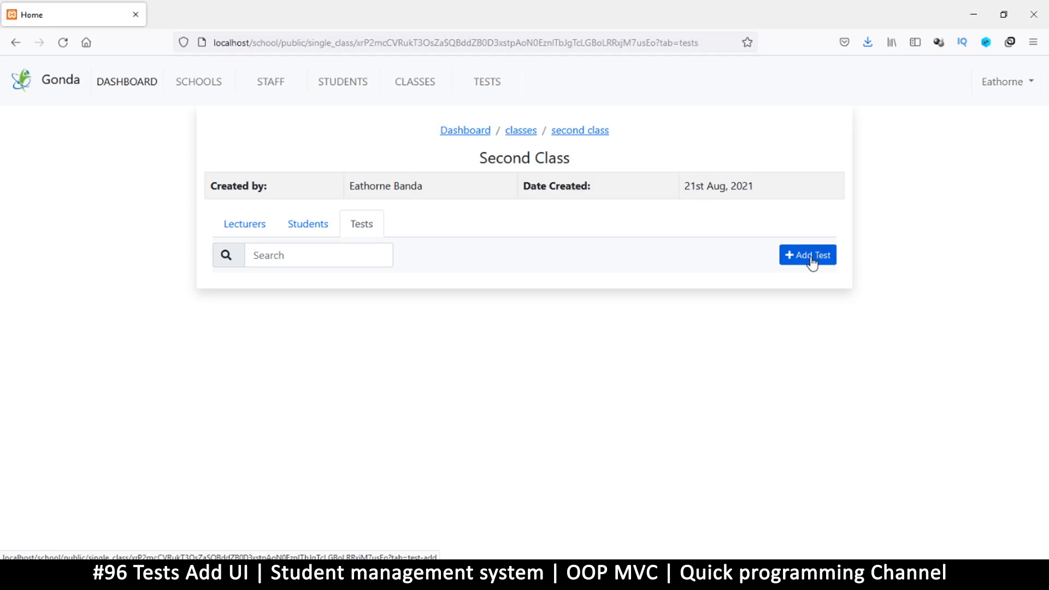
# Follow the Add Test link on the Second Class tests page to reach the form
pyautogui.click(807, 255)
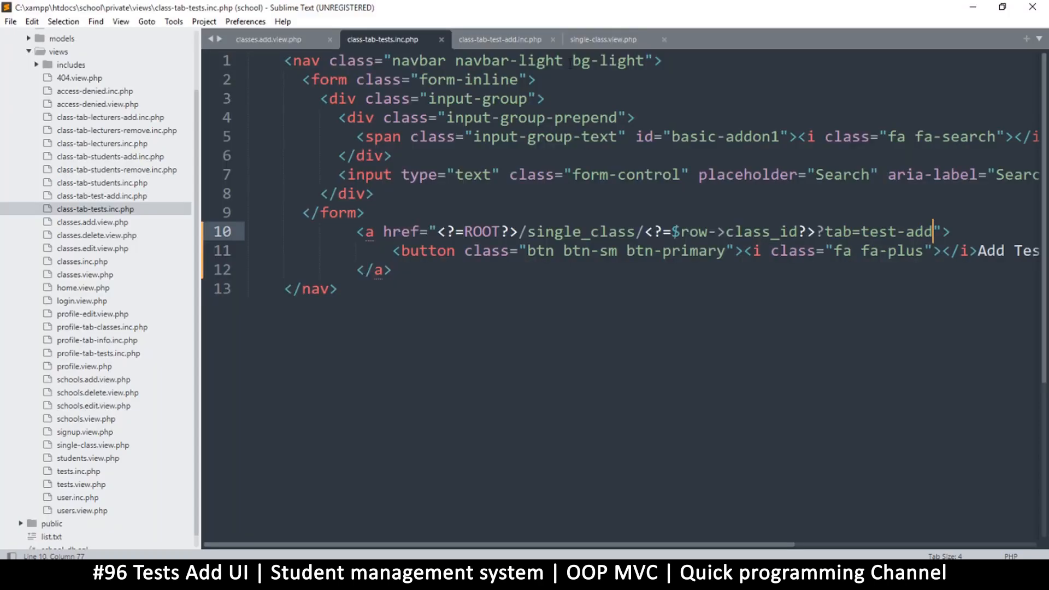
# Change the form heading in class-tab-test-add.inc.php to 'Add A Test' and save
pyautogui.click(501, 39)
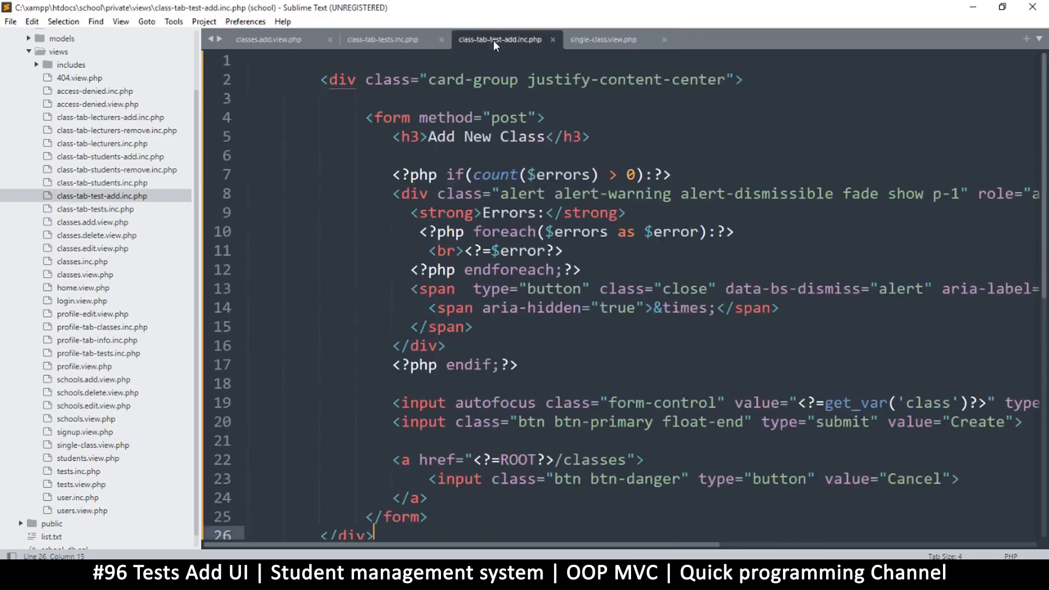
pyautogui.moveTo(476, 49)
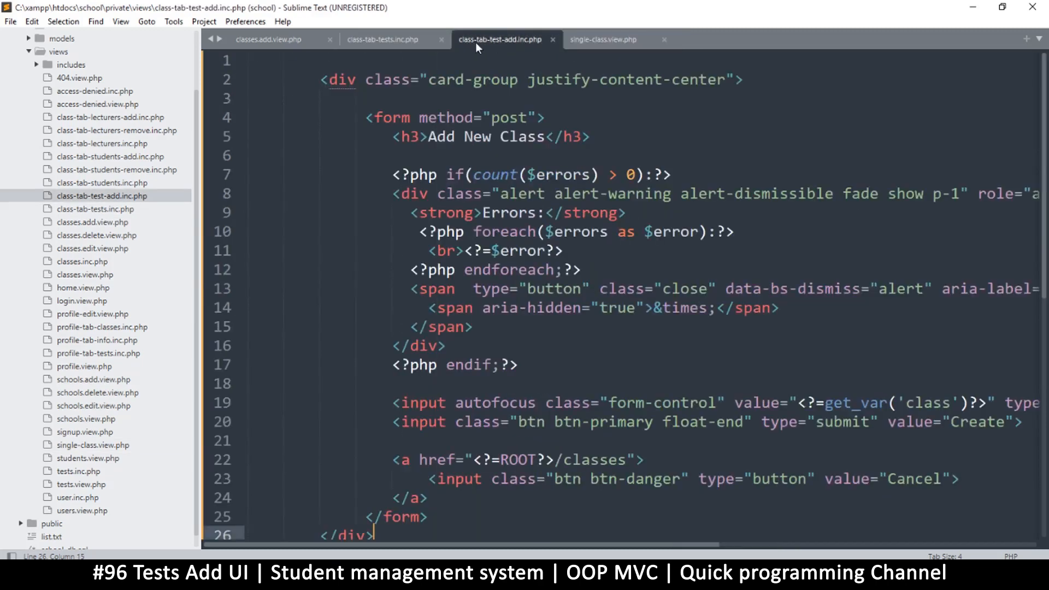
pyautogui.moveTo(498, 44)
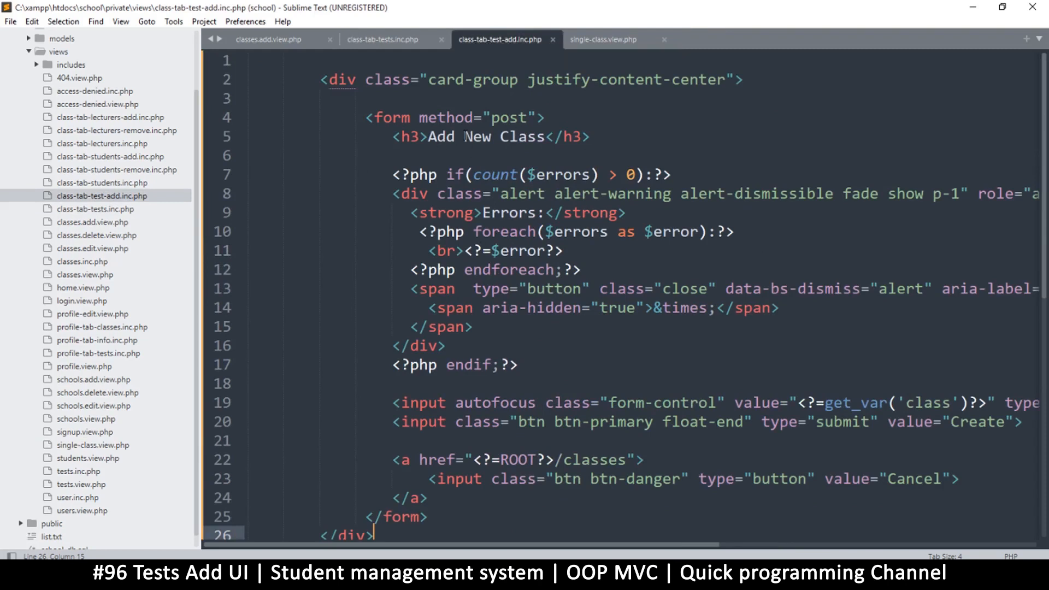
pyautogui.doubleClick(520, 136)
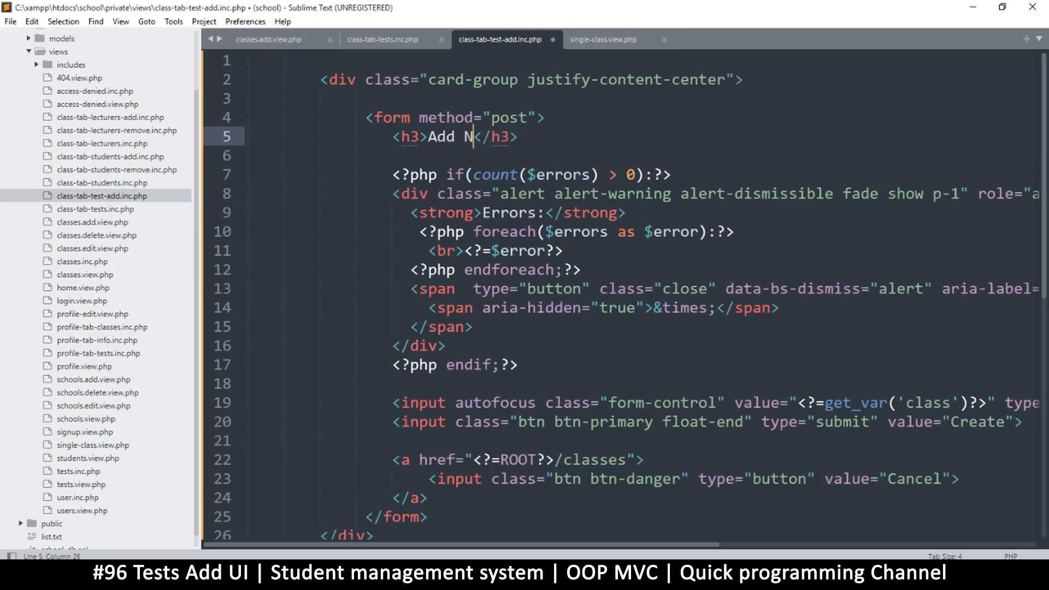
pyautogui.write('A Test')
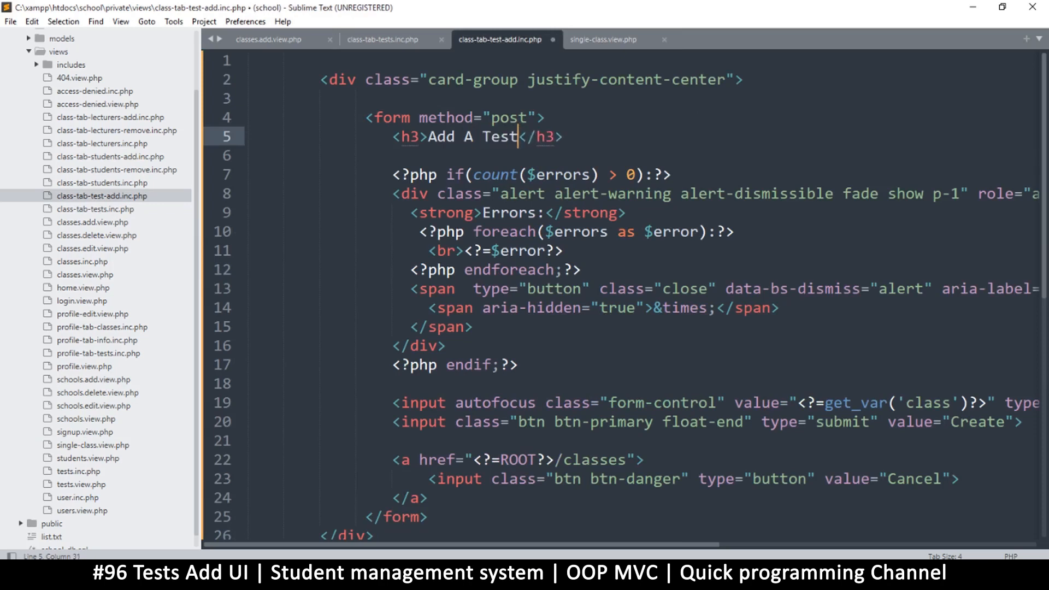
pyautogui.press('ctrl+s')
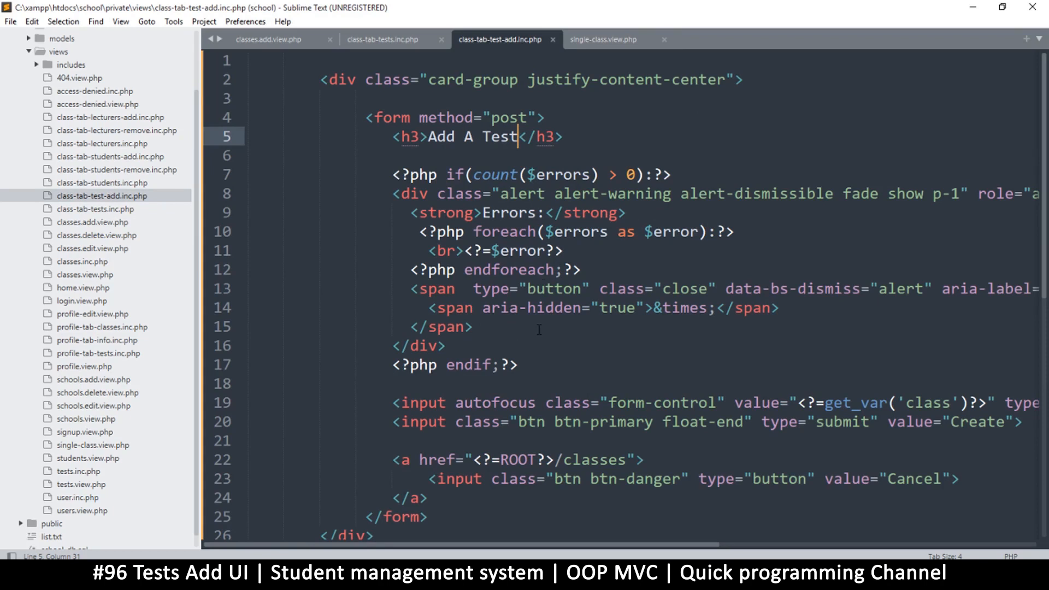
# Rename the input's value and name to 'test' with placeholder 'Text Title', then save
pyautogui.scroll(-3)
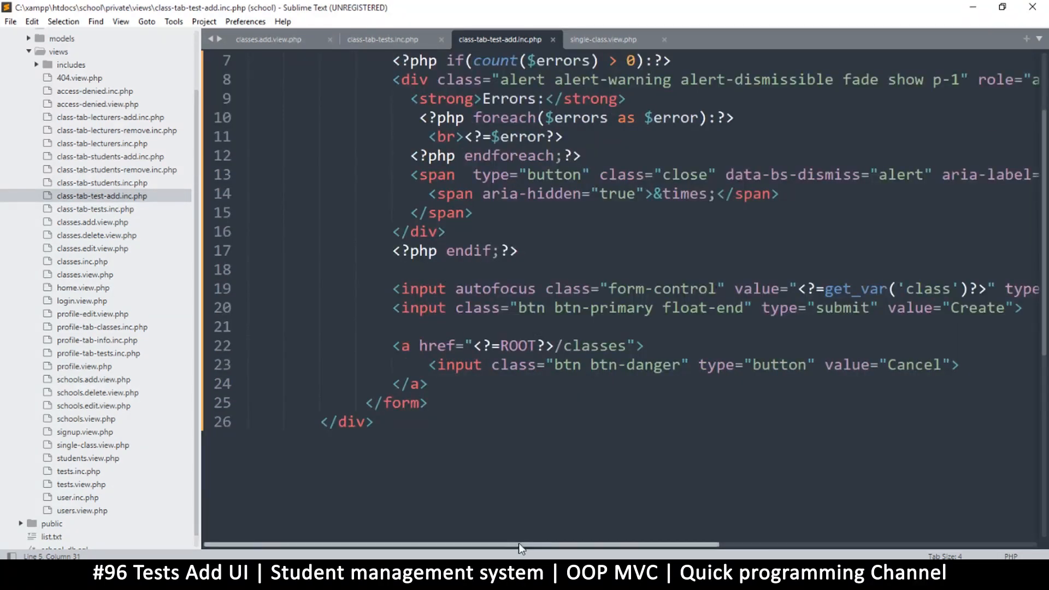
pyautogui.hscroll(3)
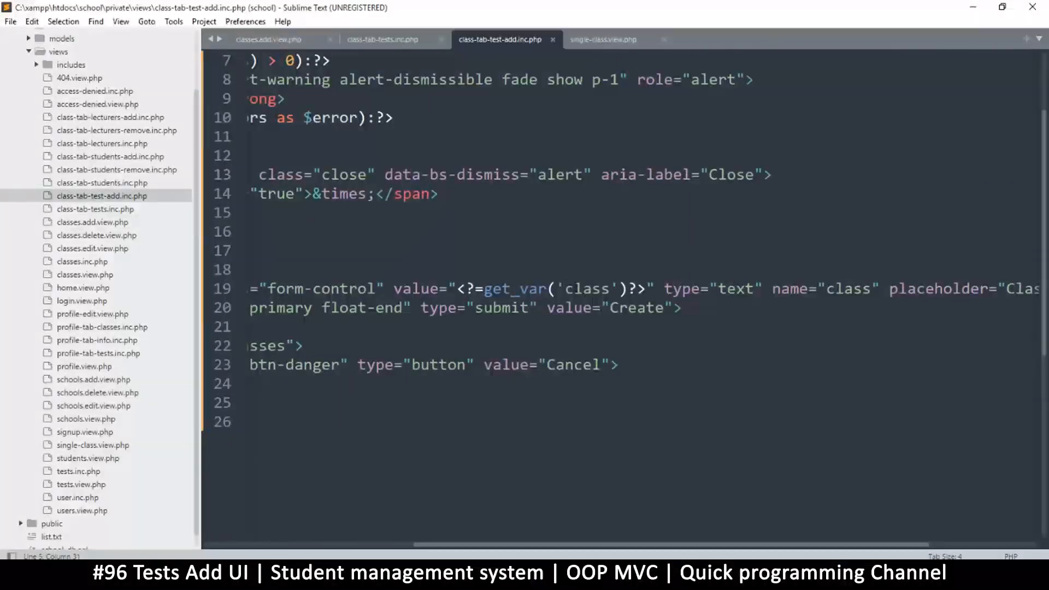
pyautogui.doubleClick(586, 288)
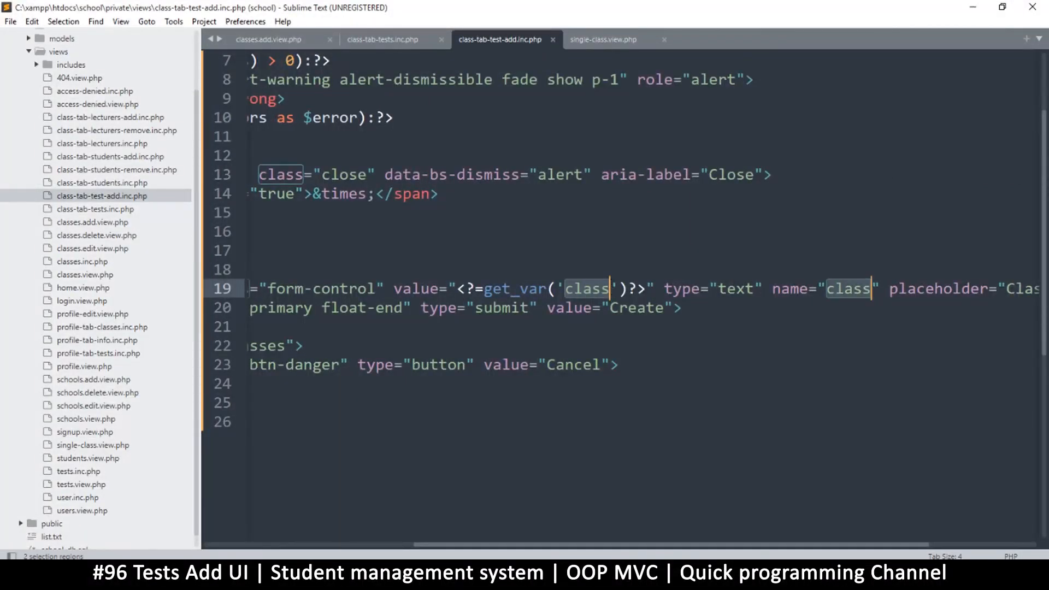
pyautogui.write('test')
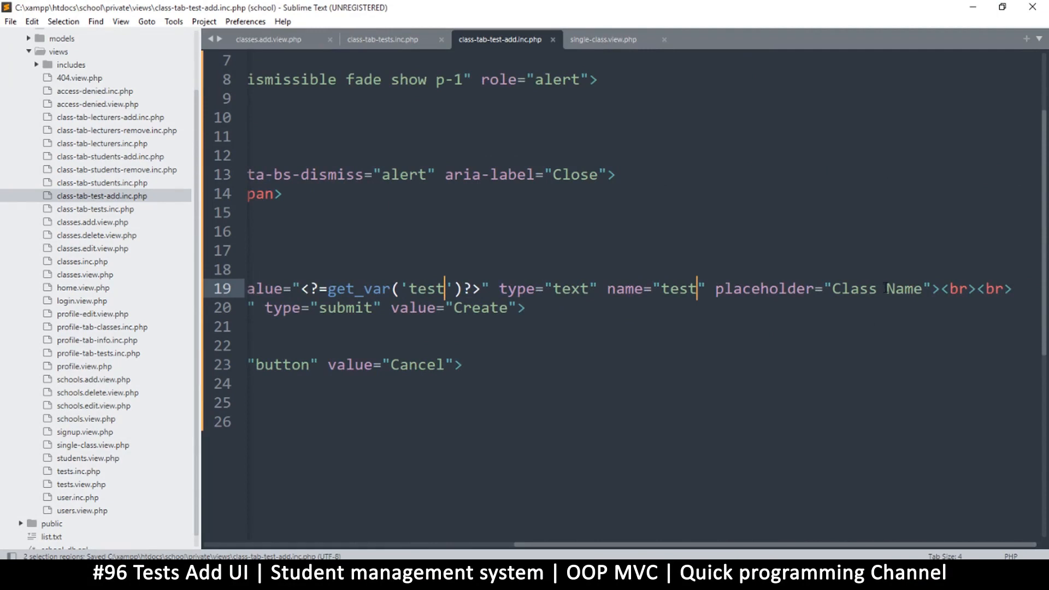
pyautogui.doubleClick(852, 289)
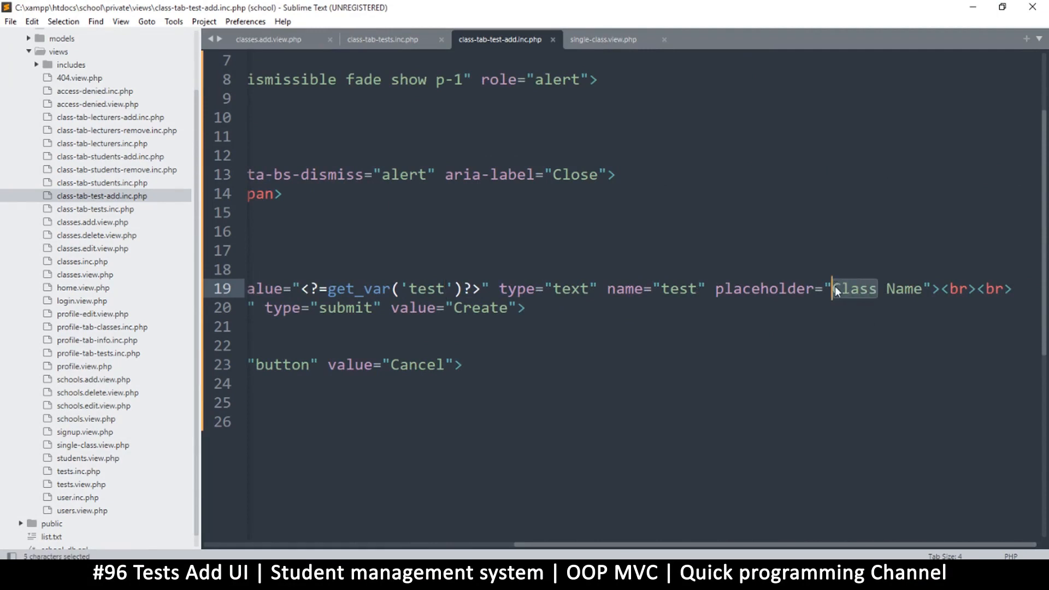
pyautogui.write('Text')
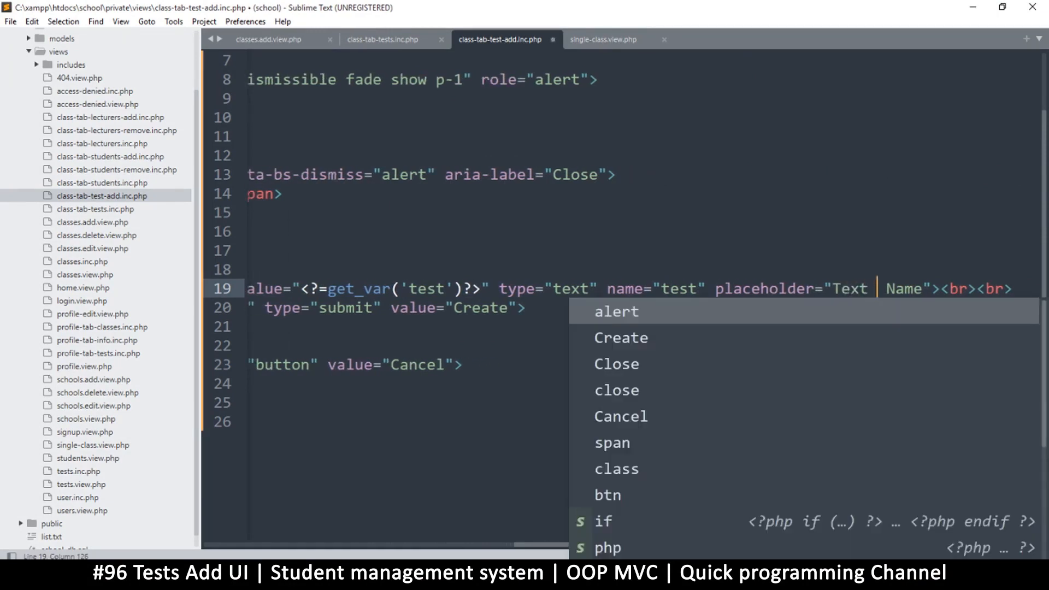
pyautogui.write('descr')
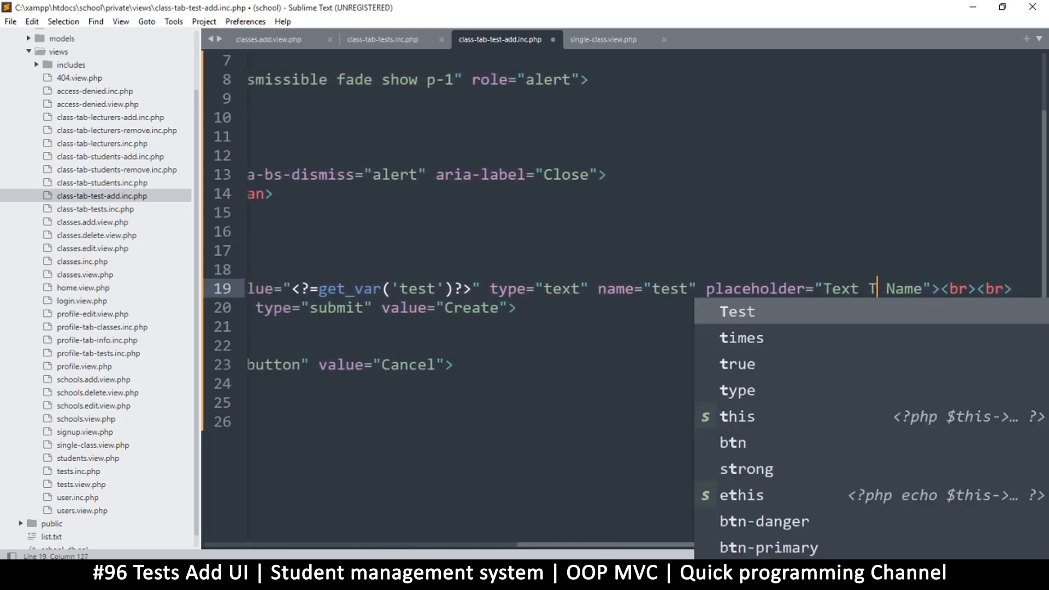
pyautogui.write('itle')
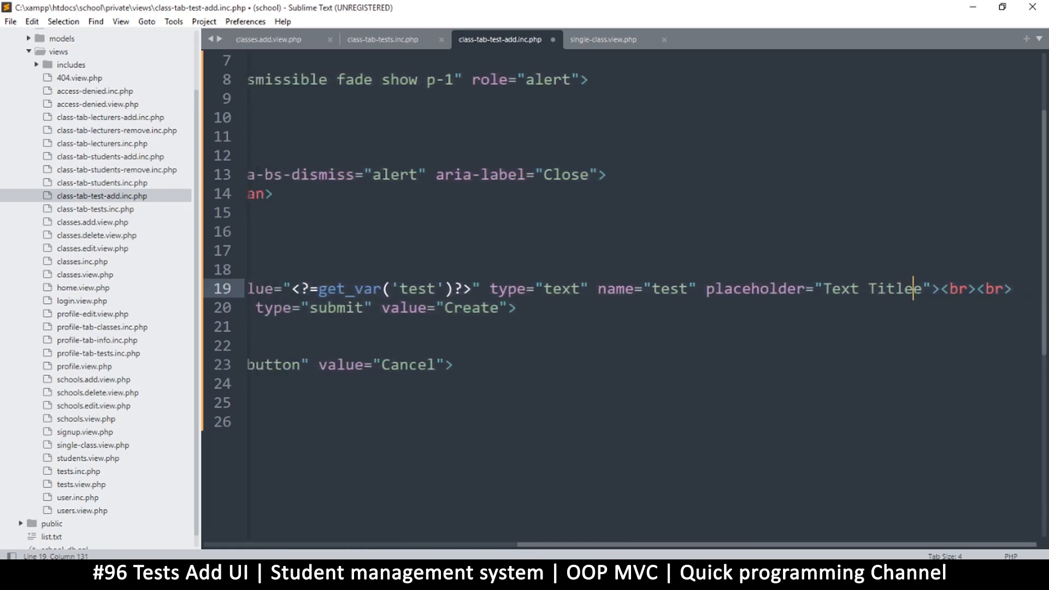
pyautogui.press('ctrl+s')
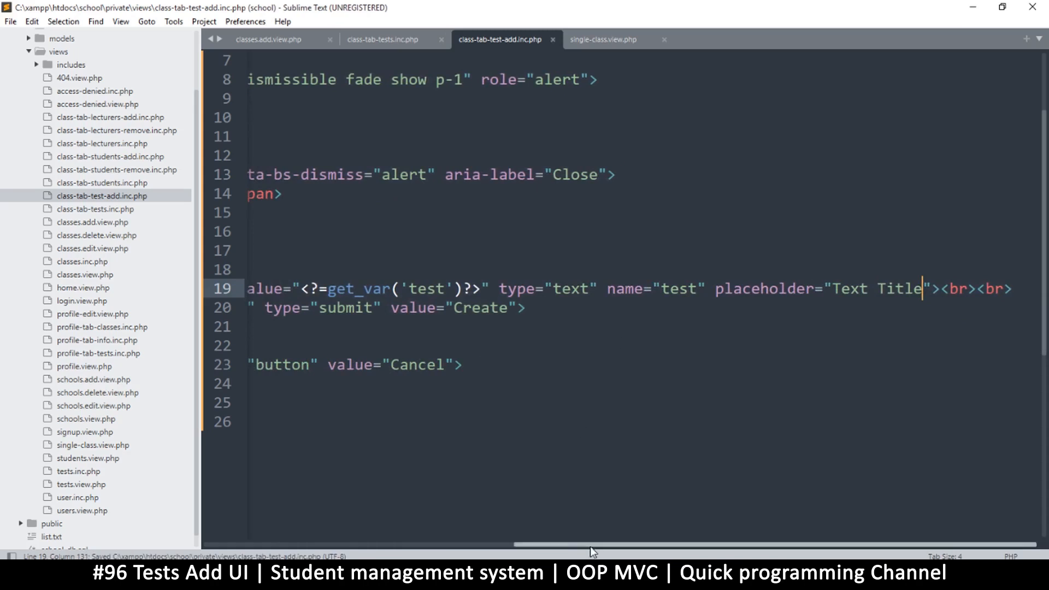
pyautogui.hscroll(-3)
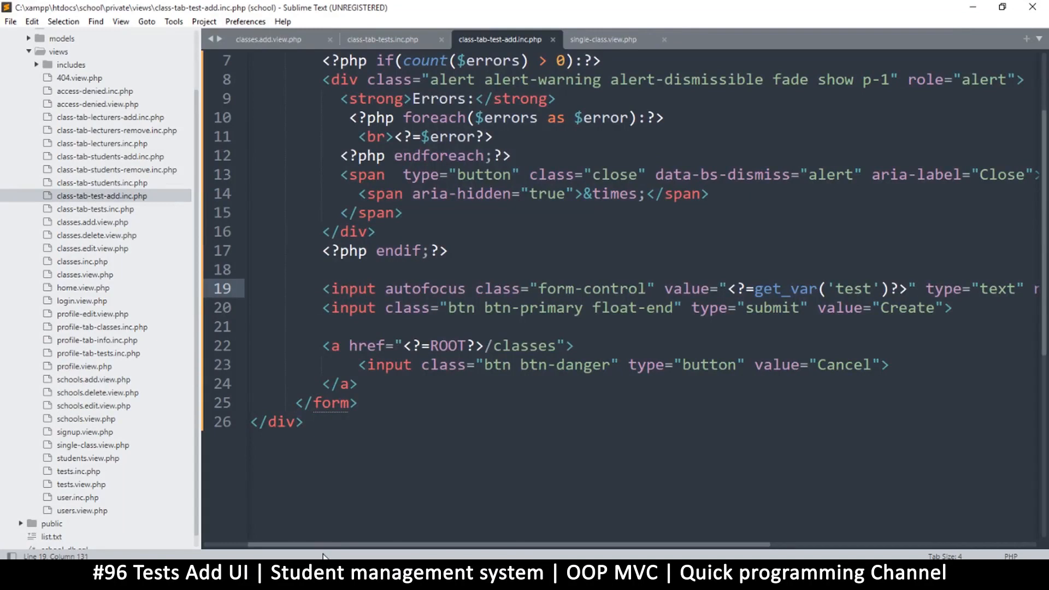
# Copy the Add Test link address from class-tab-tests.inc.php for reuse
pyautogui.click(491, 346)
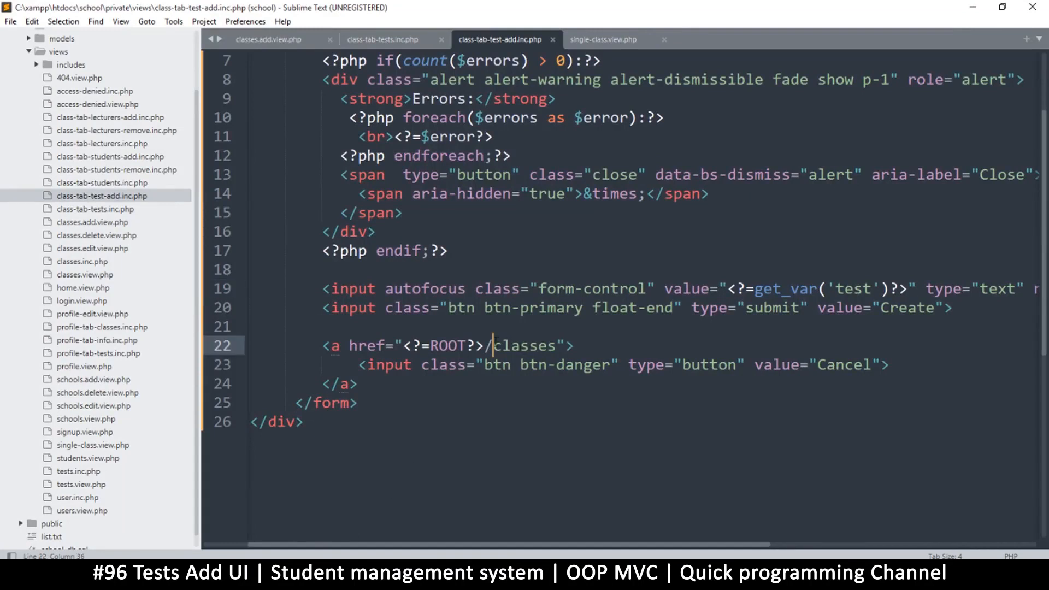
pyautogui.doubleClick(524, 346)
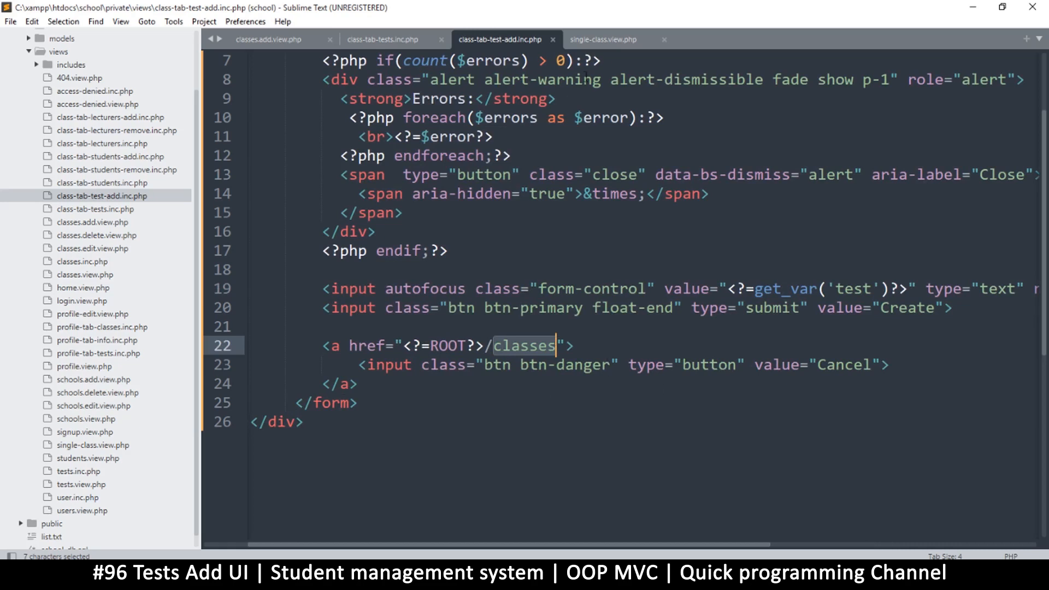
pyautogui.click(603, 40)
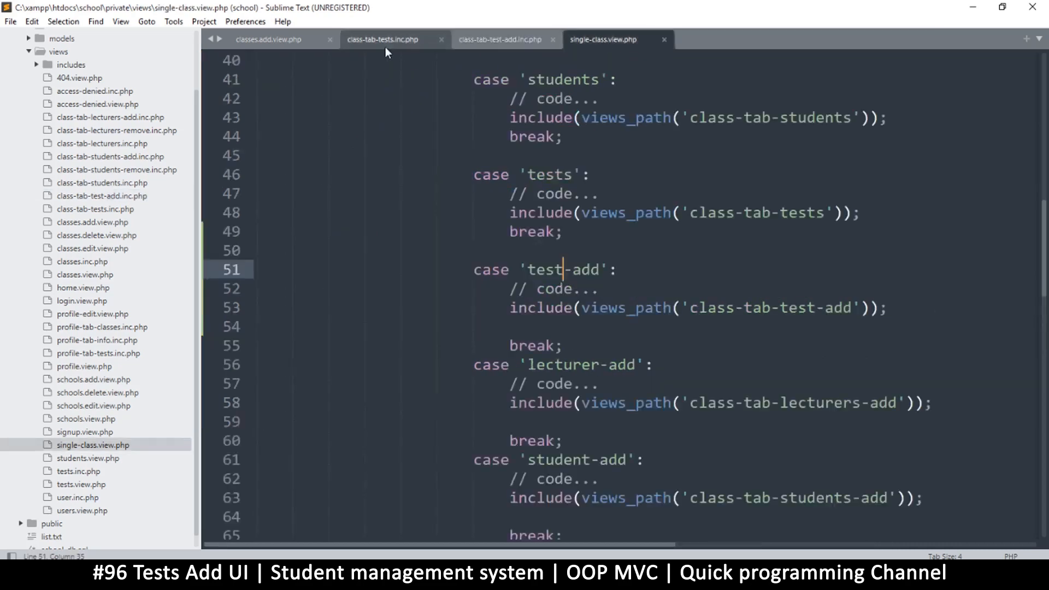
pyautogui.click(383, 39)
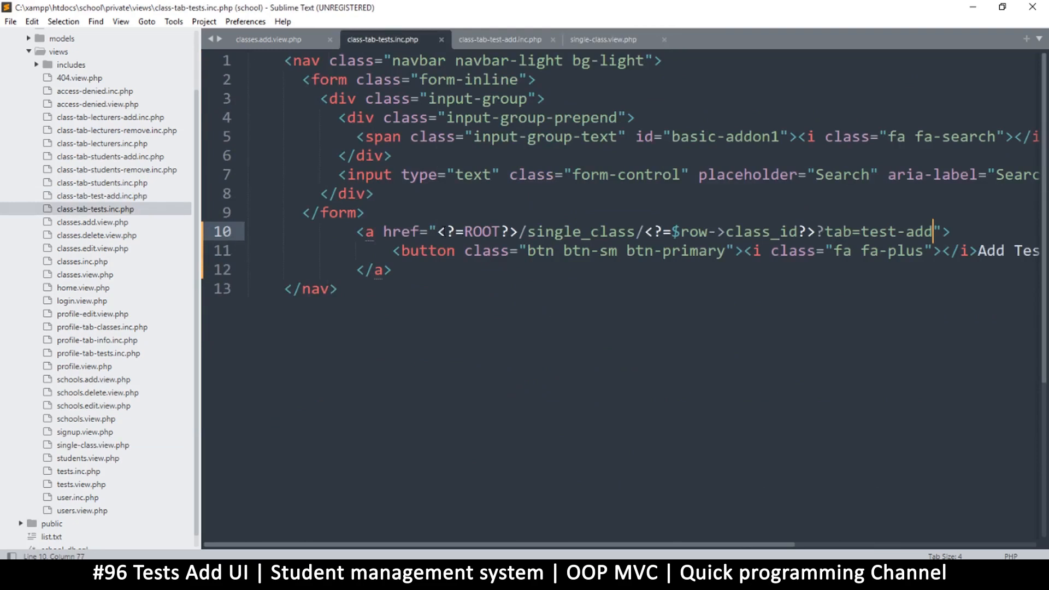
pyautogui.moveTo(440, 232); pyautogui.dragTo(926, 231)
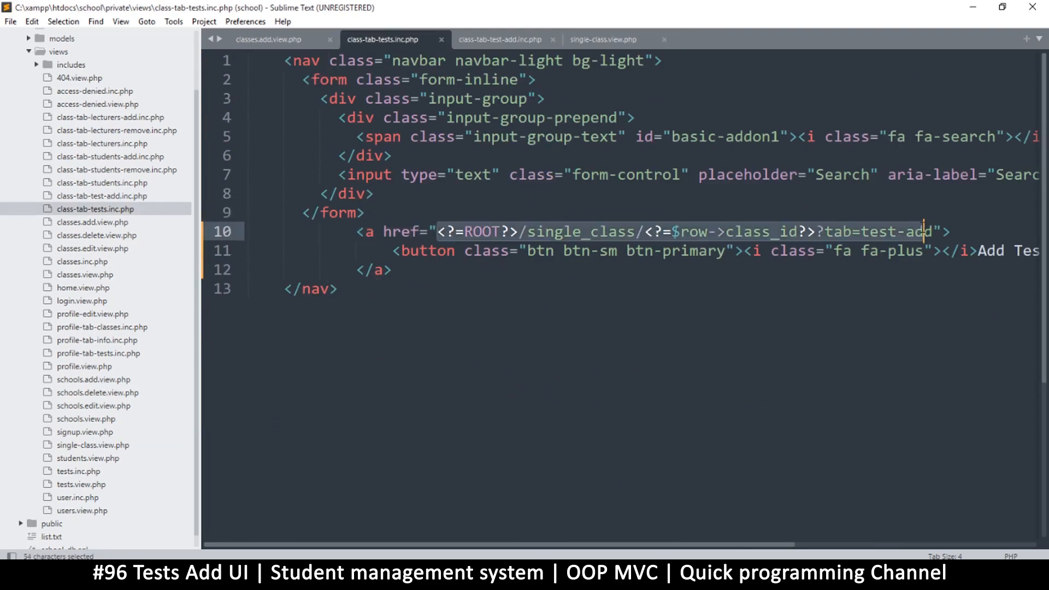
pyautogui.rightClick(922, 231)
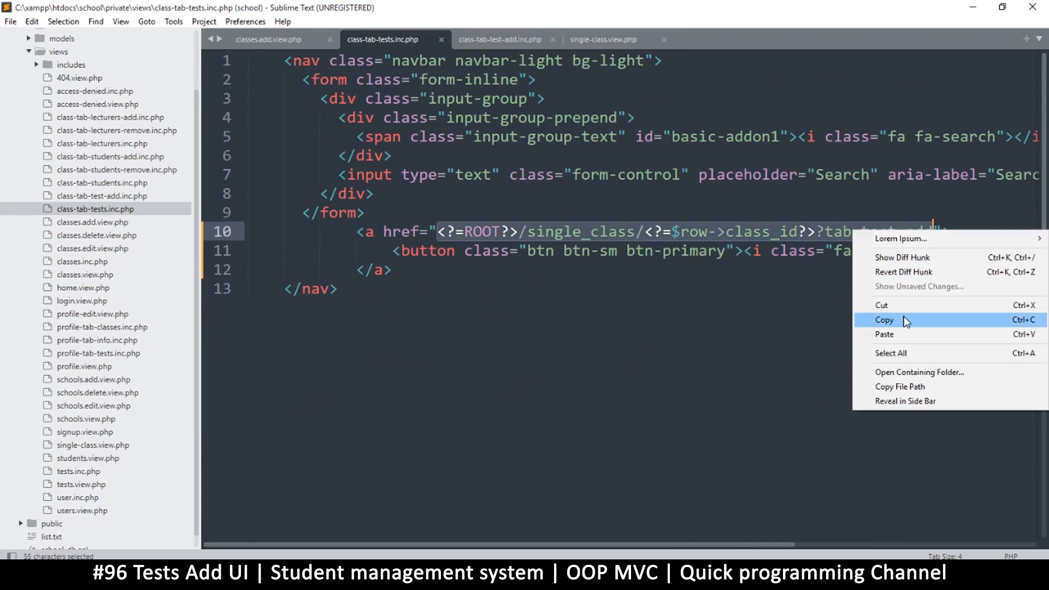
pyautogui.click(884, 319)
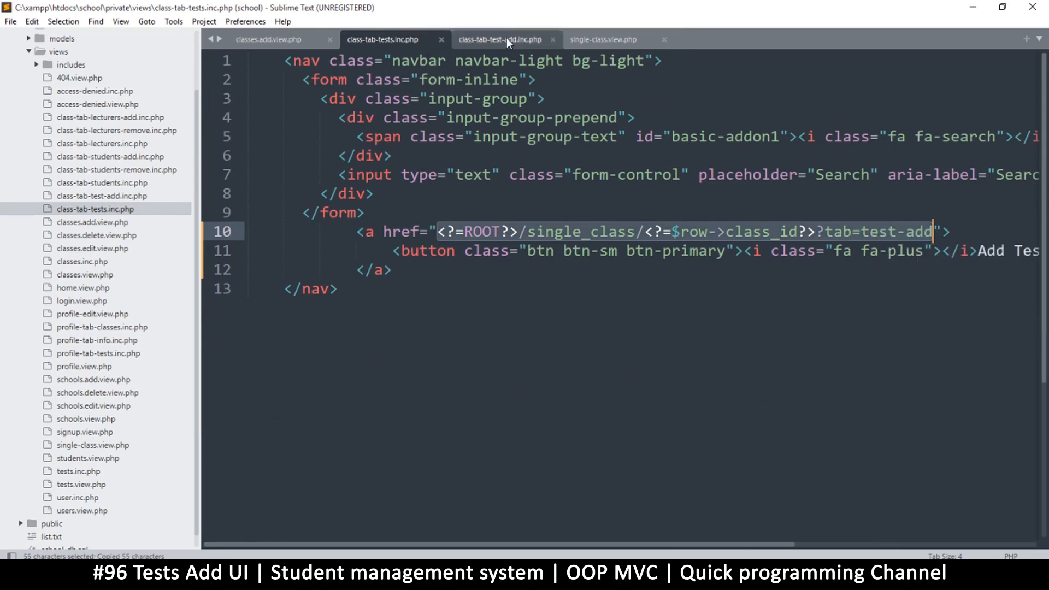
# Paste it as the Cancel link destination, ending in tab=tests, and save
pyautogui.click(505, 39)
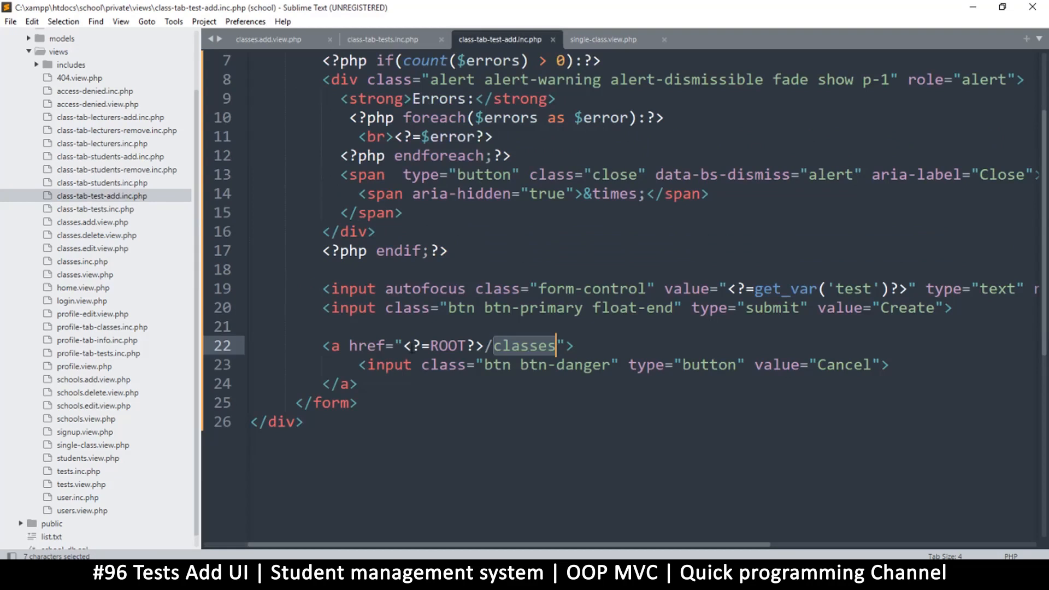
pyautogui.moveTo(555, 345); pyautogui.dragTo(402, 345)
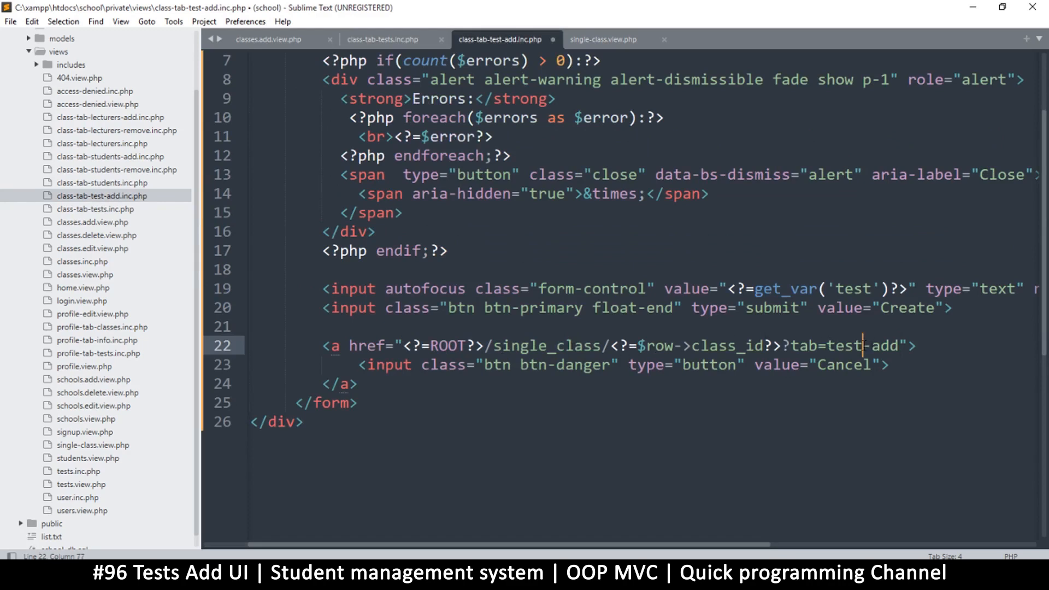
pyautogui.write('s')
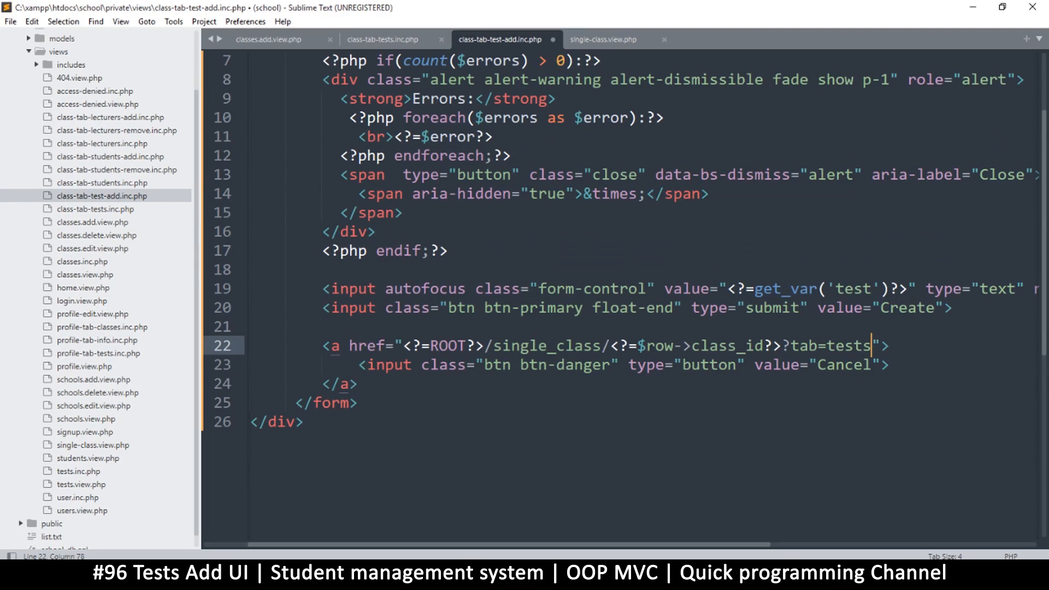
pyautogui.press('ctrl+s')
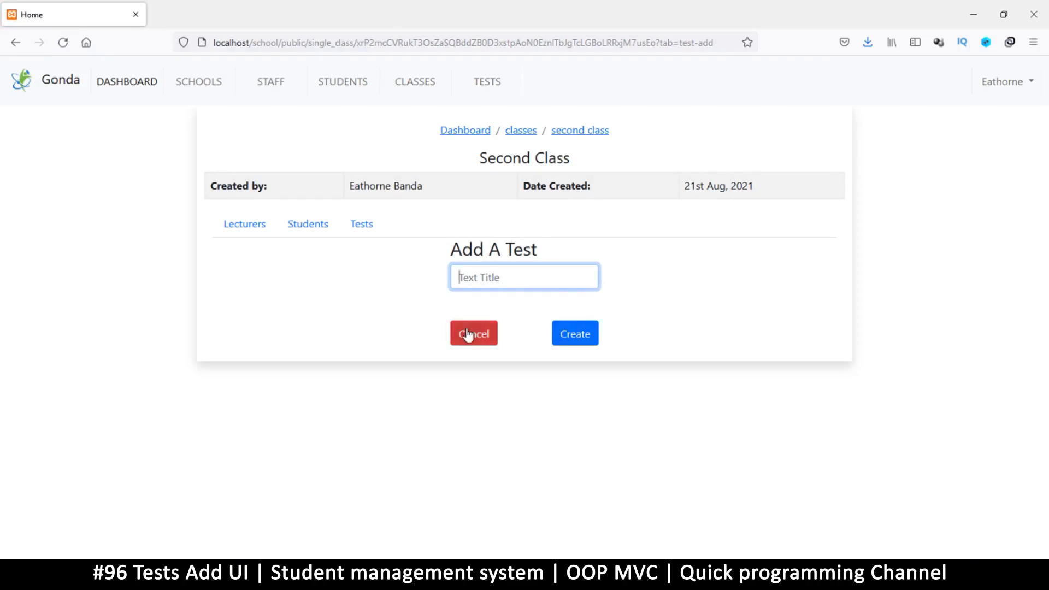
pyautogui.click(474, 333)
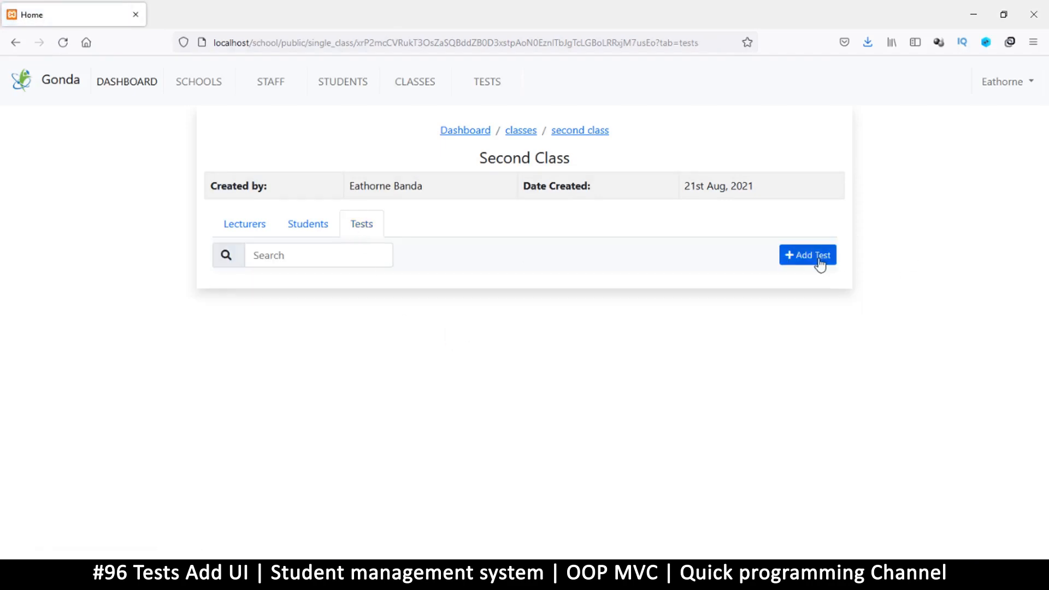
pyautogui.click(808, 255)
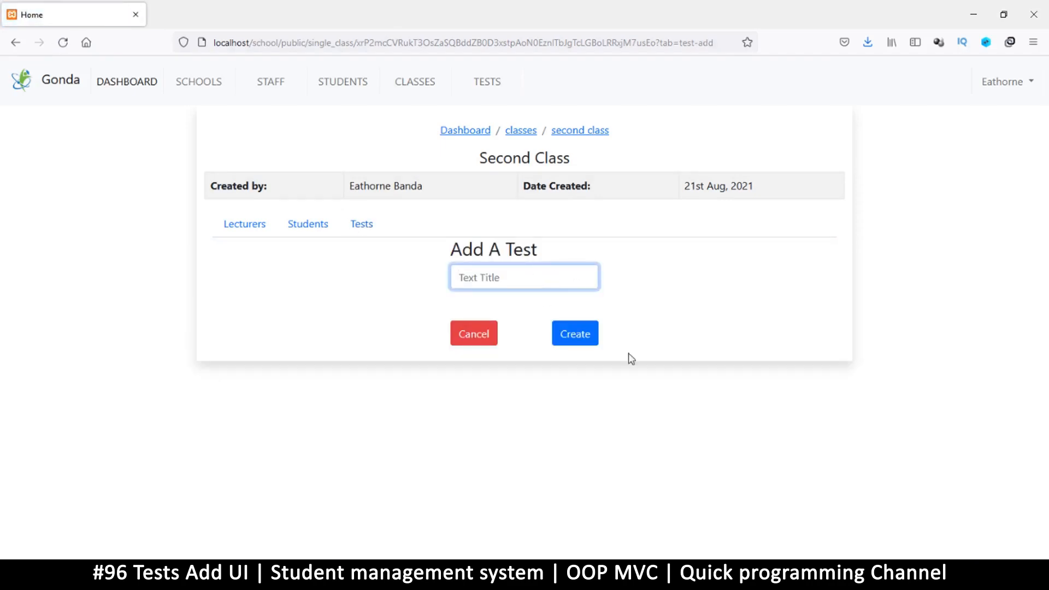
pyautogui.moveTo(557, 356)
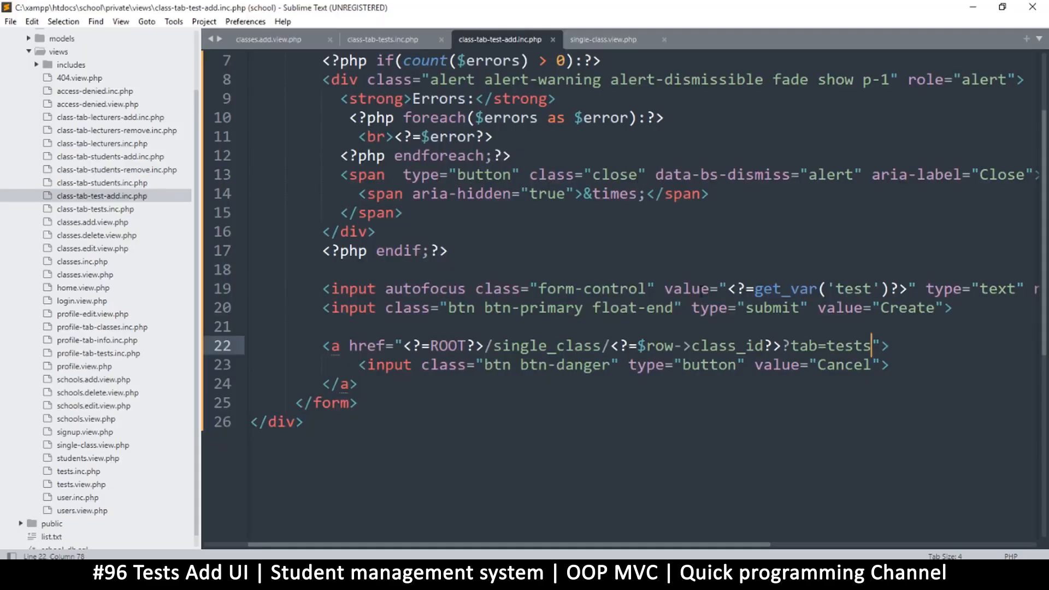
# Insert a textarea element on a new line above the Create button
pyautogui.click(699, 289)
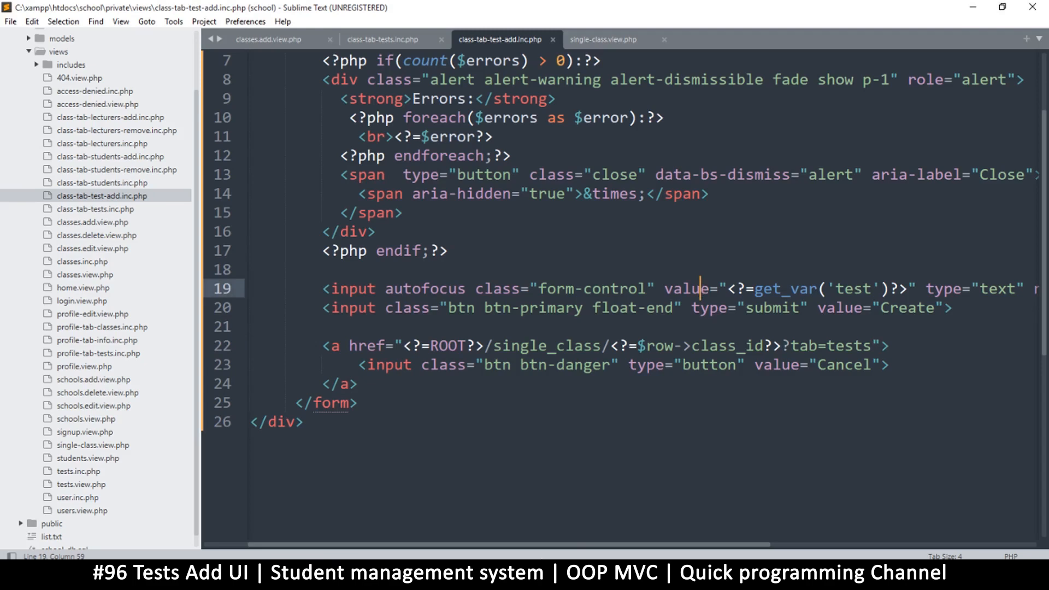
pyautogui.hscroll(3)
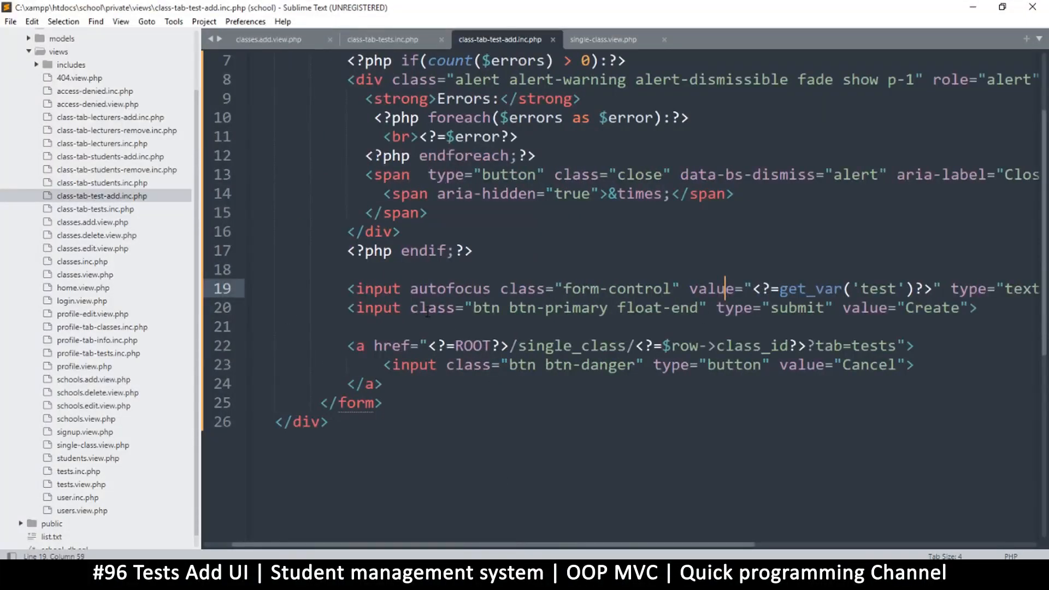
pyautogui.click(348, 308)
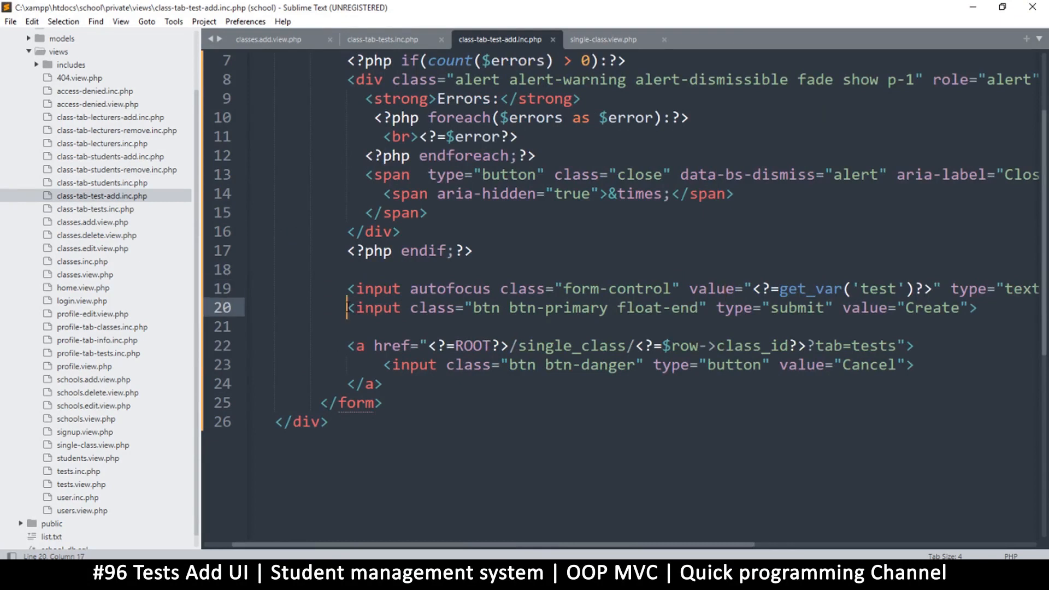
pyautogui.press('enter')
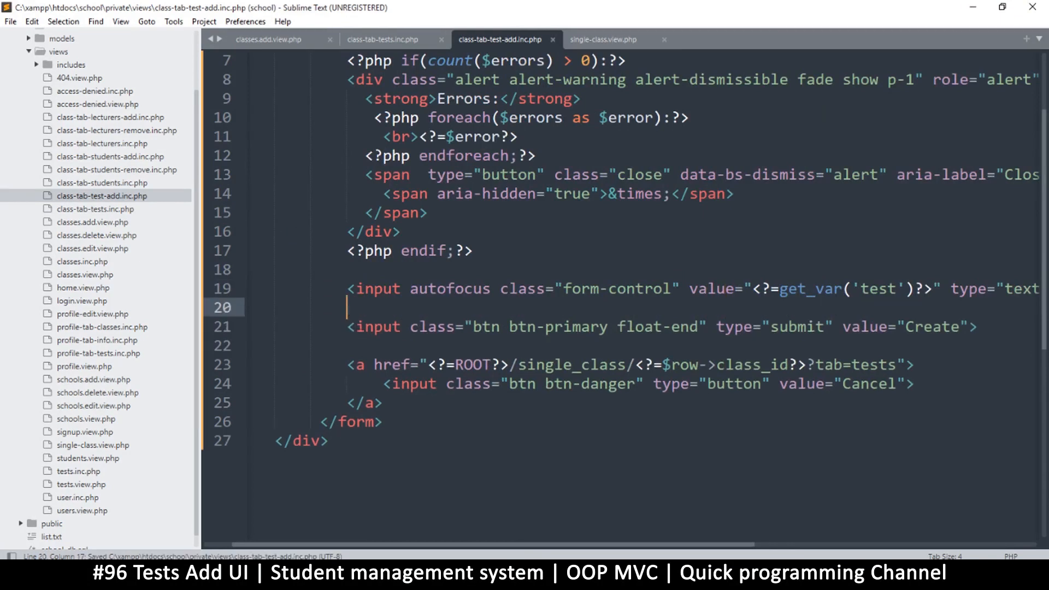
pyautogui.write('<')
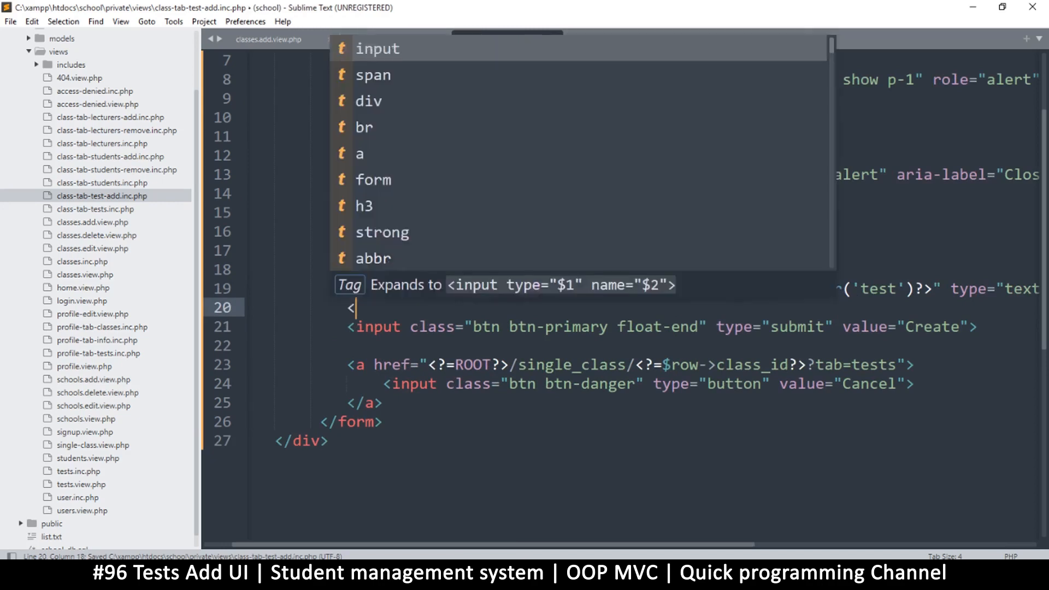
pyautogui.write('tea')
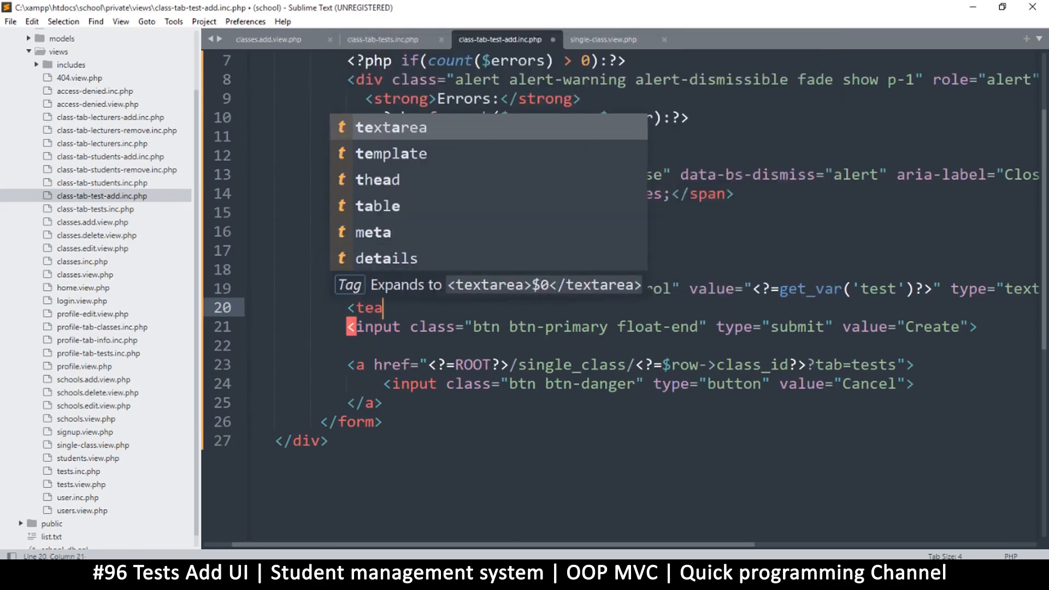
pyautogui.press('Tab')
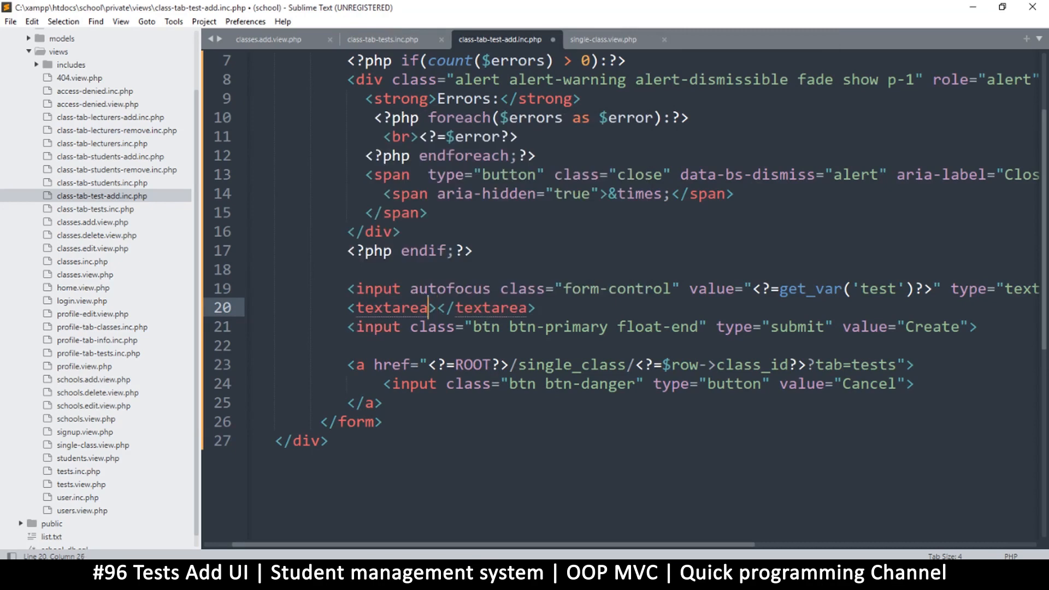
# Give the textarea placeholder 'Add a description for this test' and save
pyautogui.write('placeholder=""')
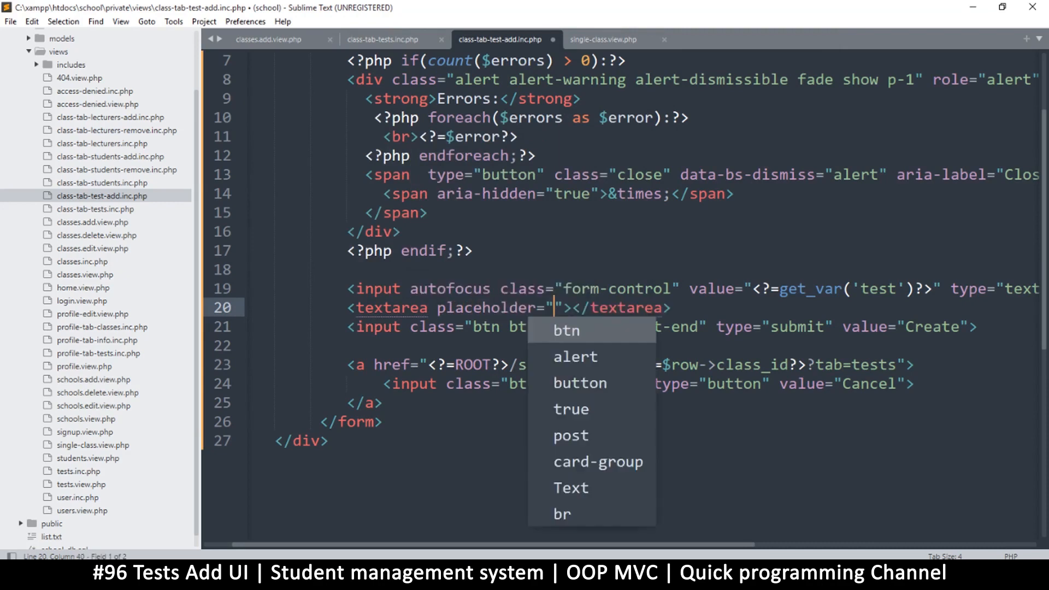
pyautogui.write('Add')
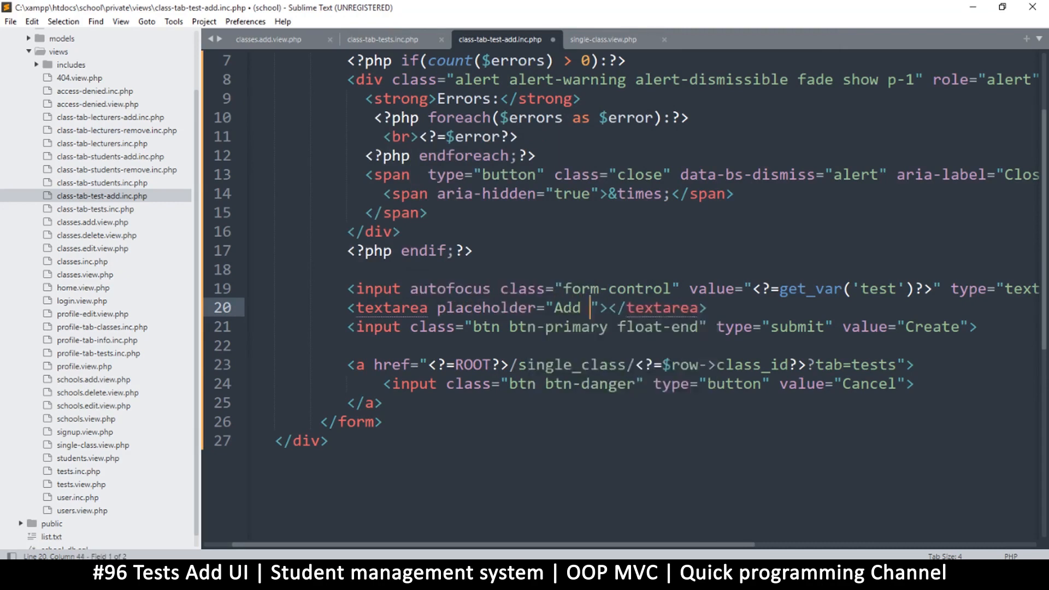
pyautogui.write('a descri')
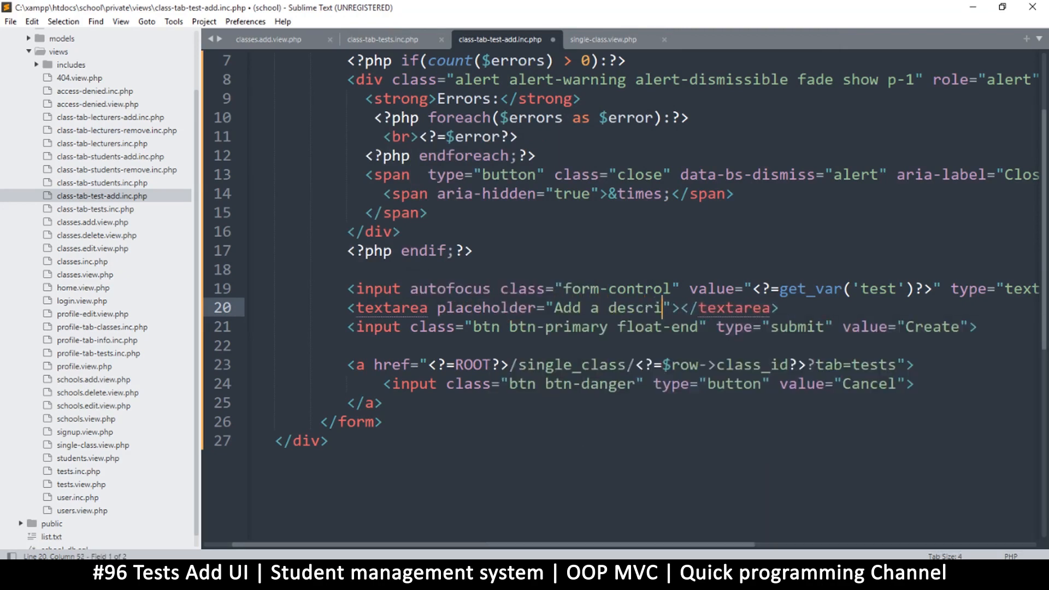
pyautogui.write('ption for')
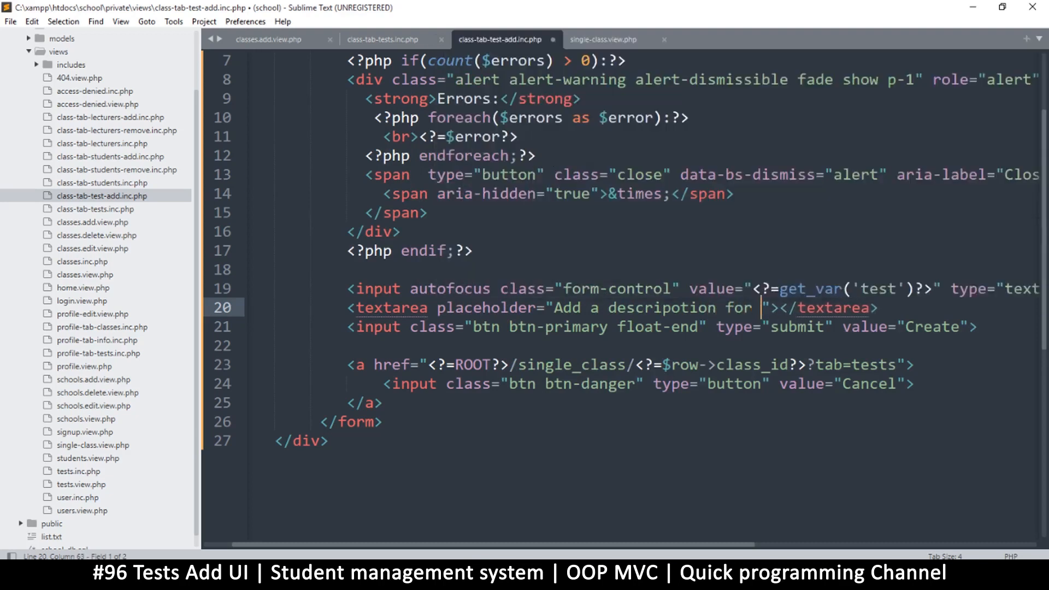
pyautogui.write('this test')
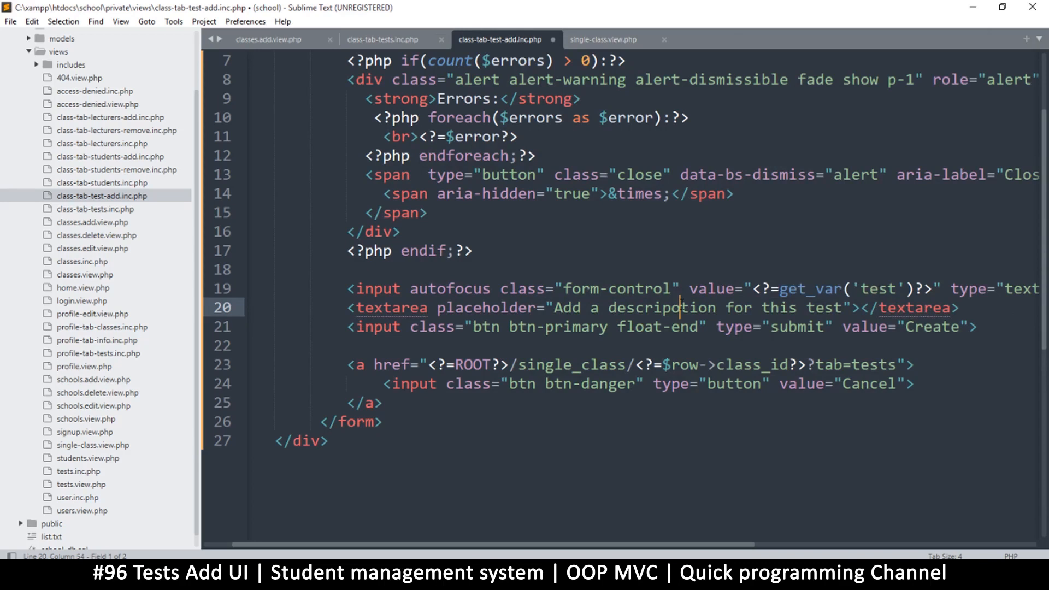
pyautogui.press('ctrl+s')
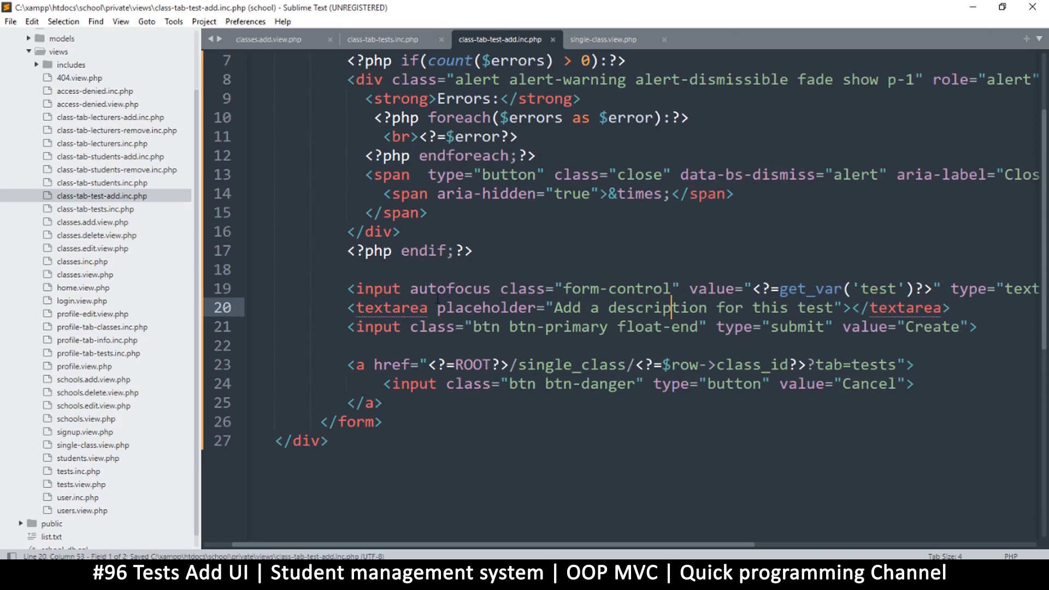
pyautogui.write('c')
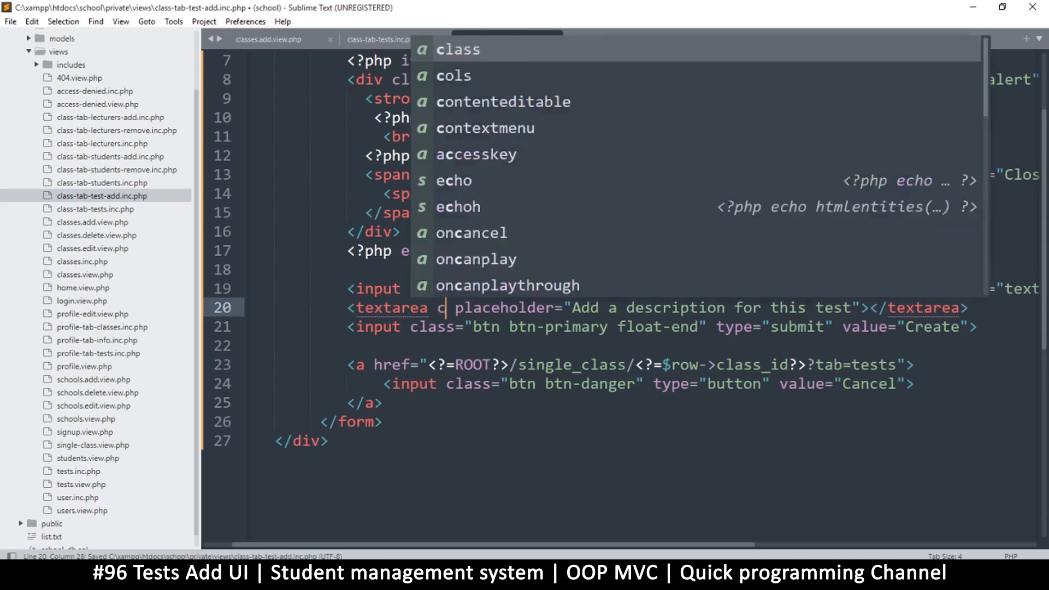
pyautogui.write('form')
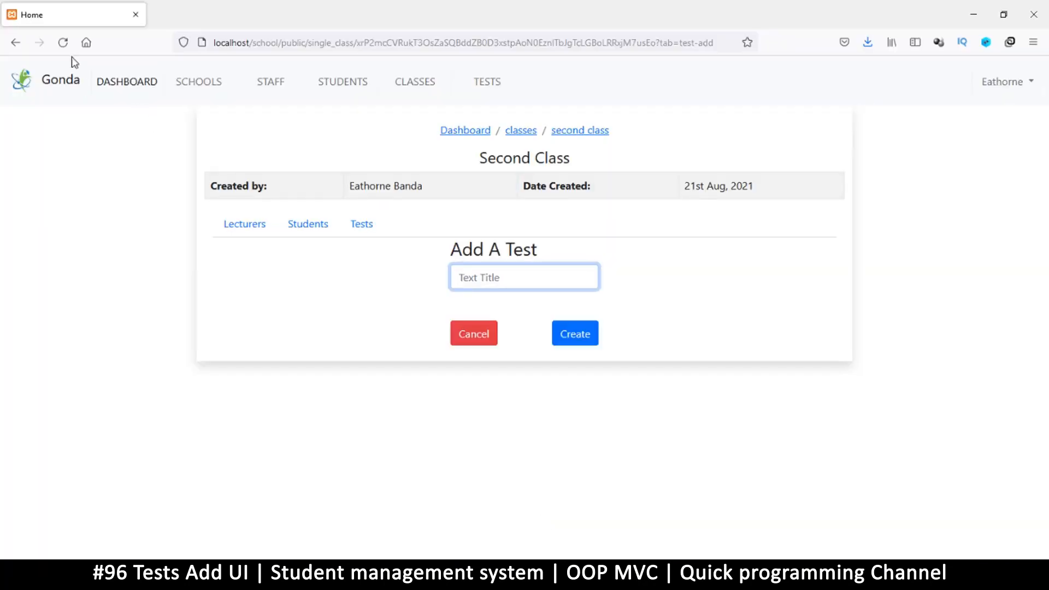
# Reload the add-test page to show the description box and focus the title field
pyautogui.click(524, 278)
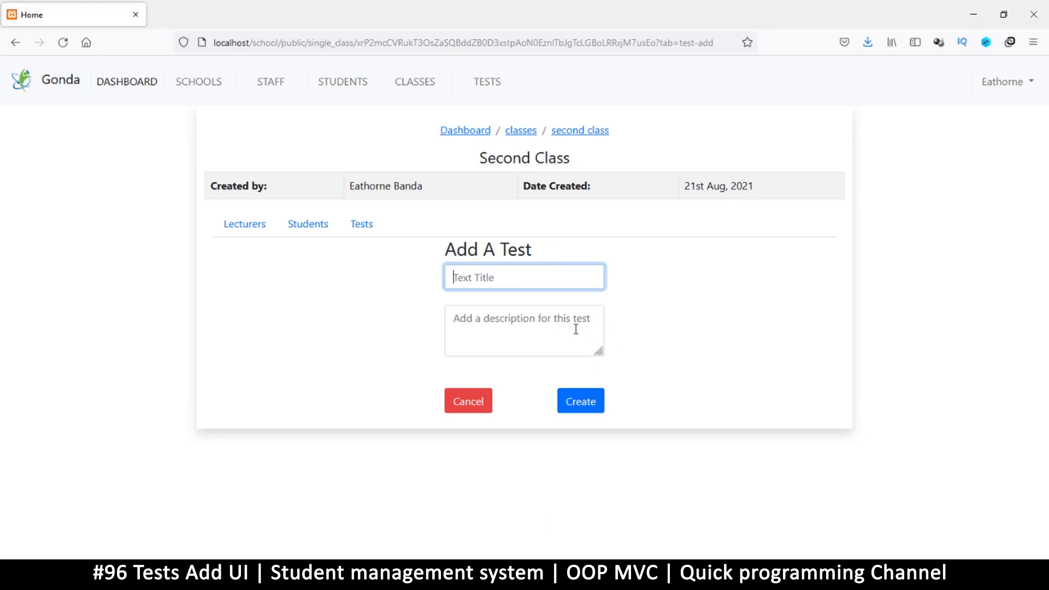
pyautogui.moveTo(515, 319)
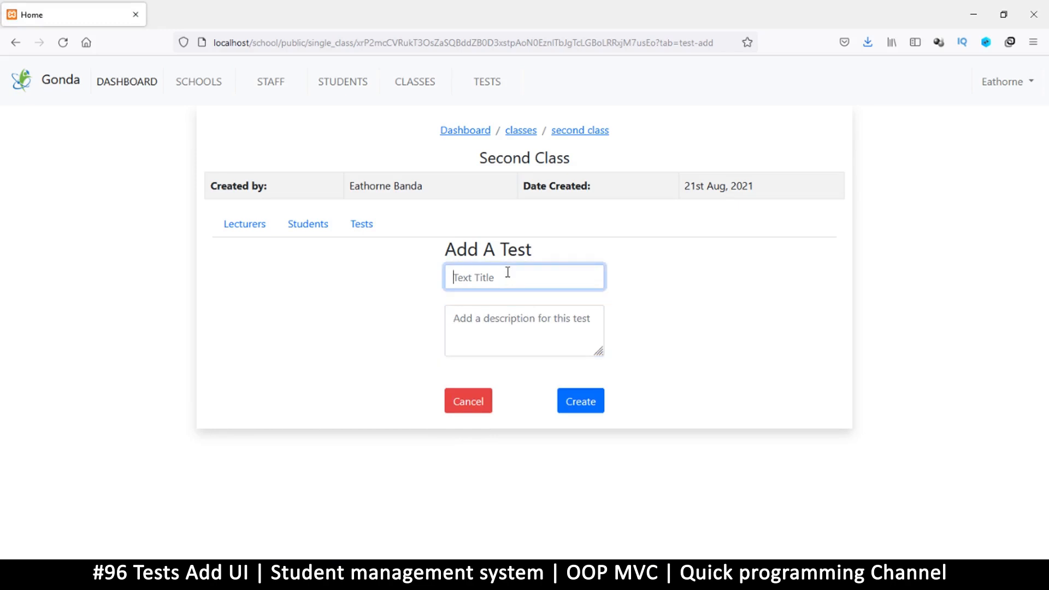
pyautogui.click(523, 329)
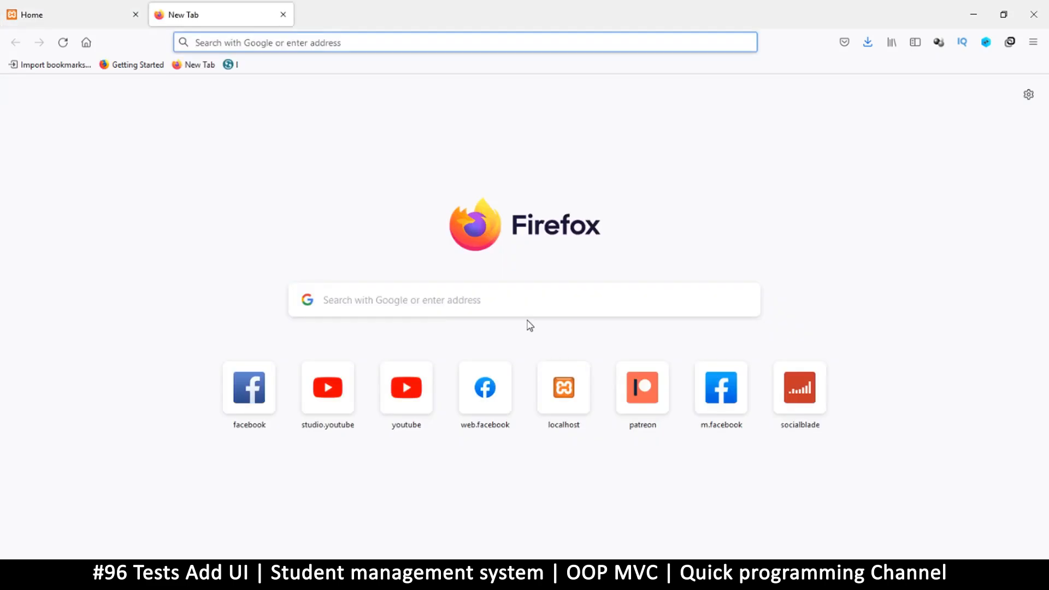
# Start typing the phpMyAdmin address in a new Firefox tab
pyautogui.write('php.net/')
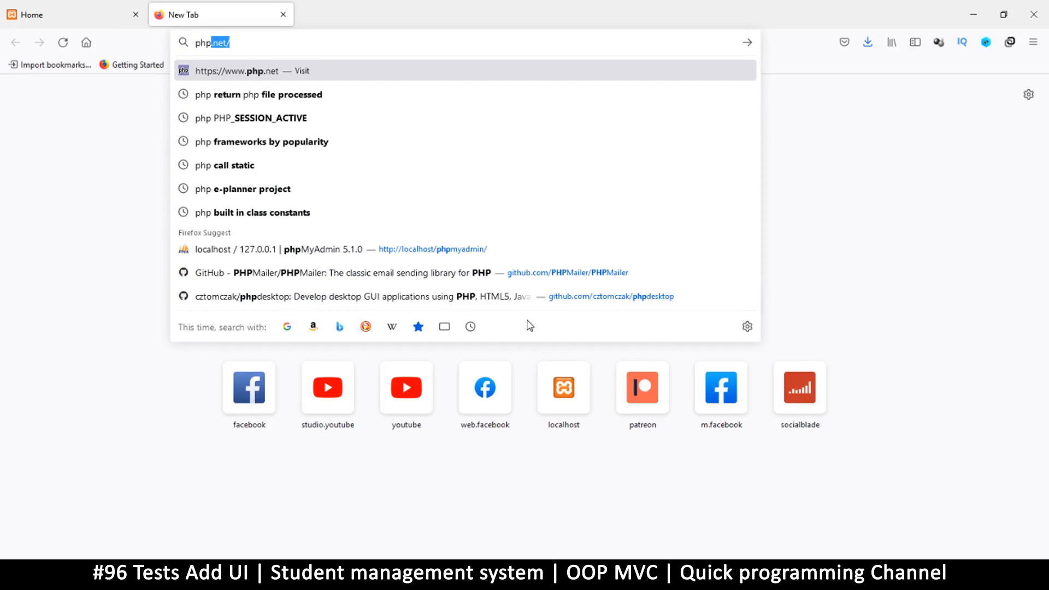
pyautogui.write('phpm')
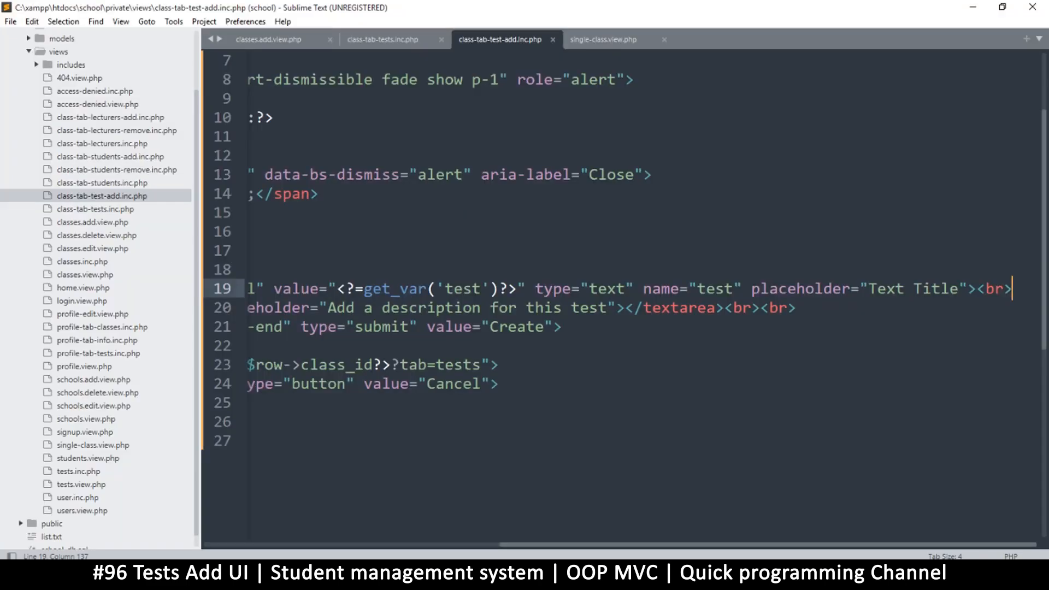
pyautogui.moveTo(808, 308)
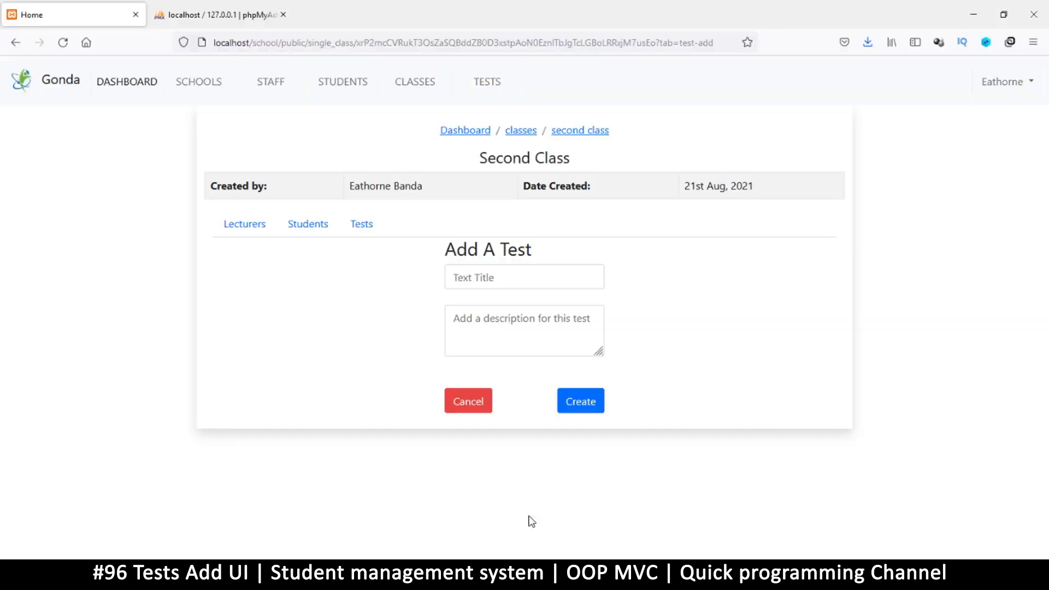
# Reload the form, cancel back to the tests list, reopen Add Test, then switch to phpMyAdmin
pyautogui.click(525, 277)
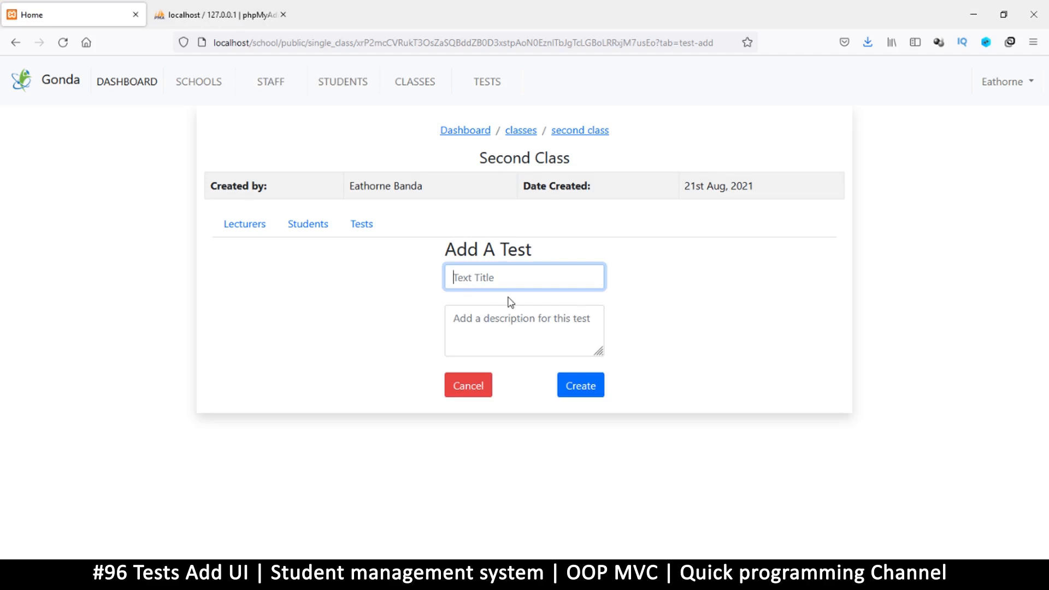
pyautogui.moveTo(400, 267)
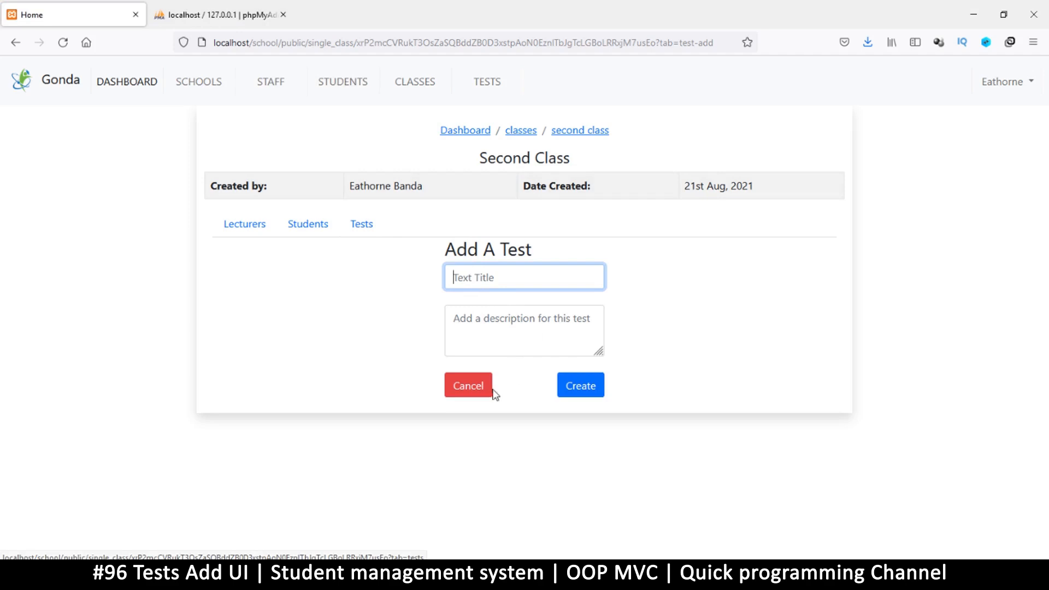
pyautogui.click(468, 384)
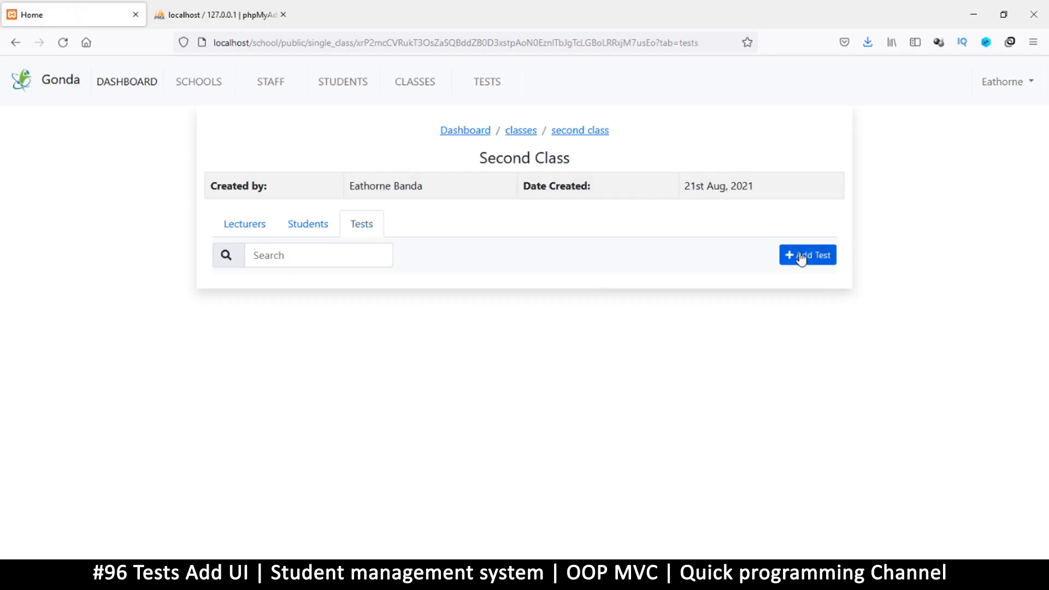
pyautogui.moveTo(698, 271)
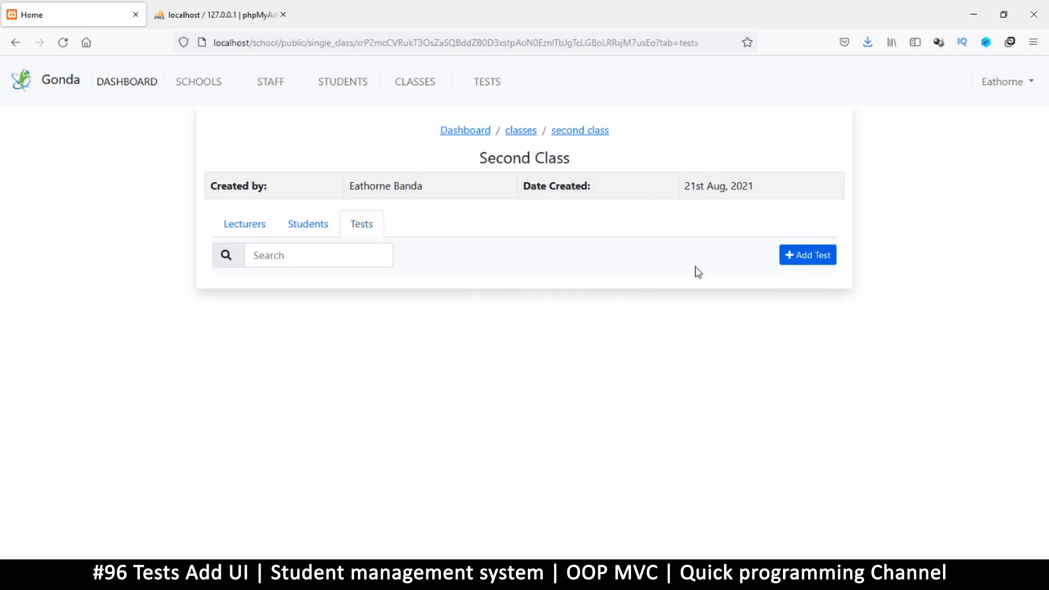
pyautogui.click(807, 255)
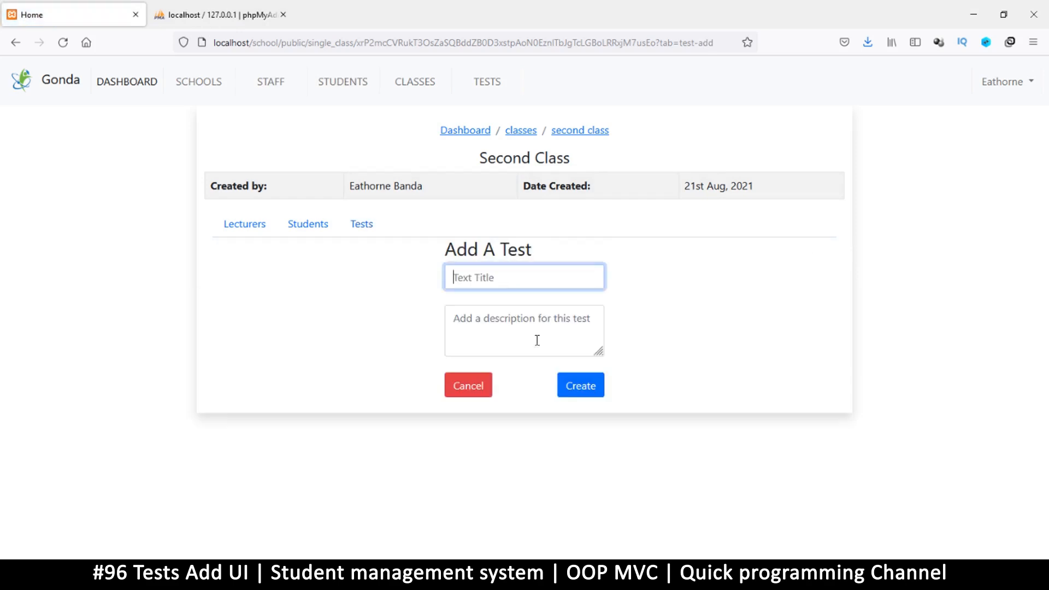
pyautogui.click(210, 15)
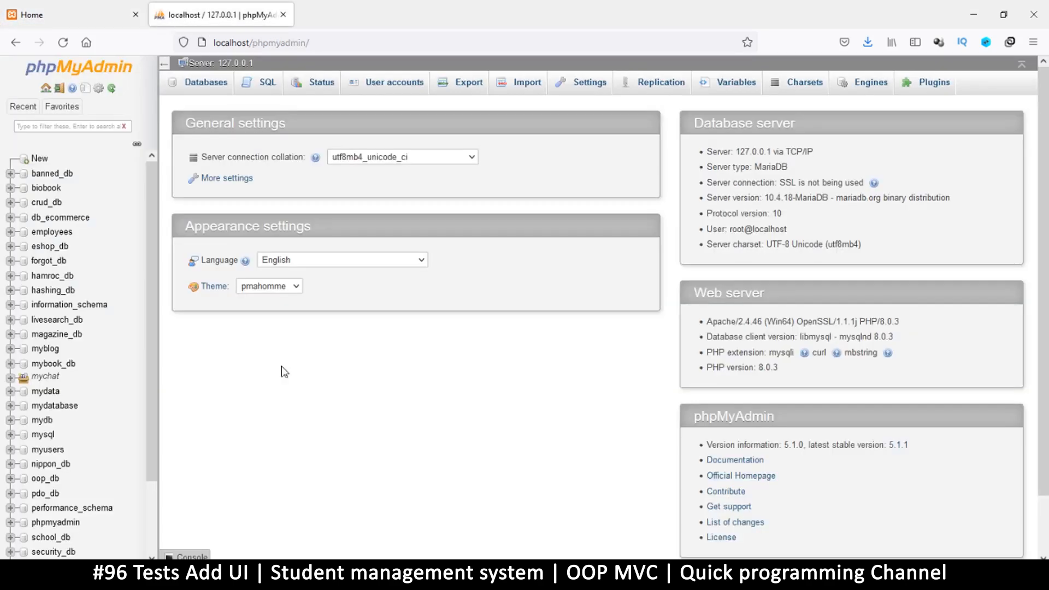
# In school_db, start adding one column to the tests table positioned after the test column
pyautogui.scroll(-3)
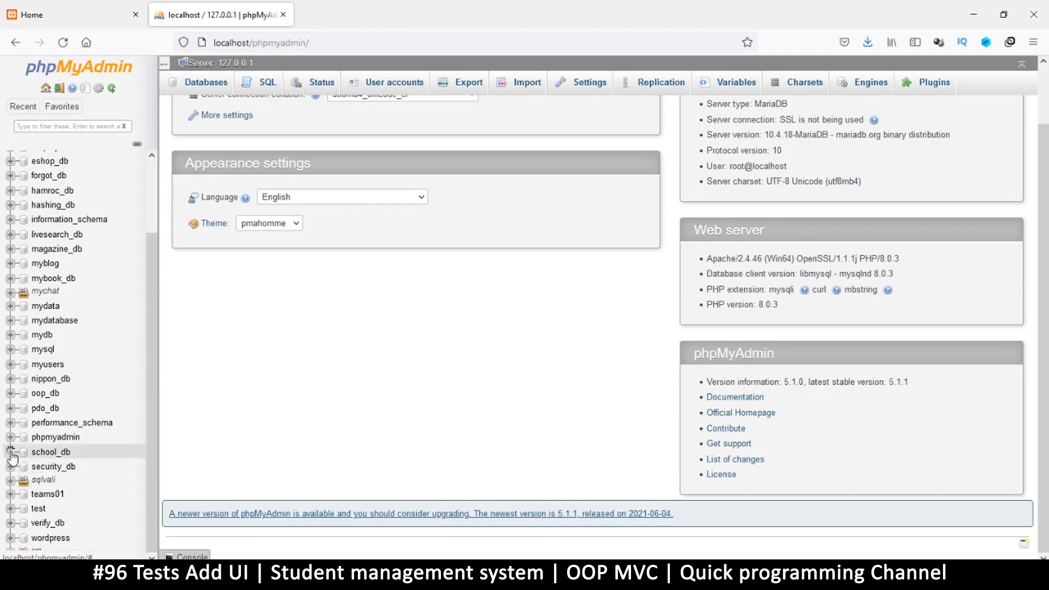
pyautogui.click(12, 451)
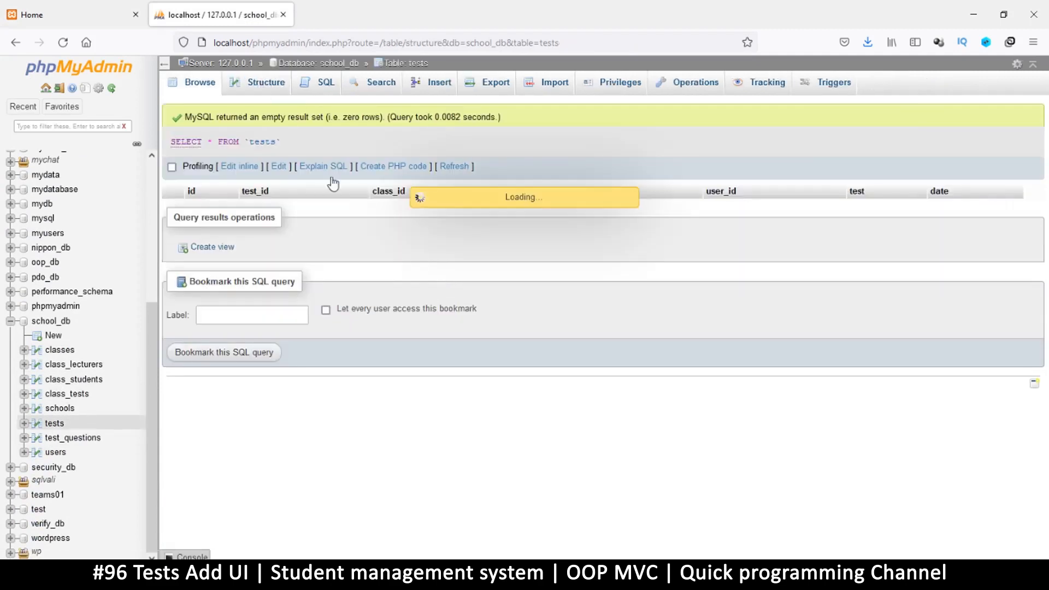
pyautogui.click(264, 83)
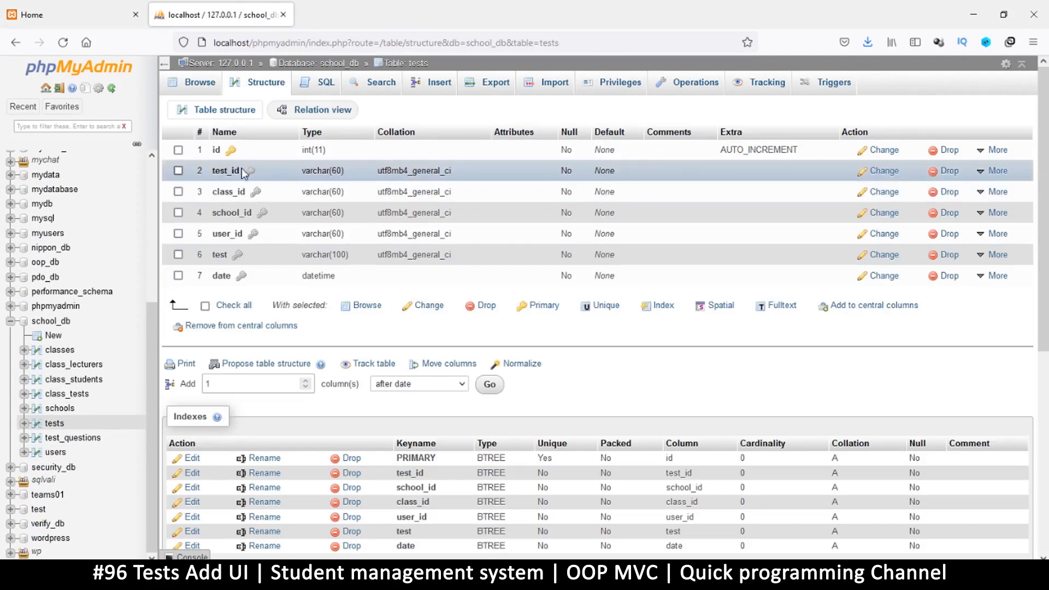
pyautogui.click(417, 384)
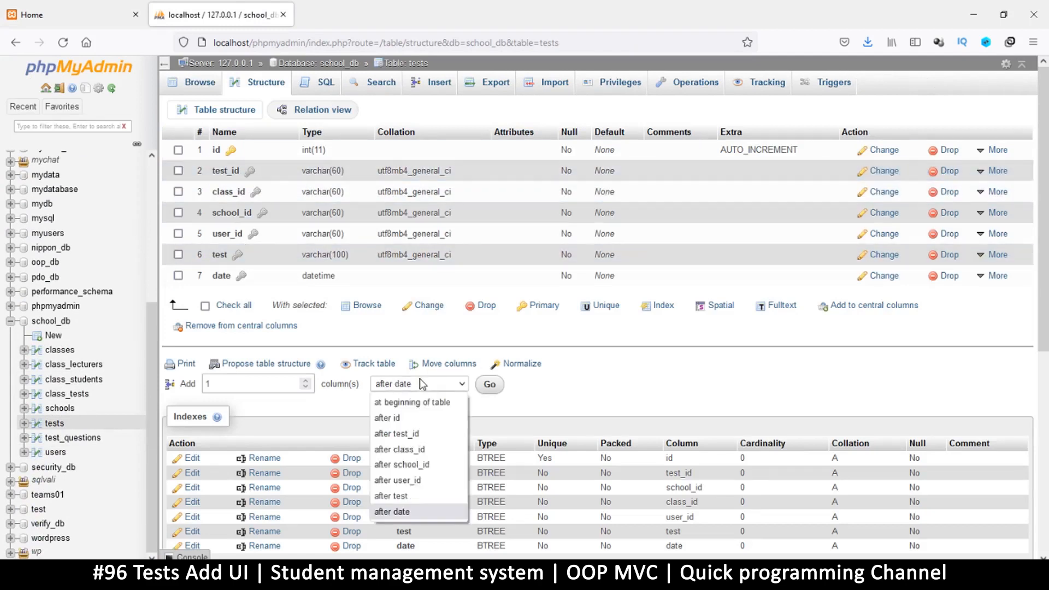
pyautogui.click(490, 385)
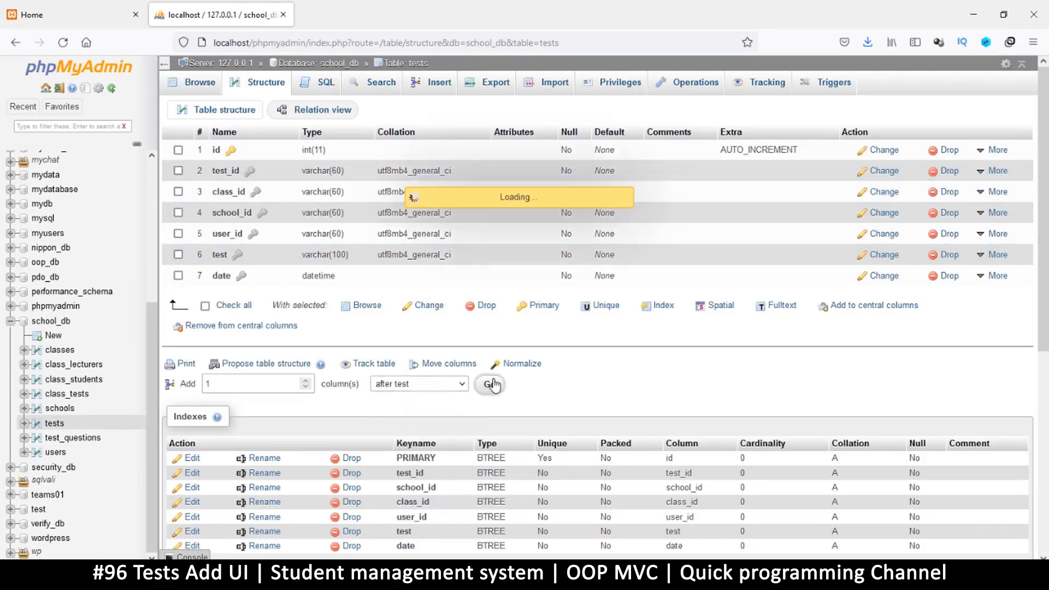
pyautogui.click(490, 385)
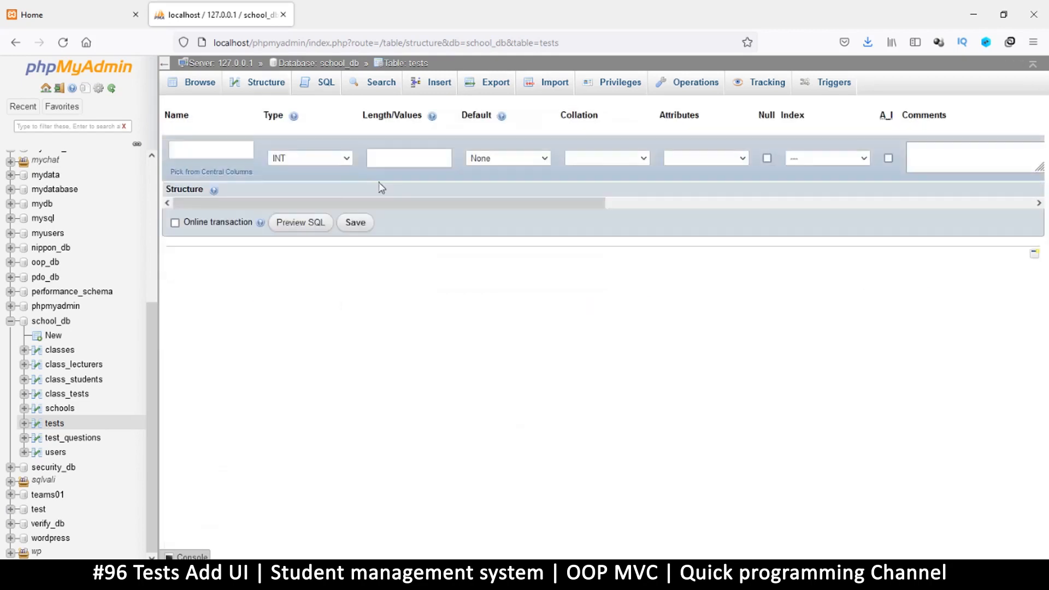
# Define the new column as 'description' VARCHAR(2048) and save it
pyautogui.click(311, 157)
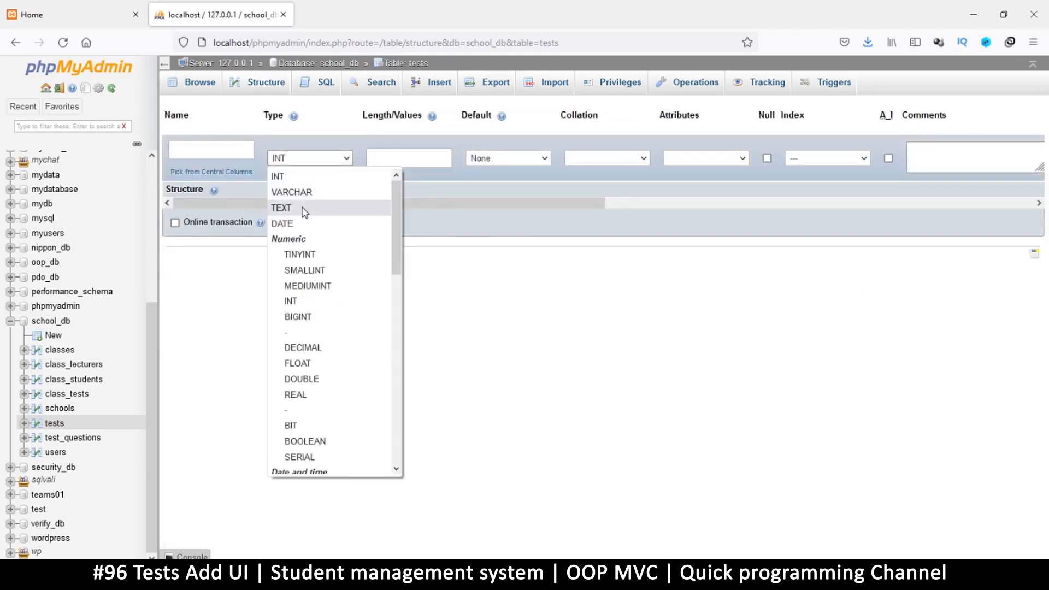
pyautogui.click(291, 191)
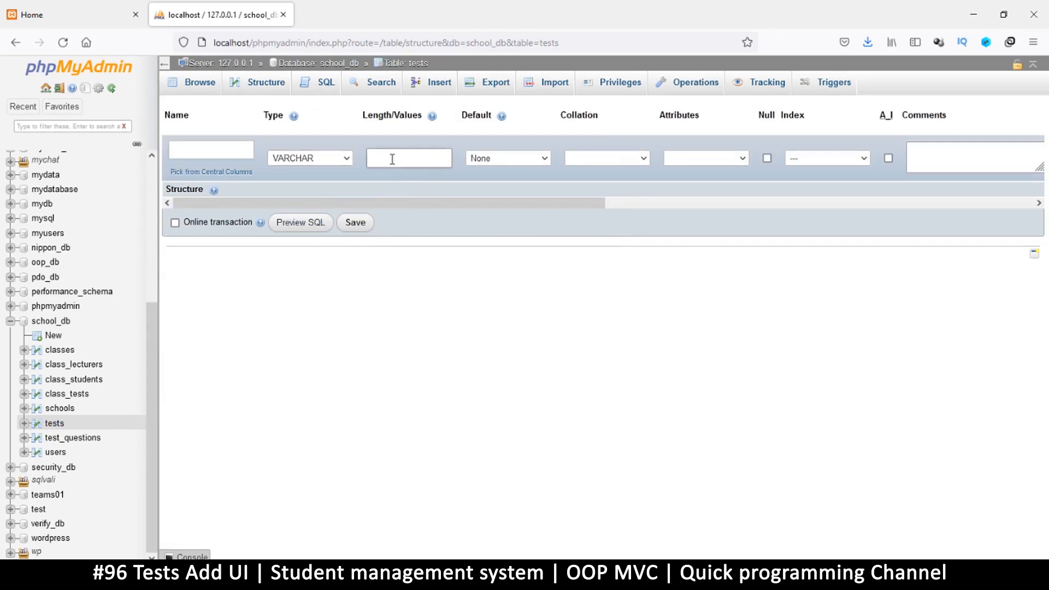
pyautogui.write('2048')
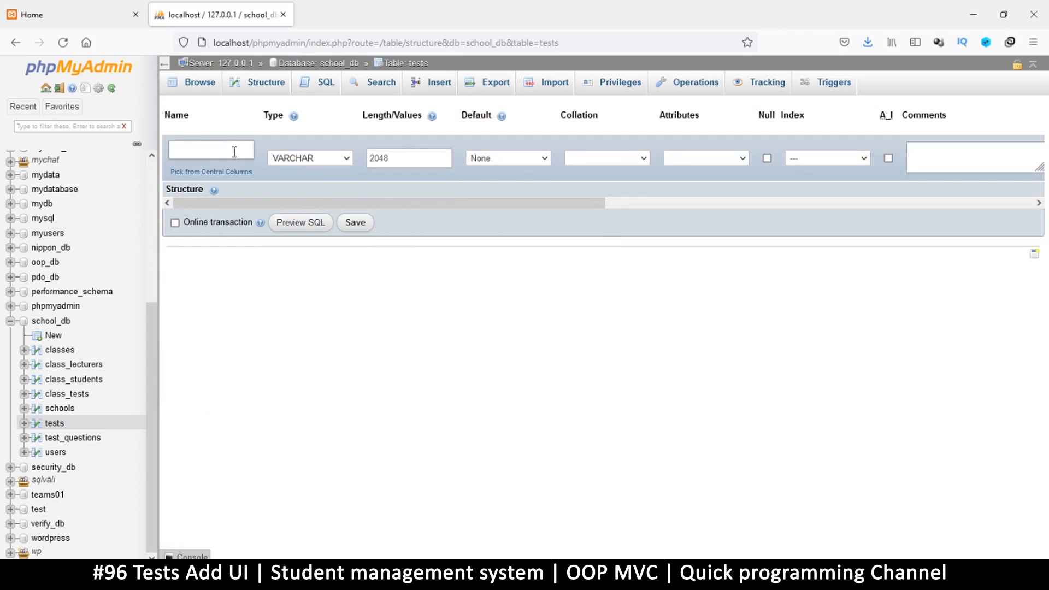
pyautogui.write('description')
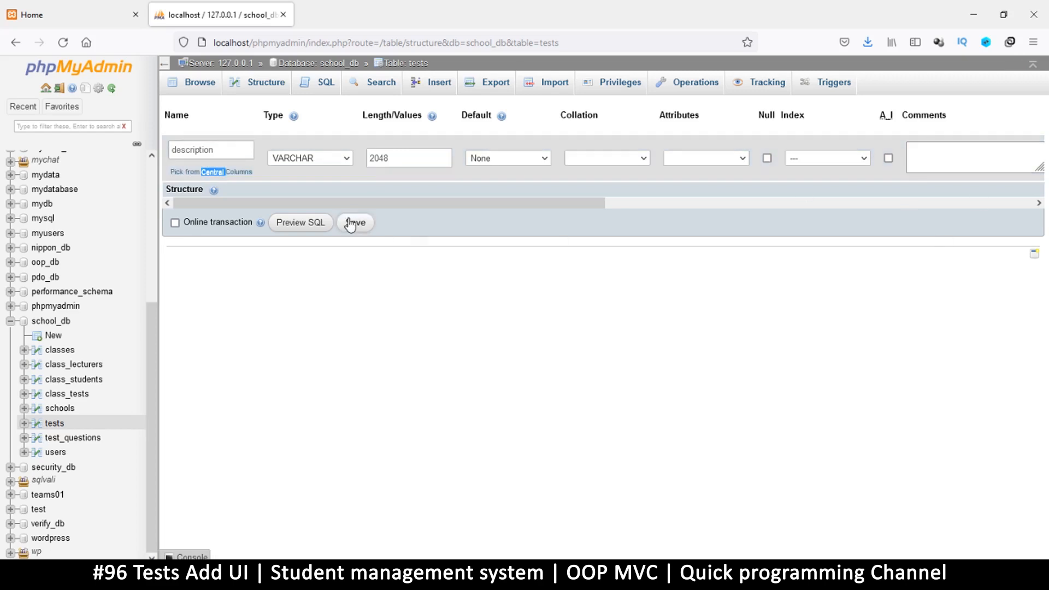
pyautogui.click(354, 223)
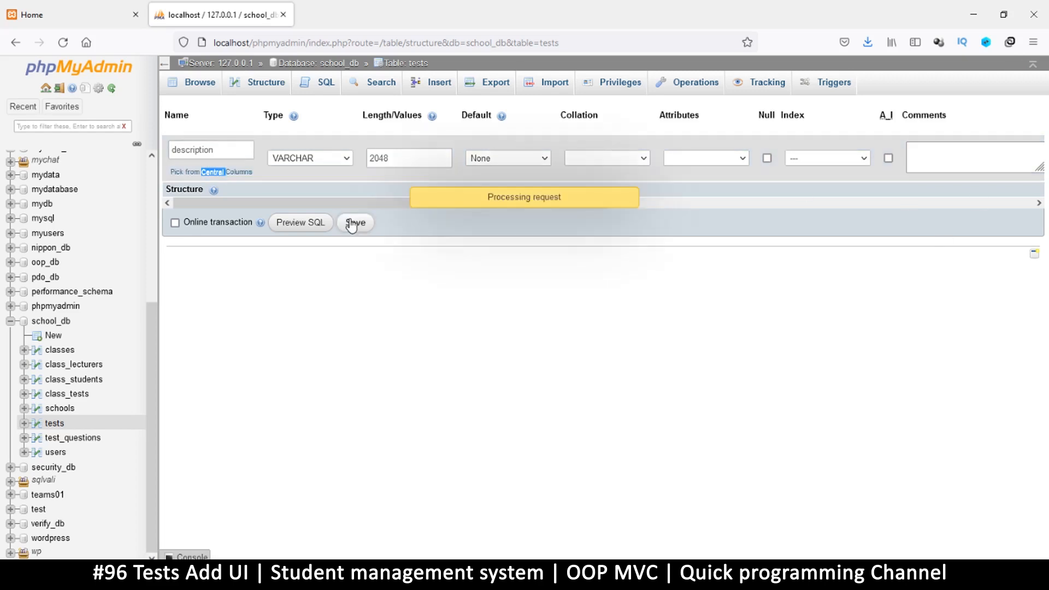
pyautogui.click(355, 222)
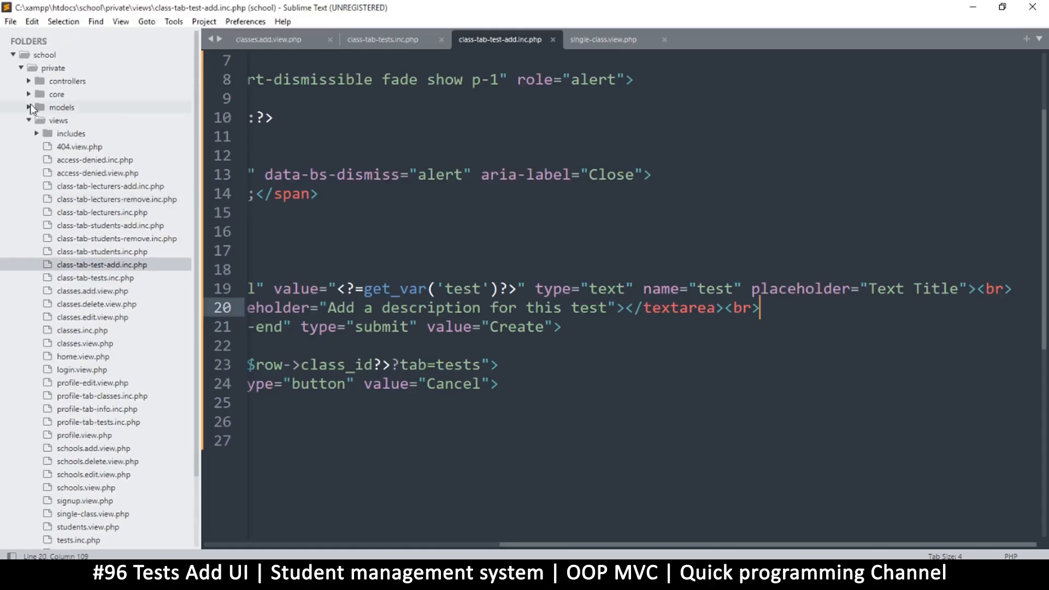
# In Tests_model.php, replace the duplicate 'class_id' in $allowedColumns with 'description' and return to Gonda
pyautogui.click(31, 108)
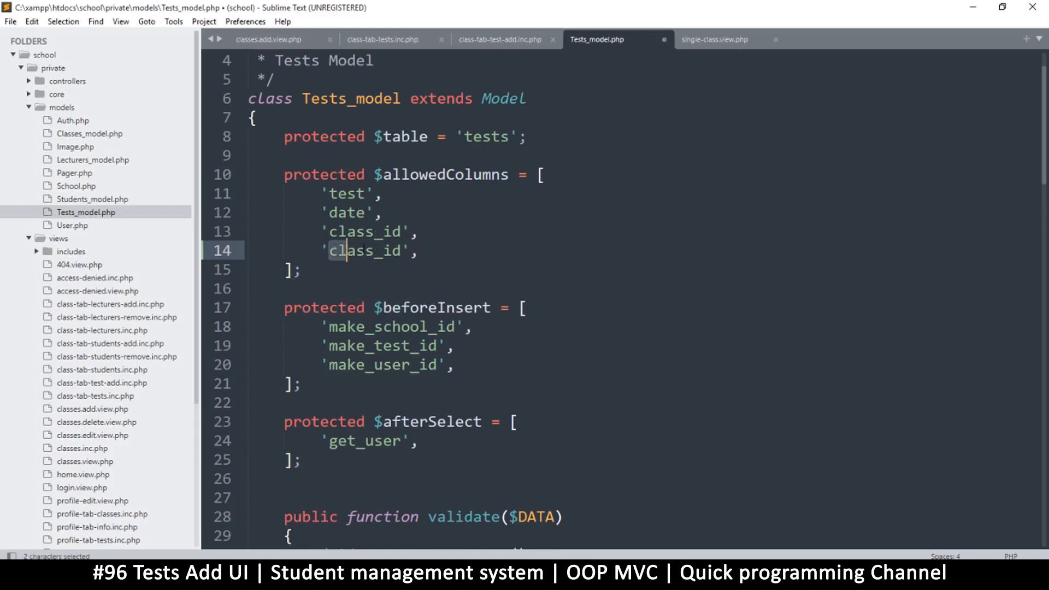
pyautogui.write("description',")
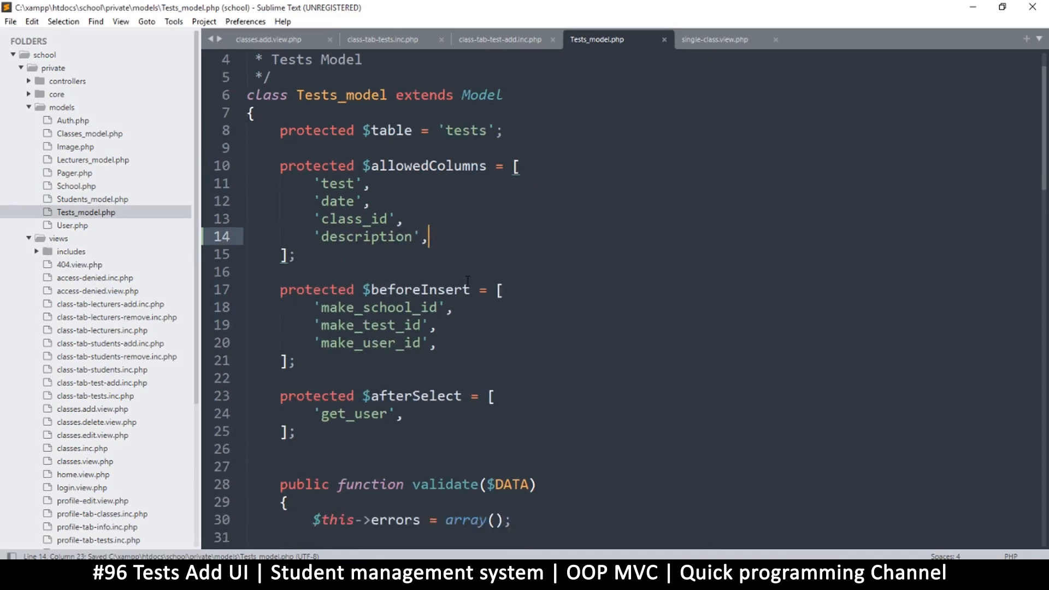
pyautogui.scroll(-3)
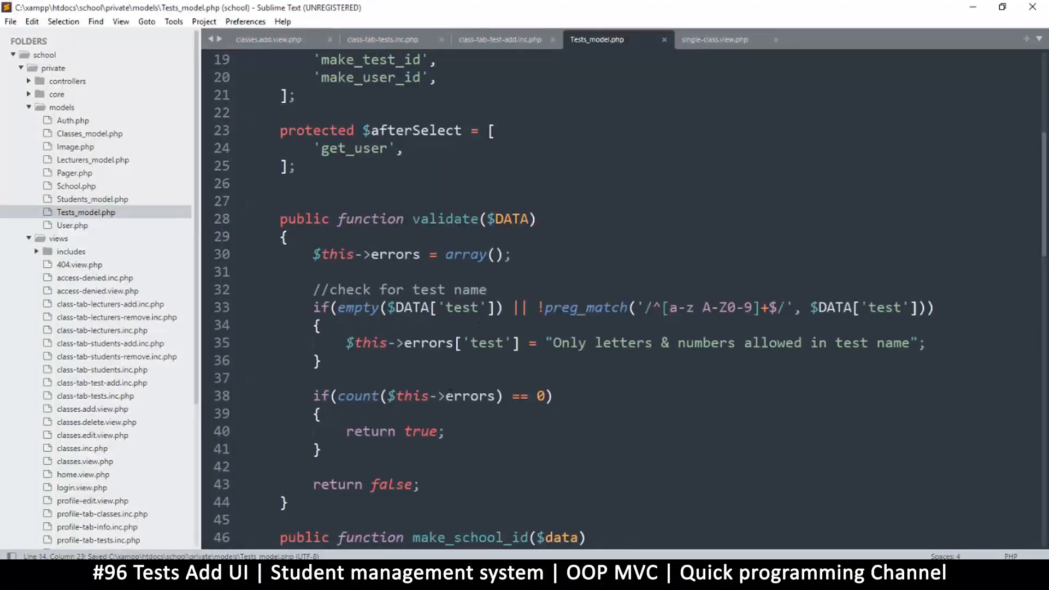
pyautogui.moveTo(313, 307); pyautogui.dragTo(321, 325)
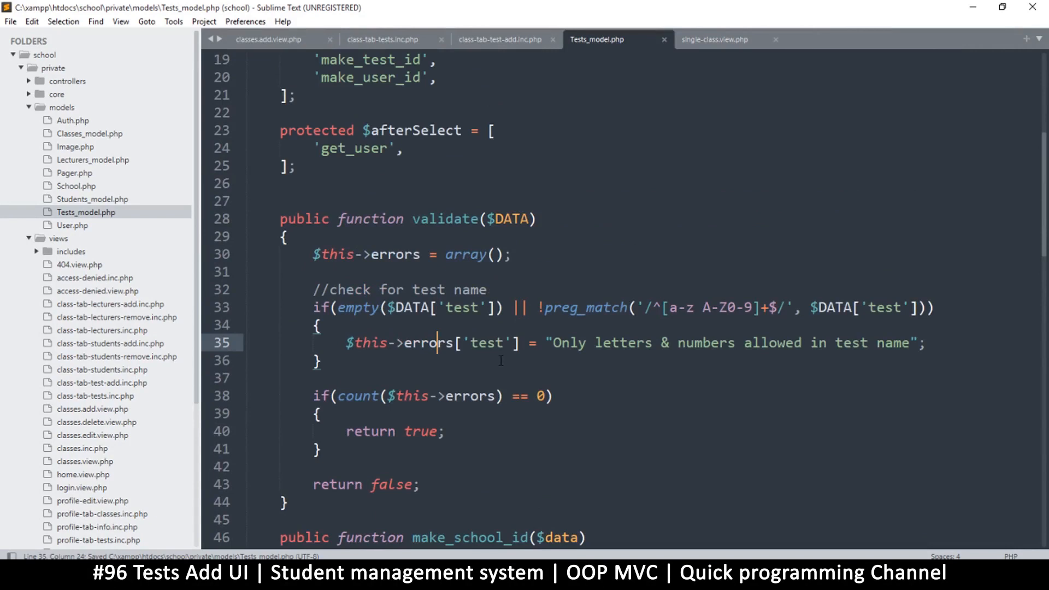
pyautogui.scroll(-3)
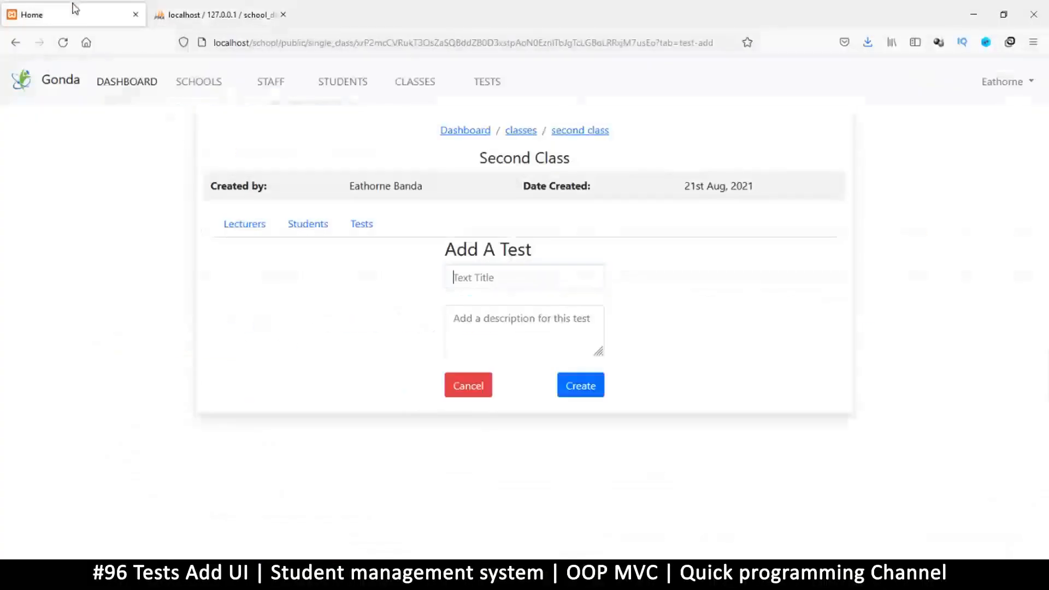
pyautogui.click(525, 276)
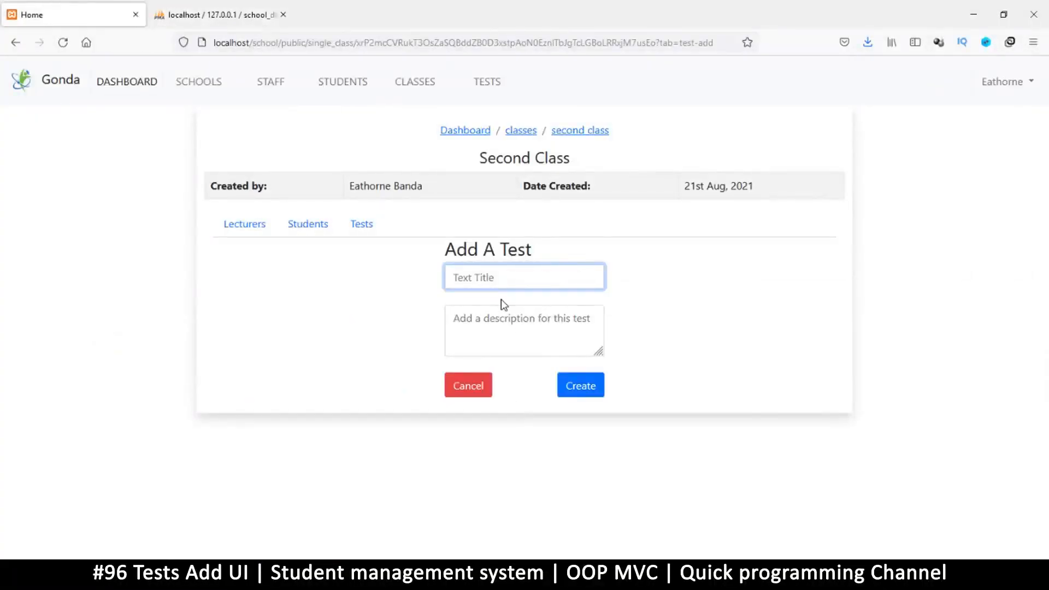